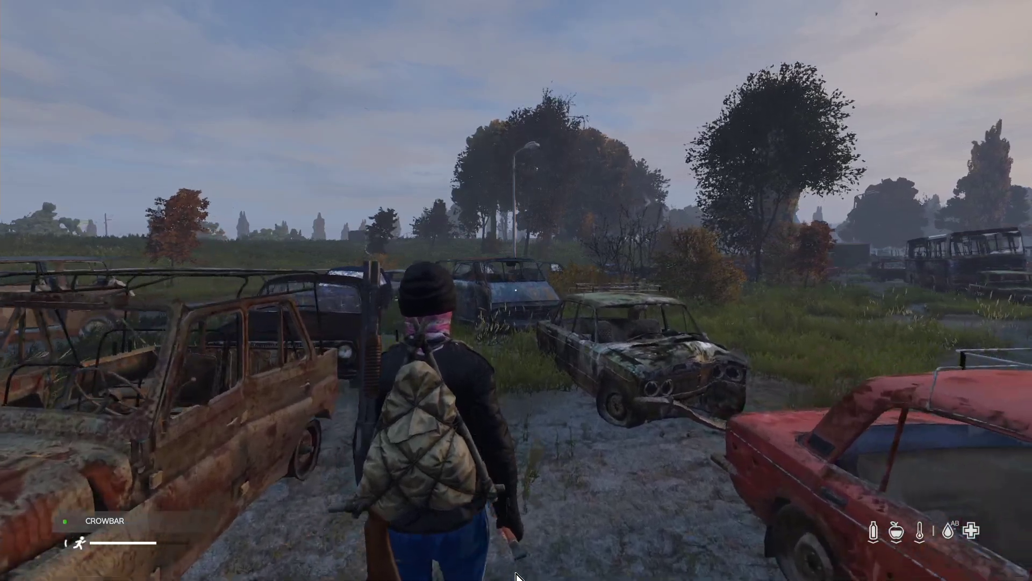
# Walk the character past the wrecked cars and abandoned bus onto the vehicle-strewn road
pyautogui.press('w')
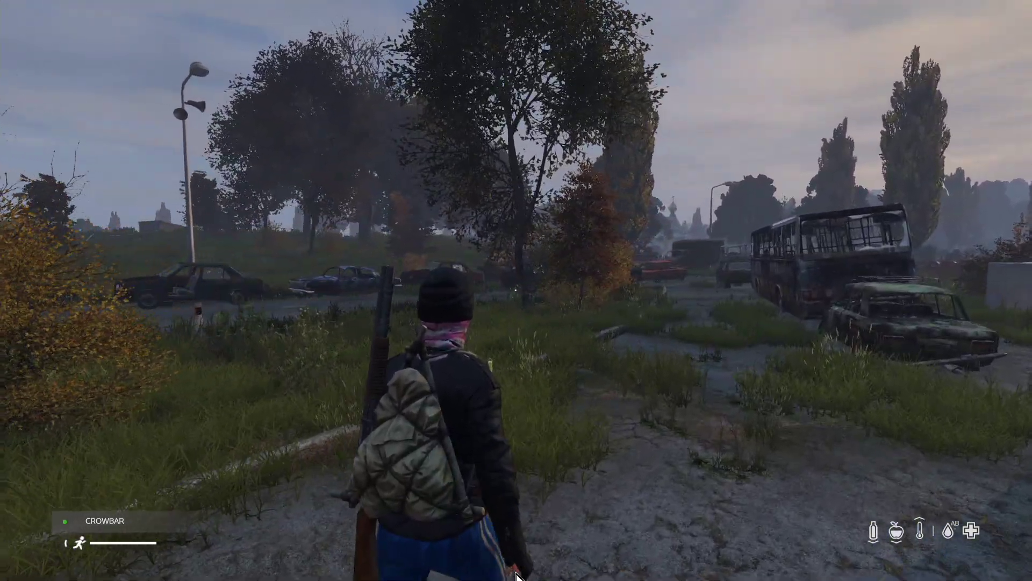
pyautogui.press('w')
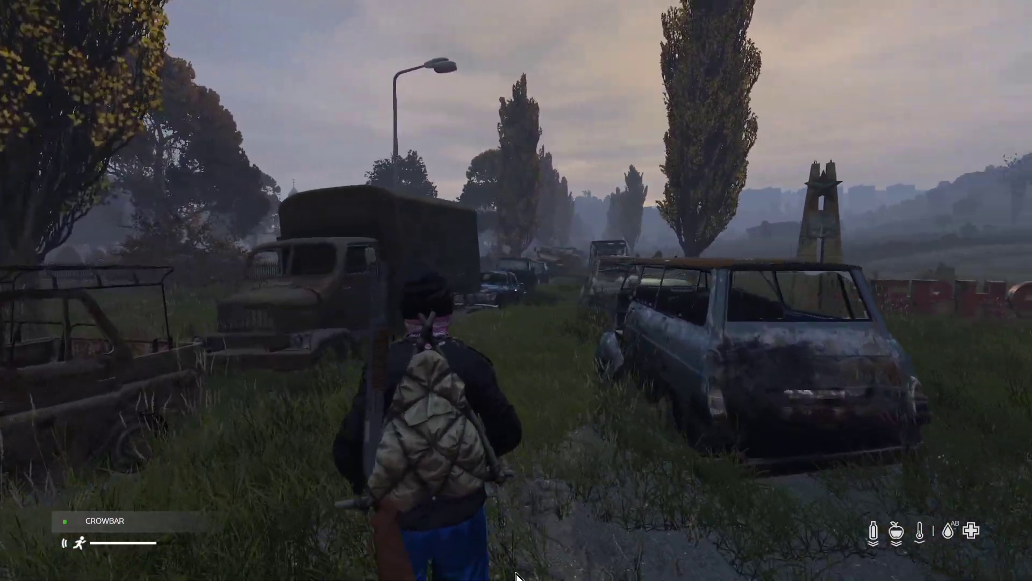
pyautogui.press('w')
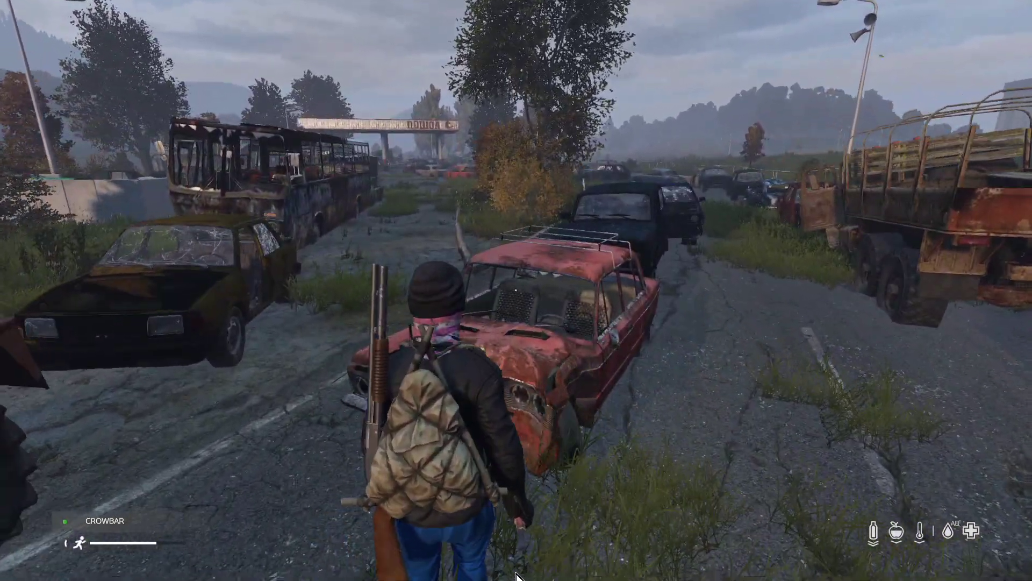
pyautogui.press('w')
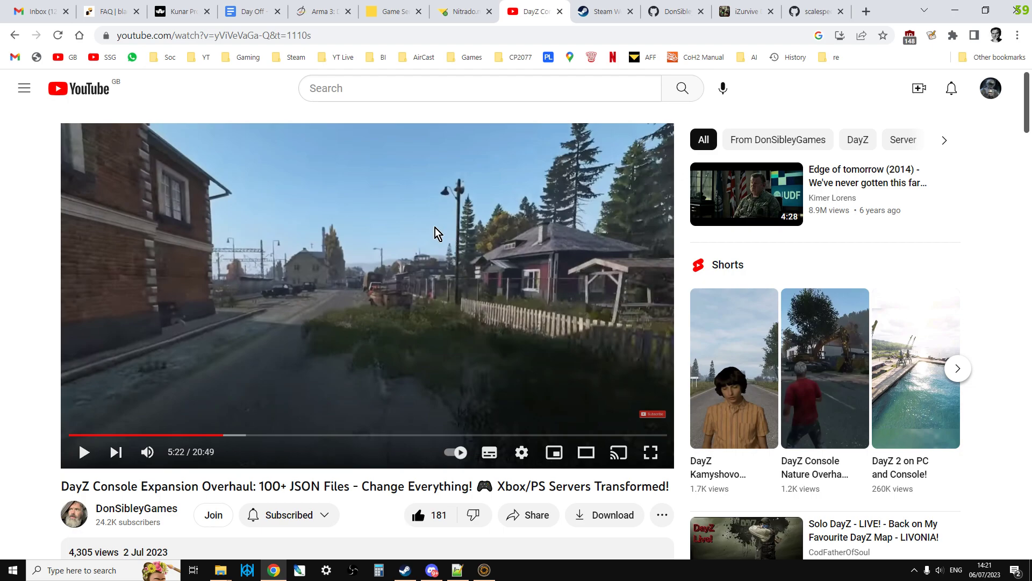
# Show the DayZ-Expansion Steam Workshop page in a maximized browser window
pyautogui.scroll(-3)
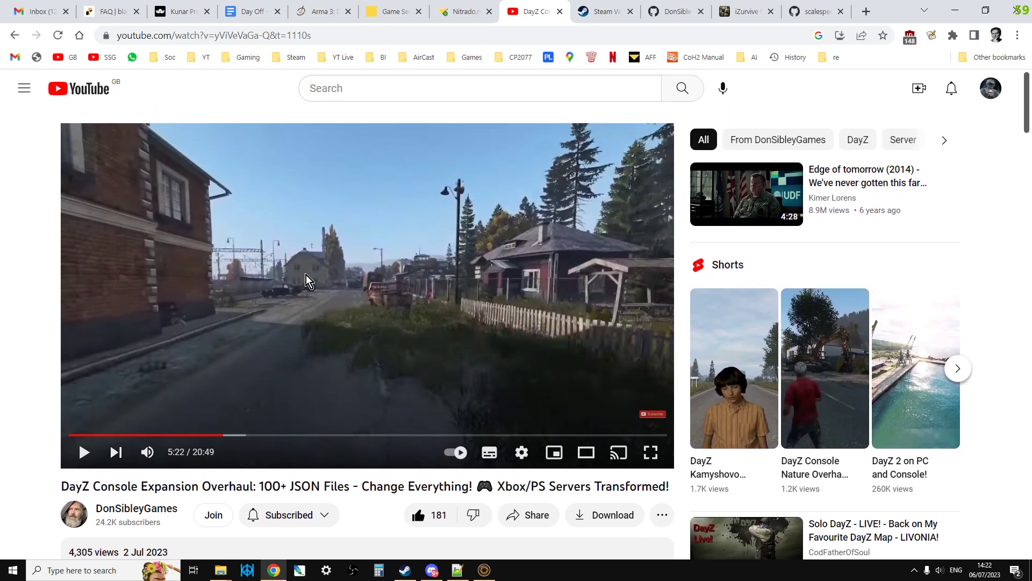
pyautogui.moveTo(611, 18)
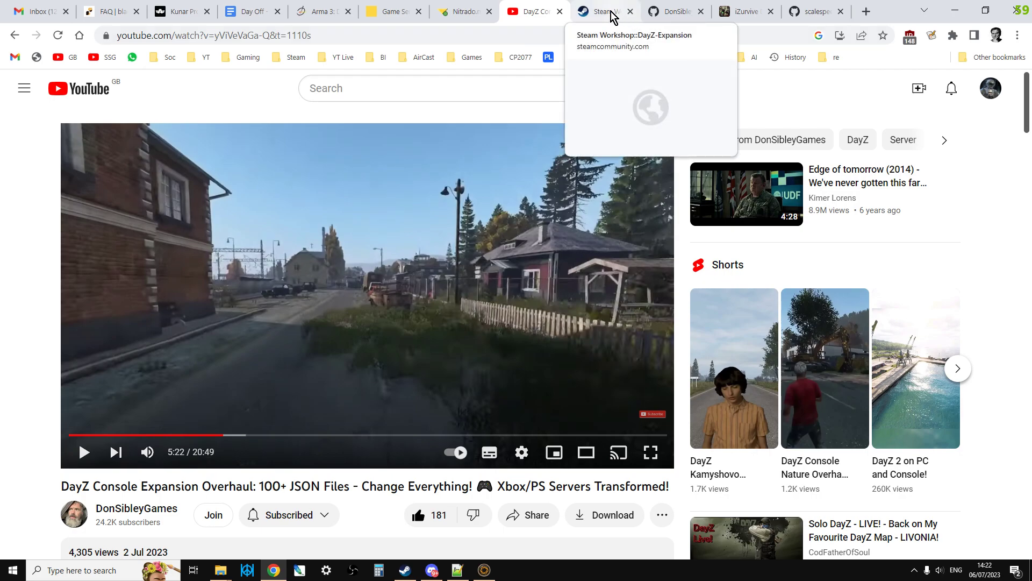
pyautogui.click(601, 12)
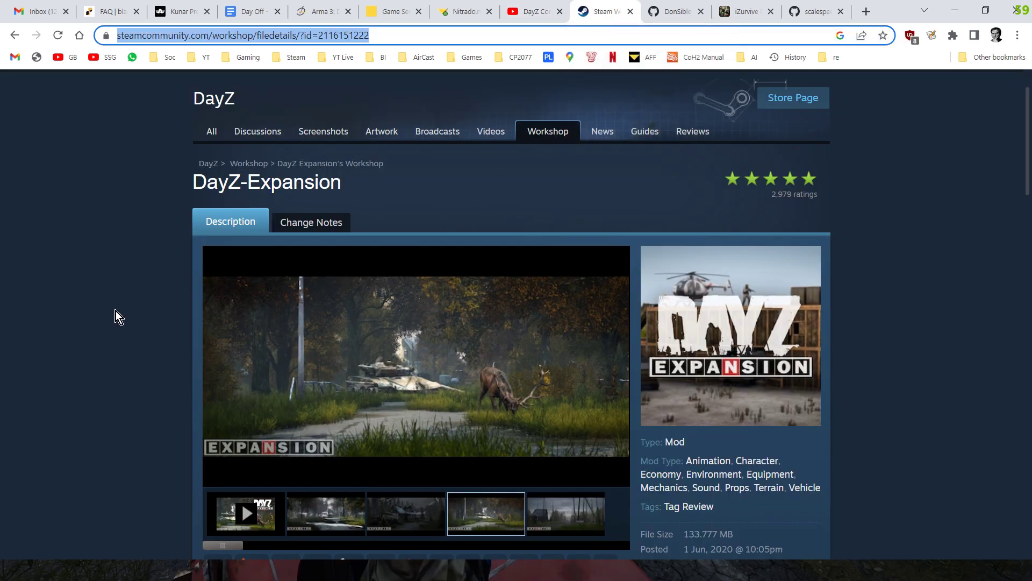
pyautogui.moveTo(442, 139)
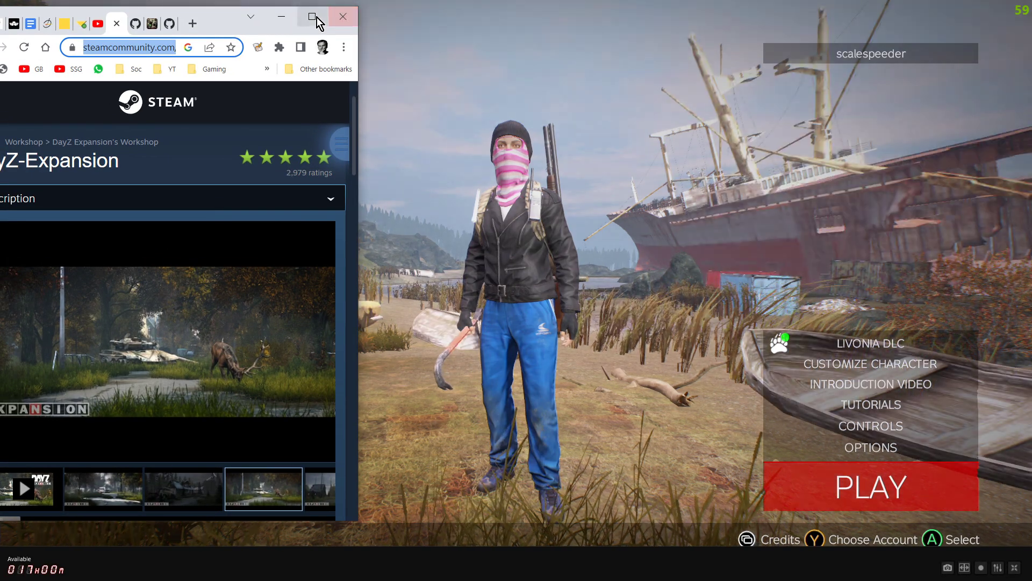
pyautogui.click(311, 16)
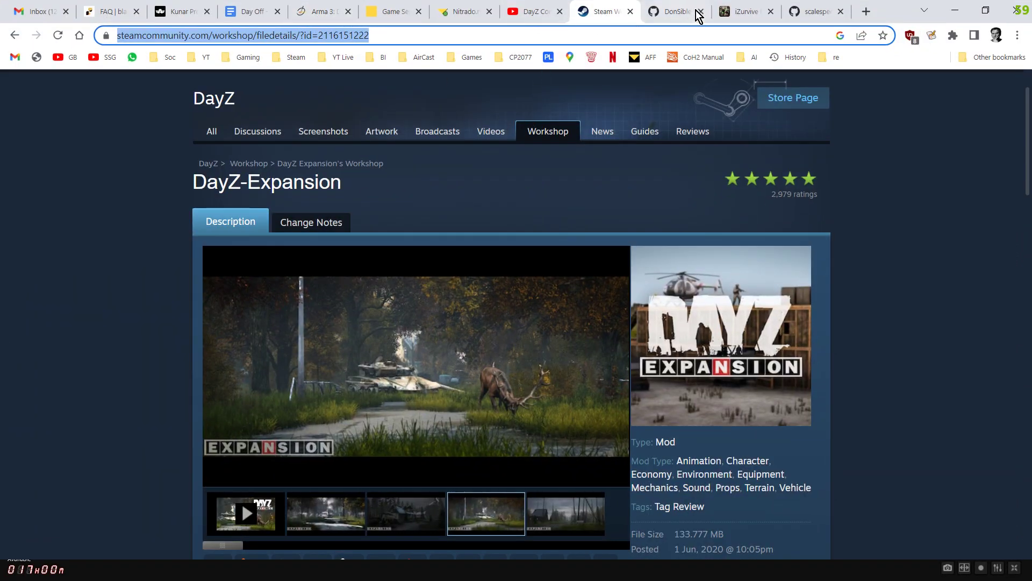
# Switch to the DayZ_Expansion_Console repository and briefly view its Code clone options
pyautogui.click(677, 11)
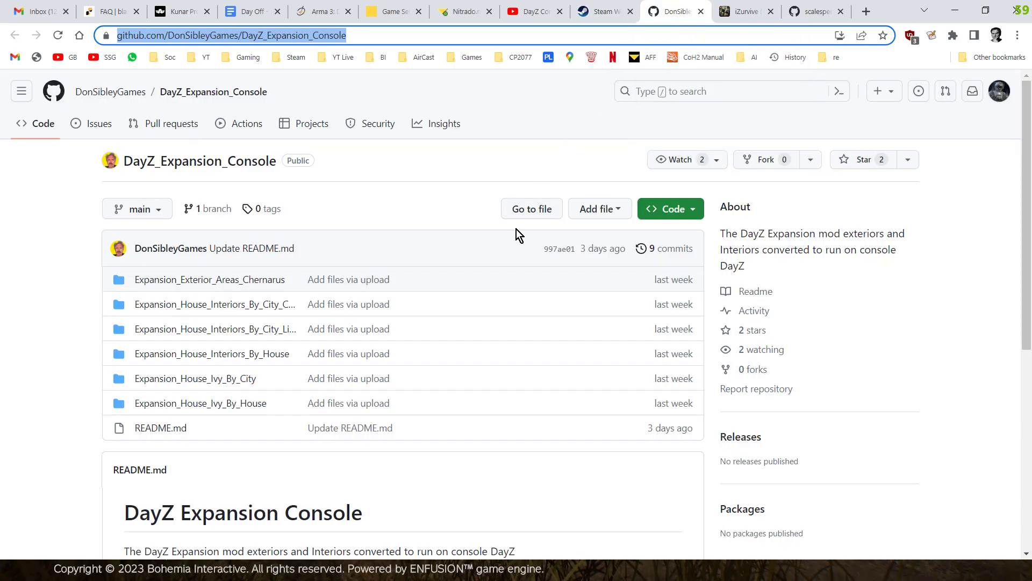
pyautogui.moveTo(218, 194)
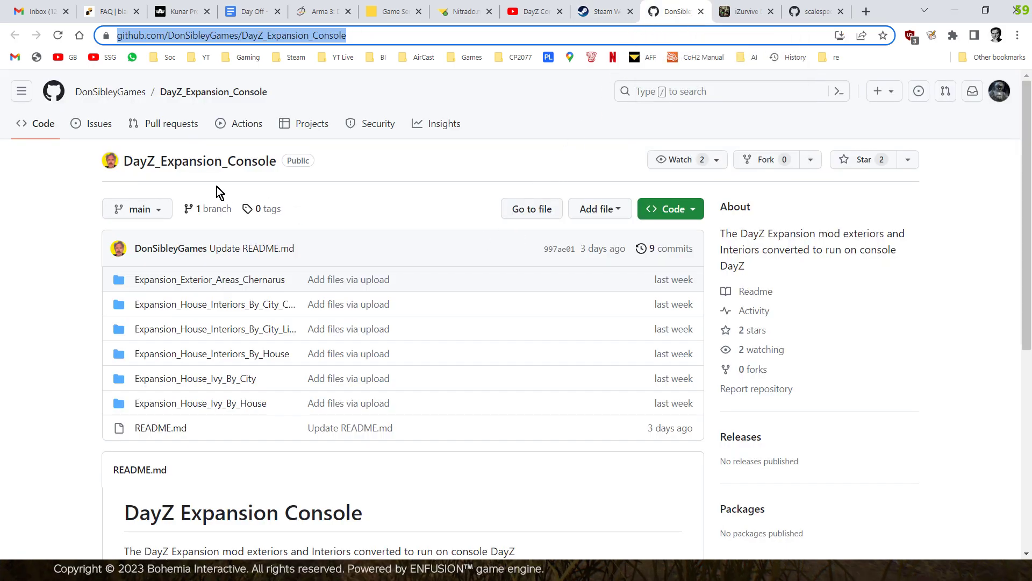
pyautogui.click(670, 208)
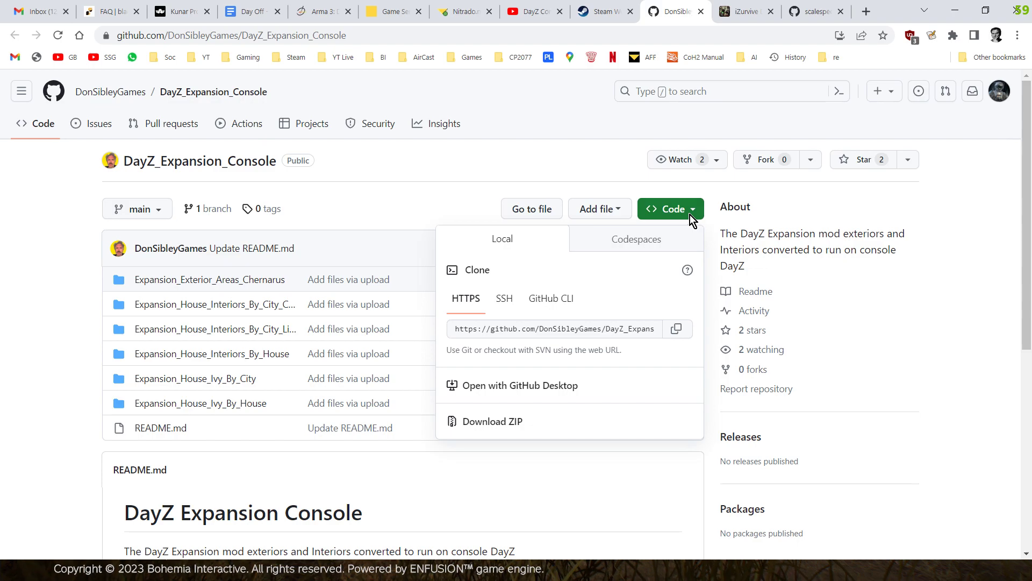
pyautogui.click(447, 166)
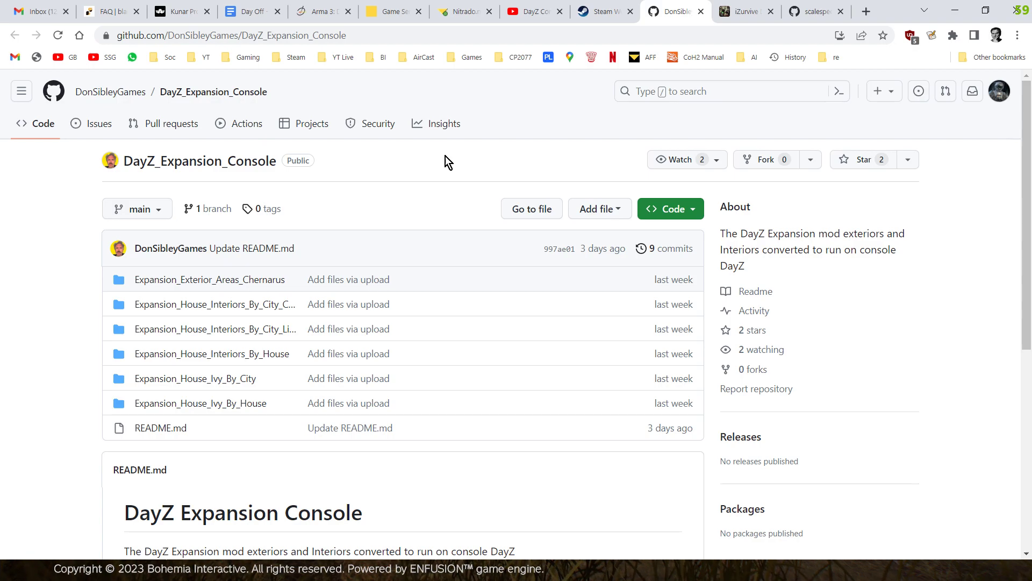
pyautogui.moveTo(550, 168)
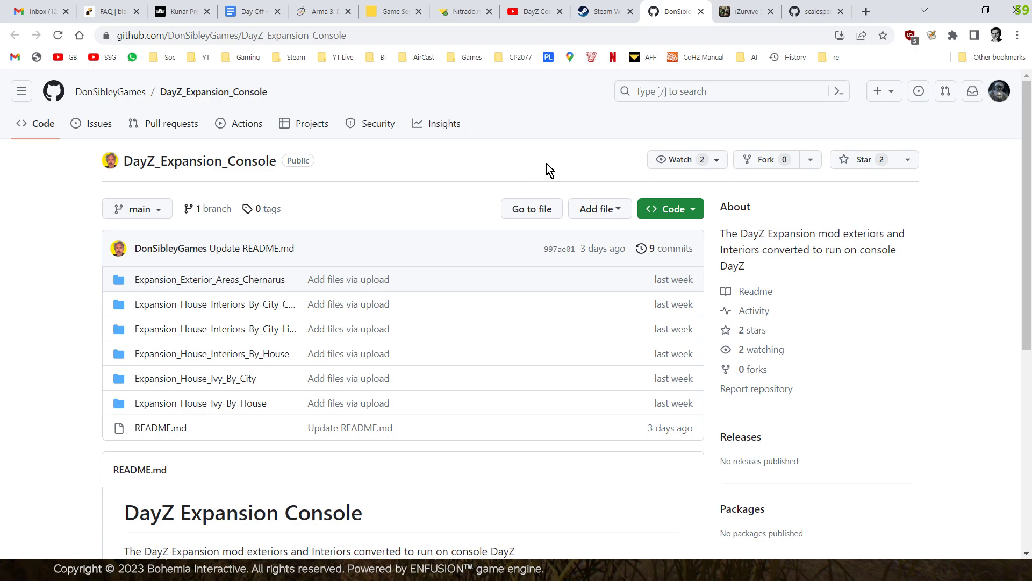
pyautogui.moveTo(753, 27)
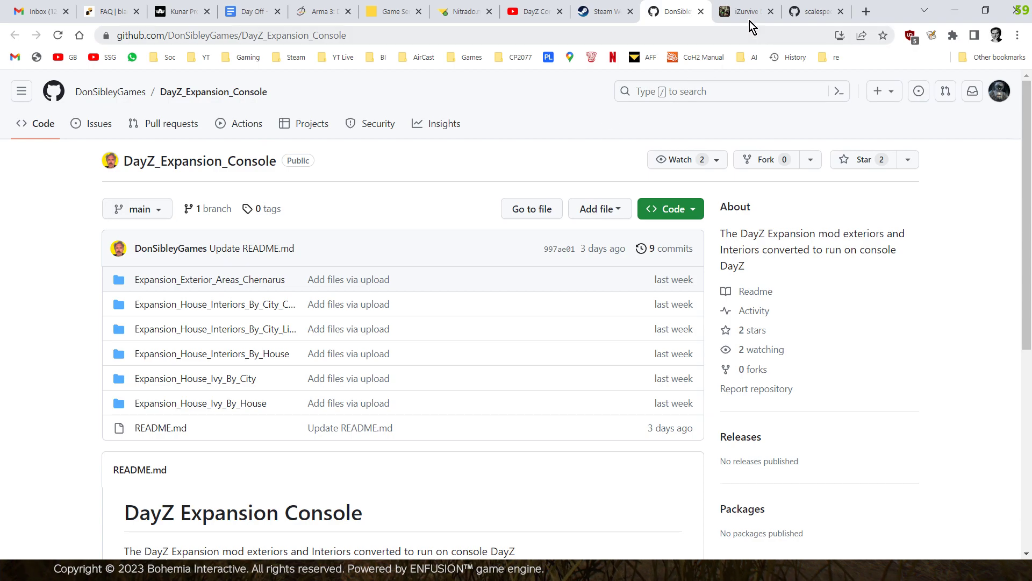
# Open the snippets repository readme and scroll to the first Chernarus objectSpawnersArr snippet
pyautogui.click(814, 11)
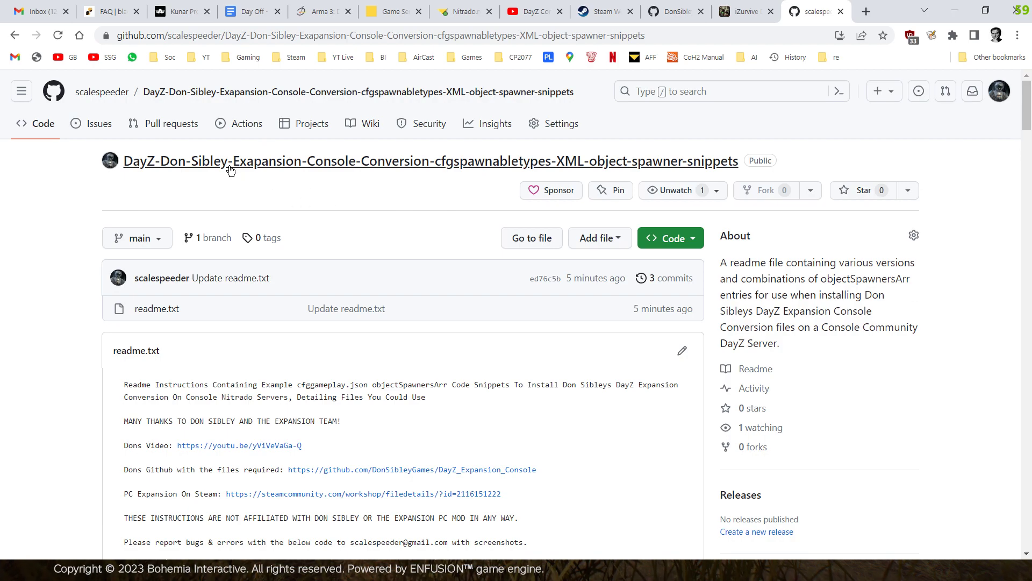
pyautogui.scroll(-3)
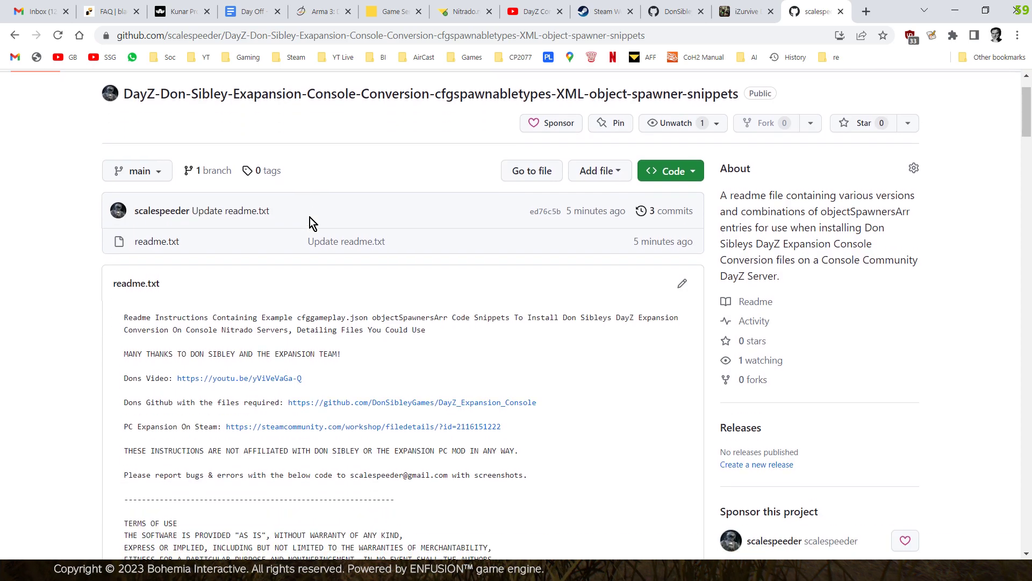
pyautogui.scroll(-3)
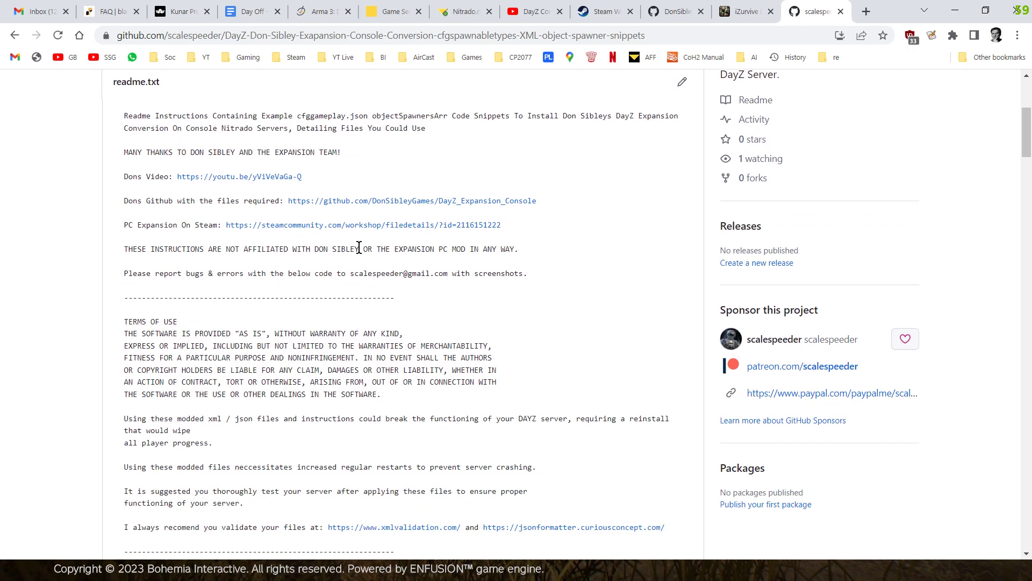
pyautogui.scroll(-3)
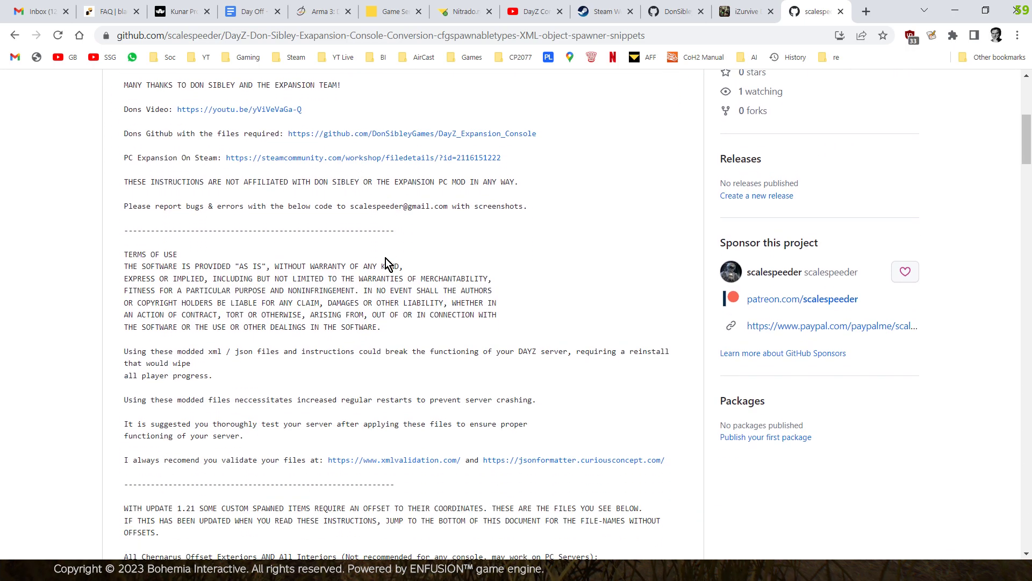
pyautogui.scroll(-3)
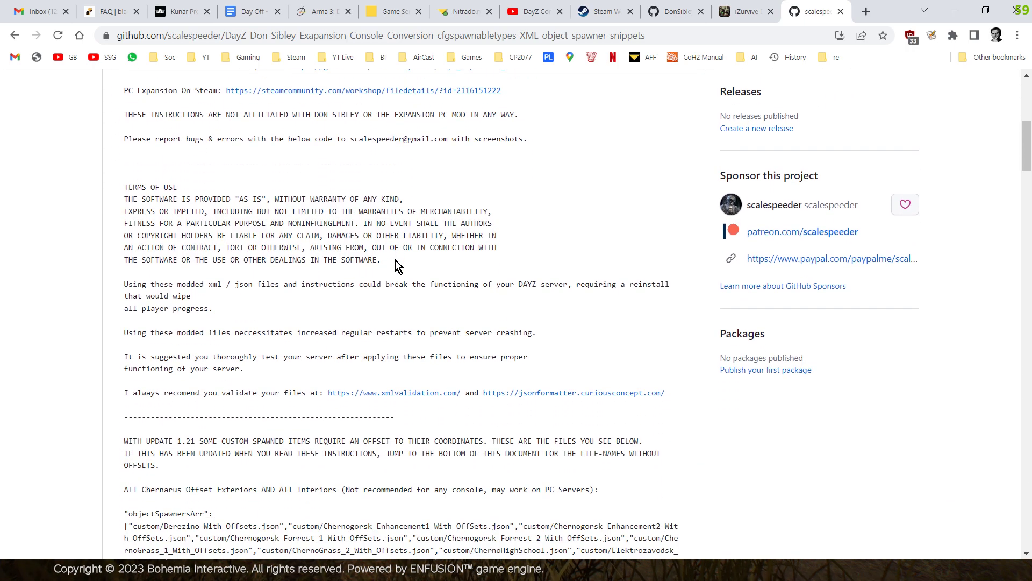
pyautogui.scroll(-3)
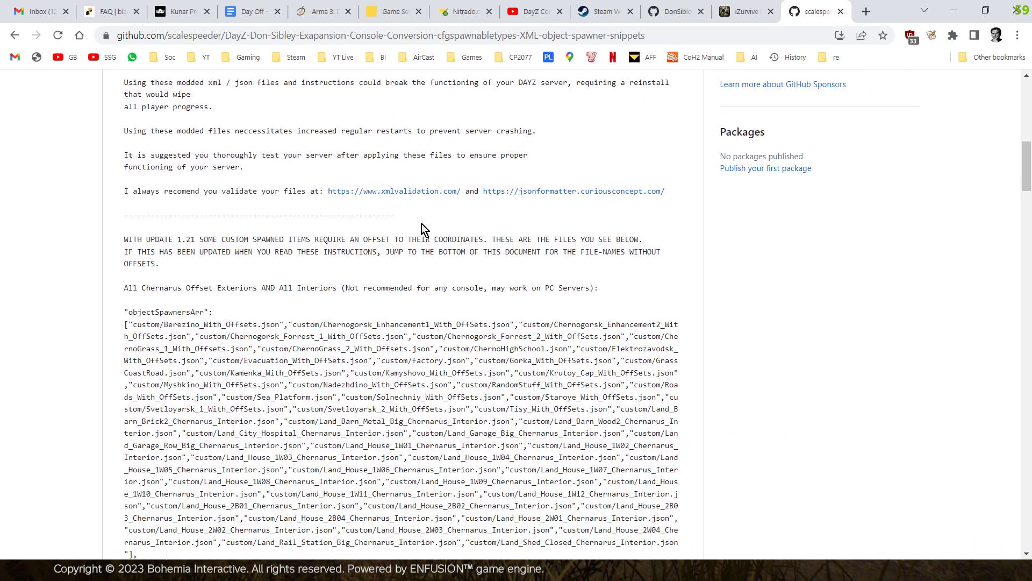
pyautogui.scroll(-3)
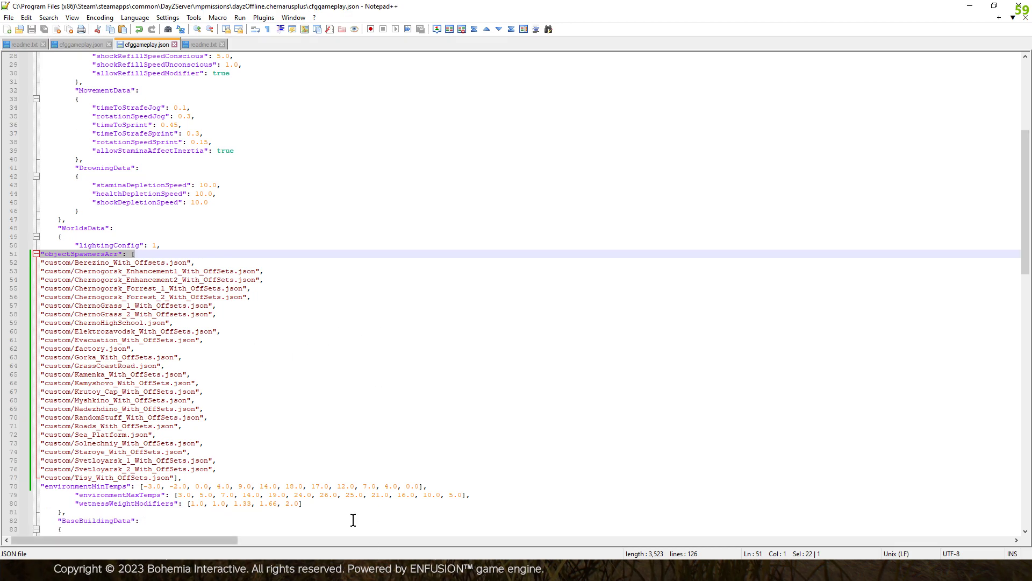
# Switch to Notepad++ to view cfggameplay.json's objectSpawnersArr entries
pyautogui.press('alt+tab')
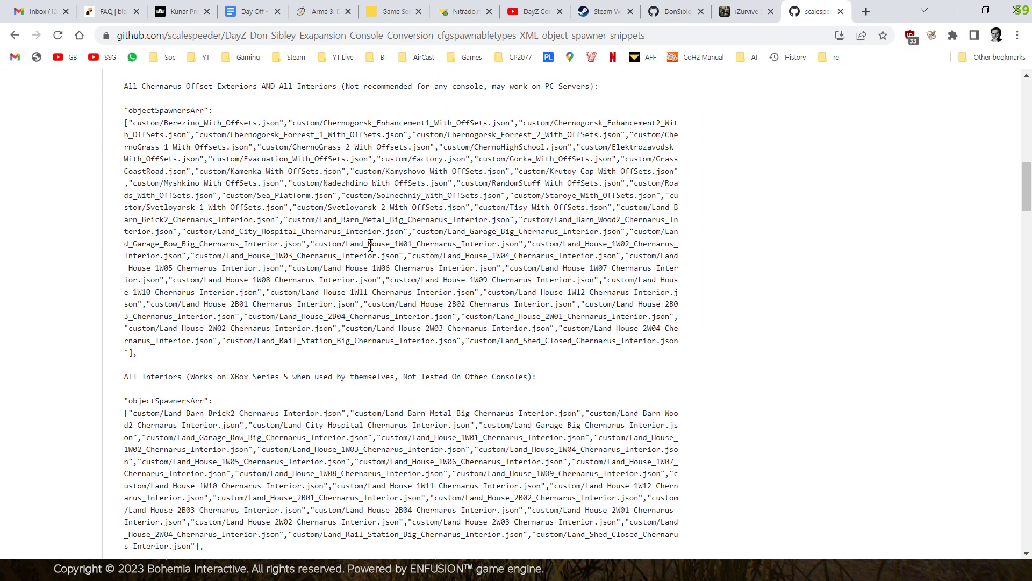
pyautogui.moveTo(320, 144)
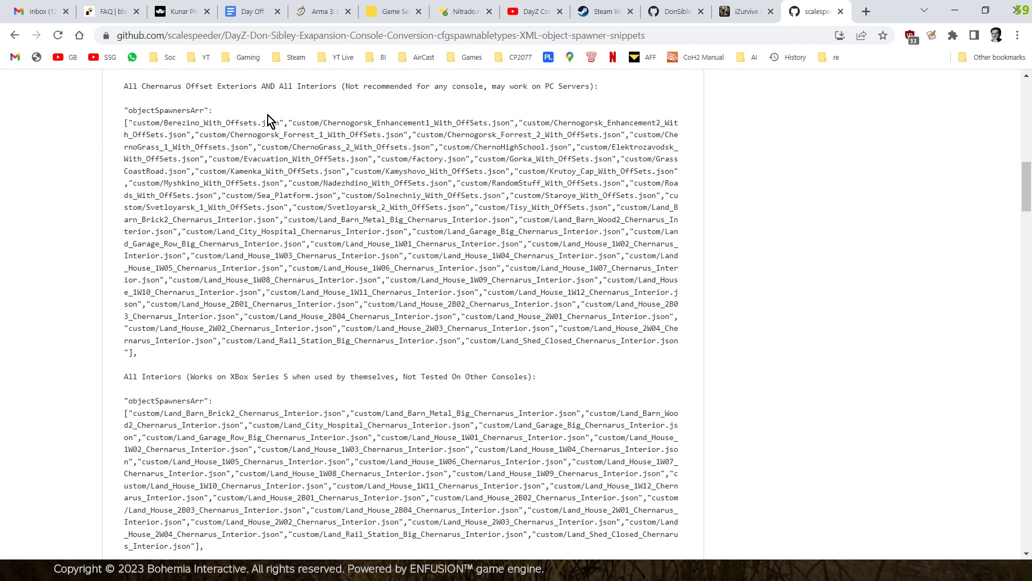
# Scroll to the Vertical Format interiors block and select its Chernarus interior file list
pyautogui.scroll(-3)
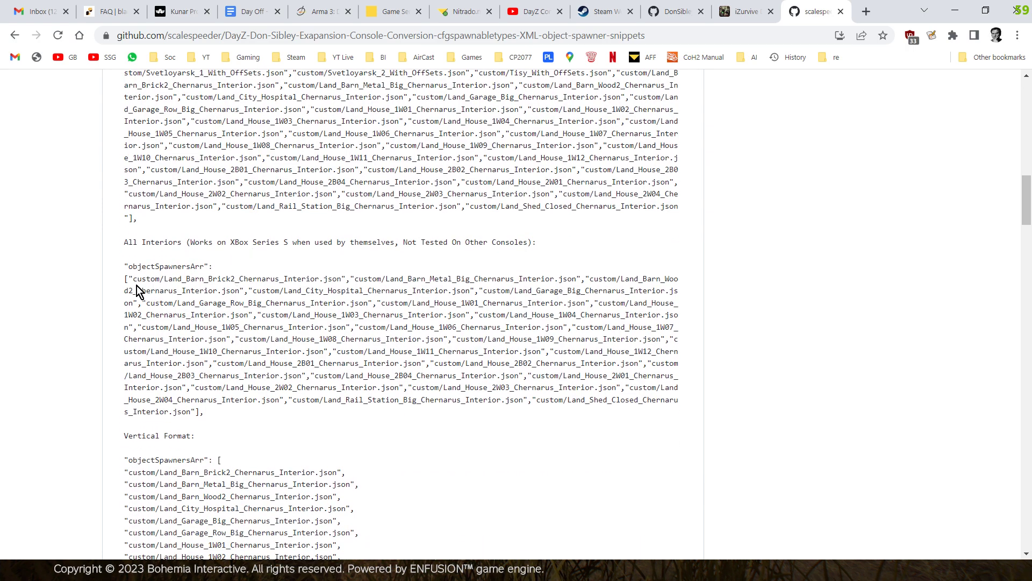
pyautogui.moveTo(125, 270)
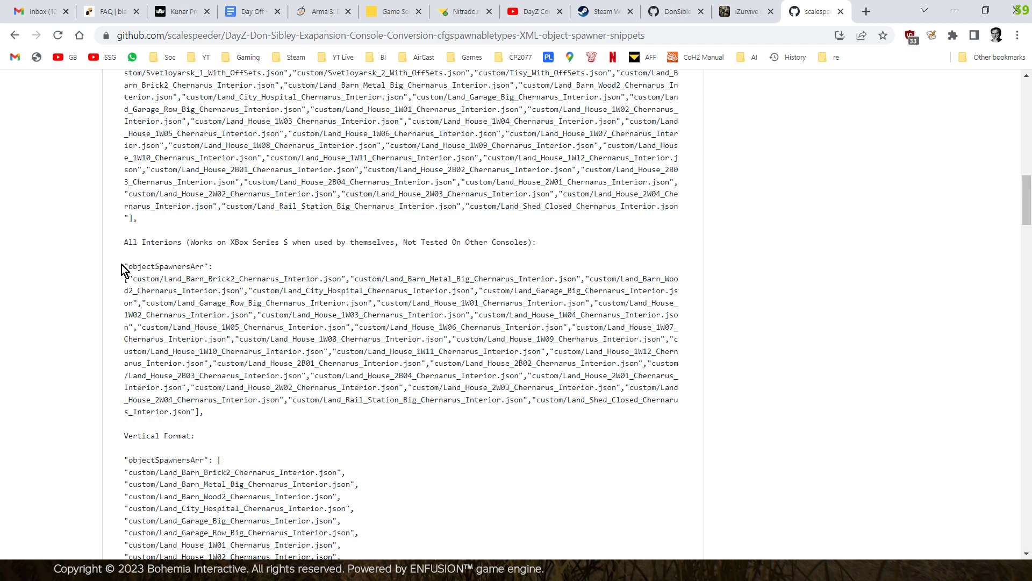
pyautogui.moveTo(125, 266); pyautogui.dragTo(265, 399)
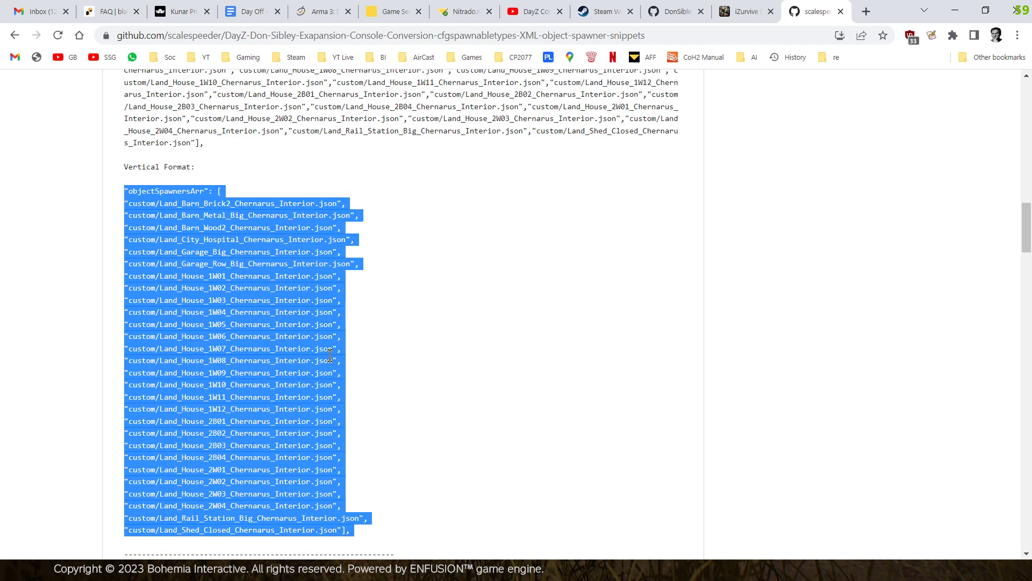
pyautogui.click(368, 348)
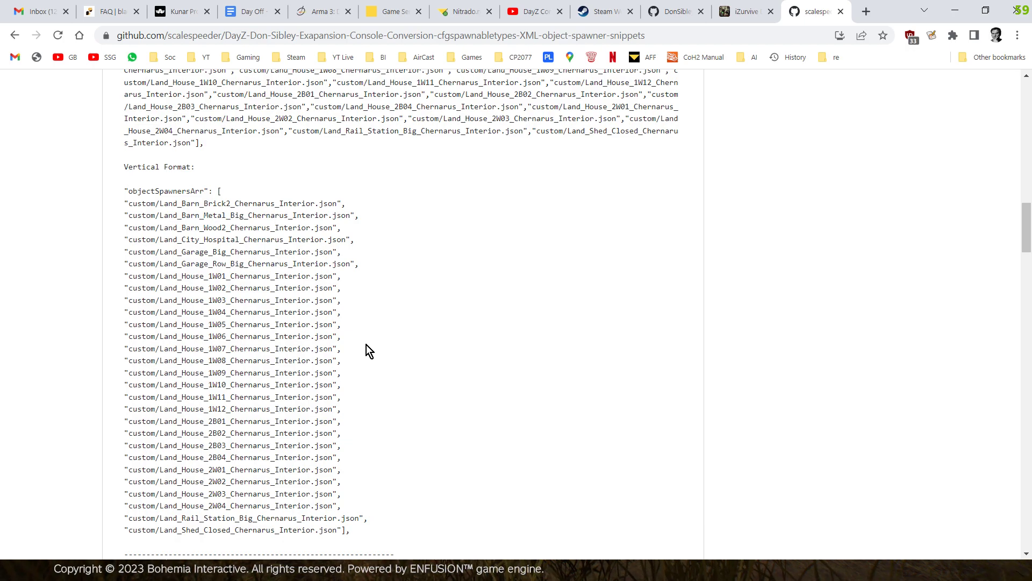
# Scroll the readme through the All Chernarus NON-Offset Exteriors snippet and its vertical list
pyautogui.scroll(-3)
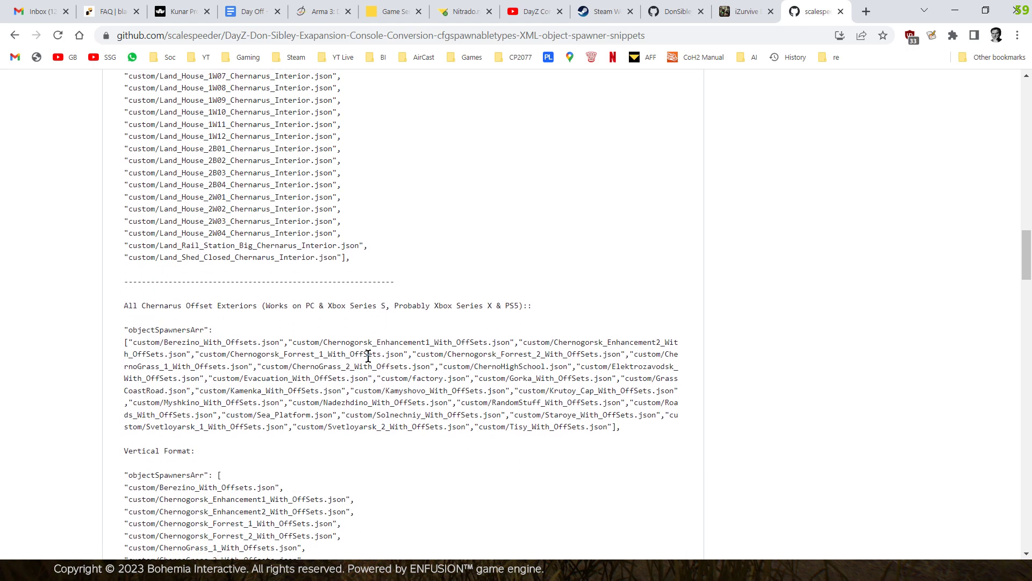
pyautogui.scroll(-3)
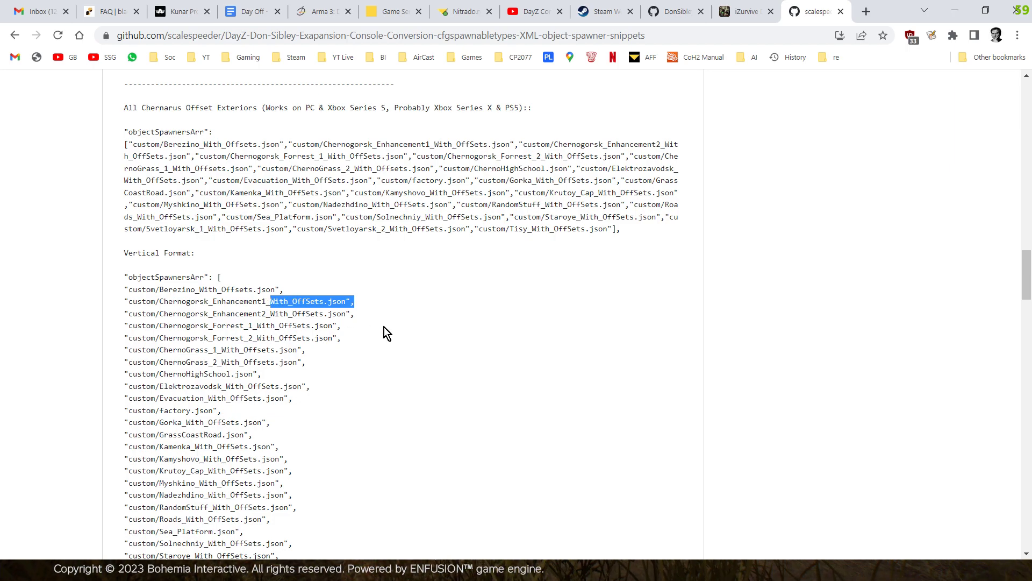
pyautogui.scroll(-3)
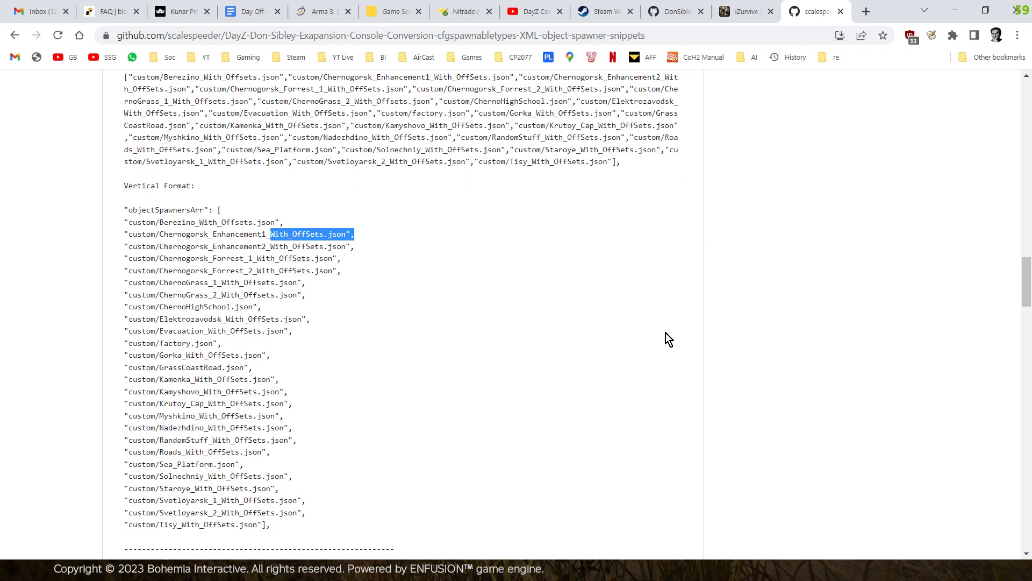
pyautogui.scroll(-3)
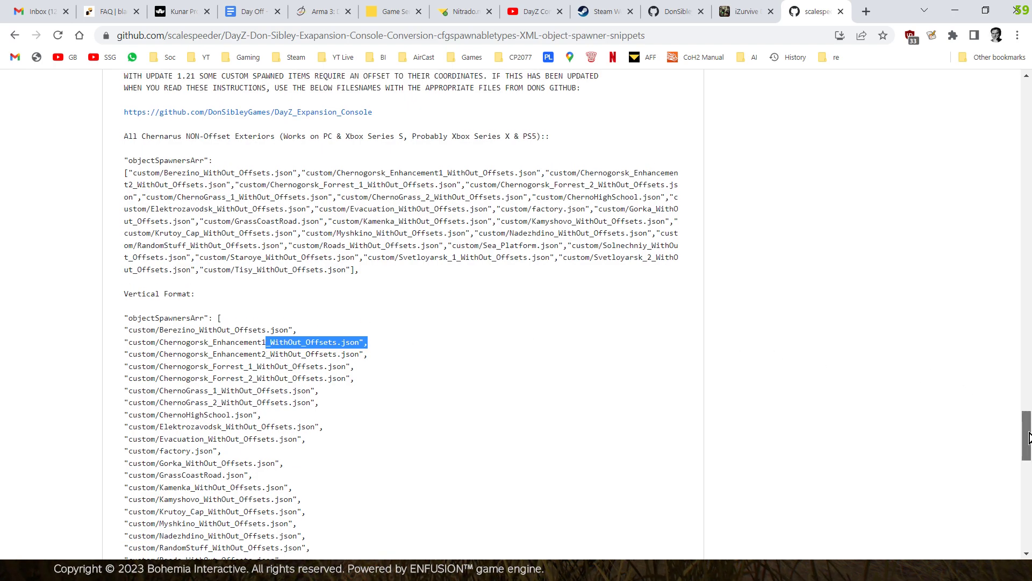
pyautogui.scroll(-3)
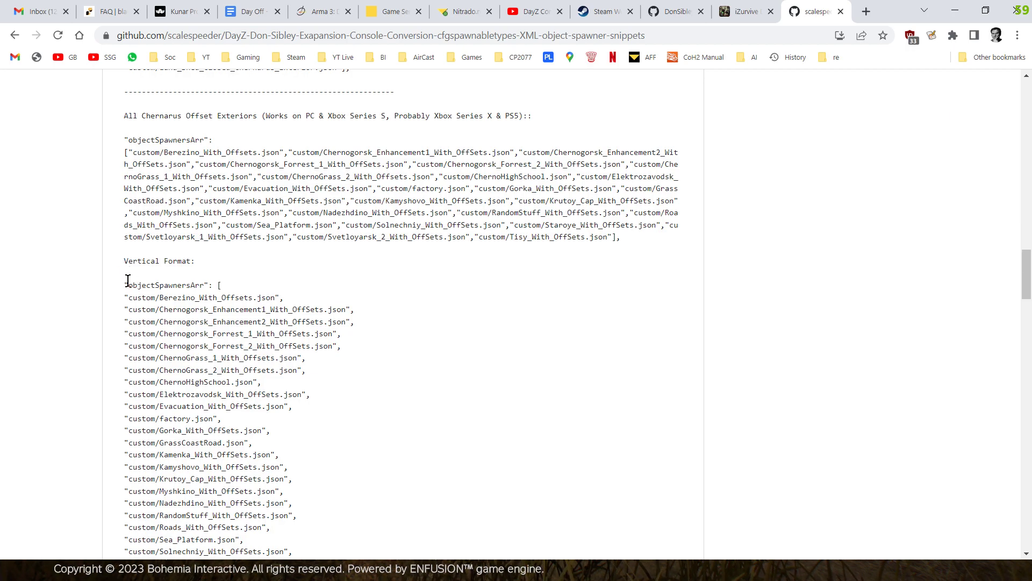
# Scroll to the All Chernarus Offset Exteriors vertical-format list
pyautogui.scroll(-3)
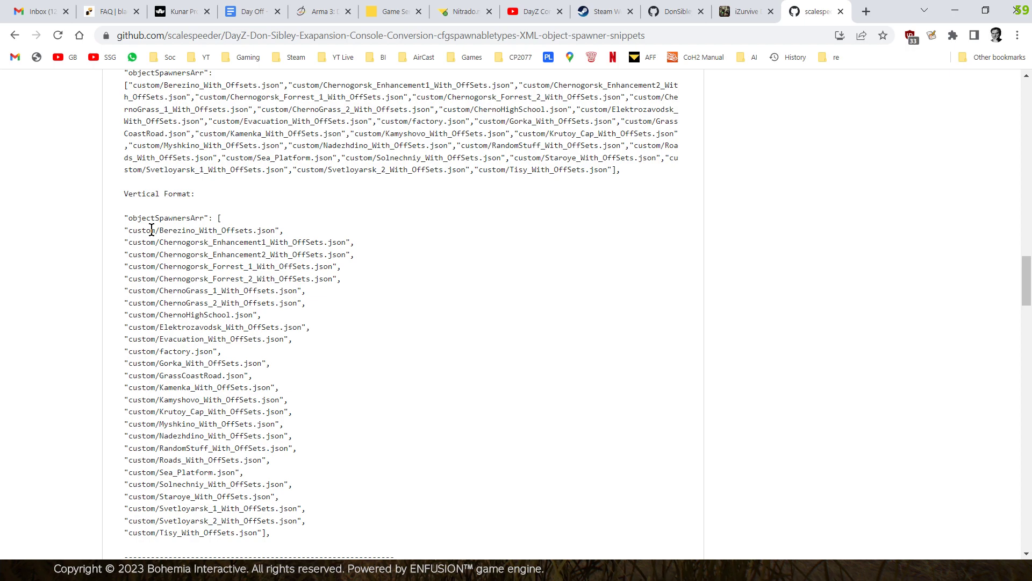
pyautogui.scroll(-3)
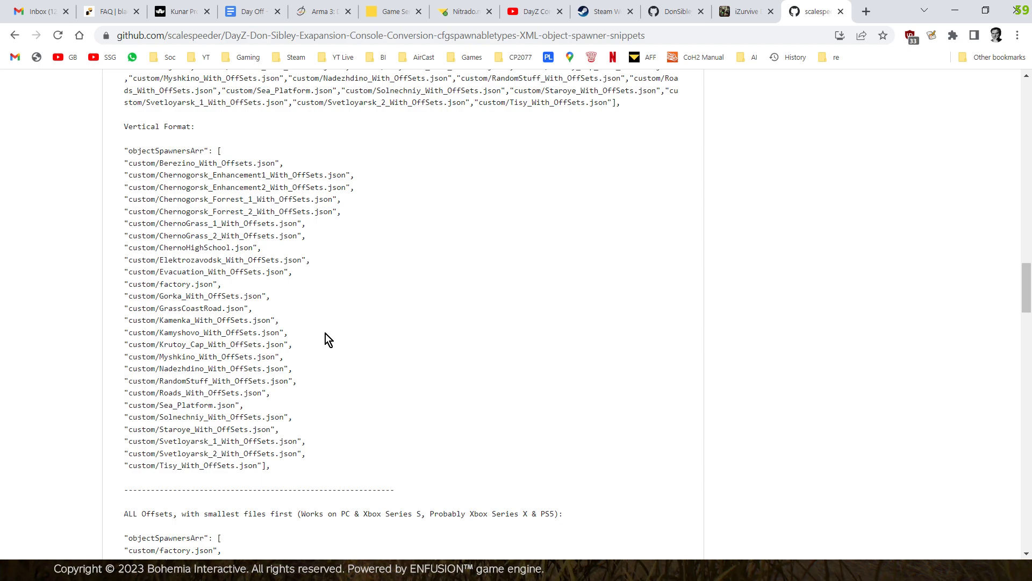
# Scroll to the 'ALL Offsets, with smallest files first' list and briefly select its start
pyautogui.scroll(-3)
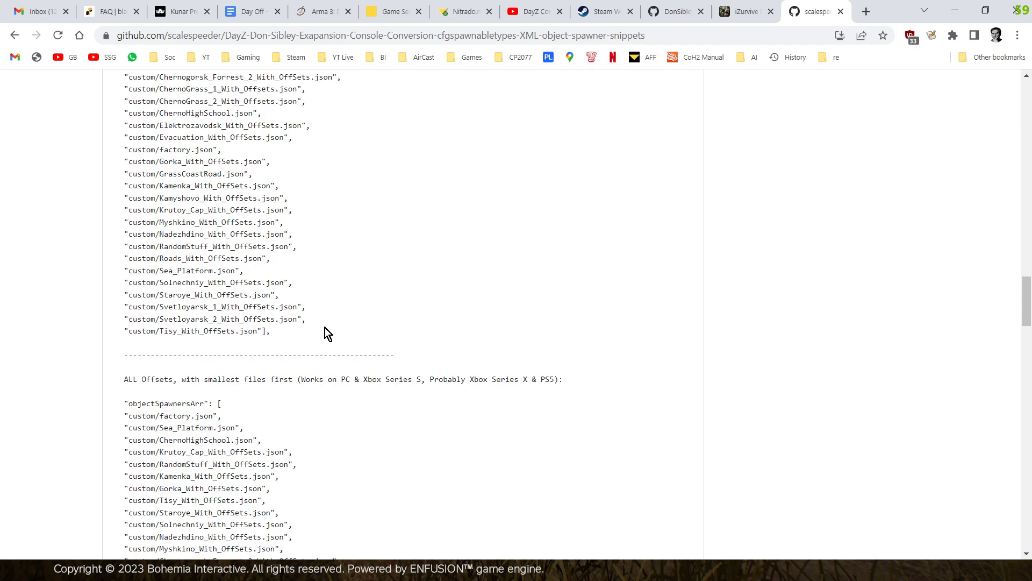
pyautogui.scroll(-3)
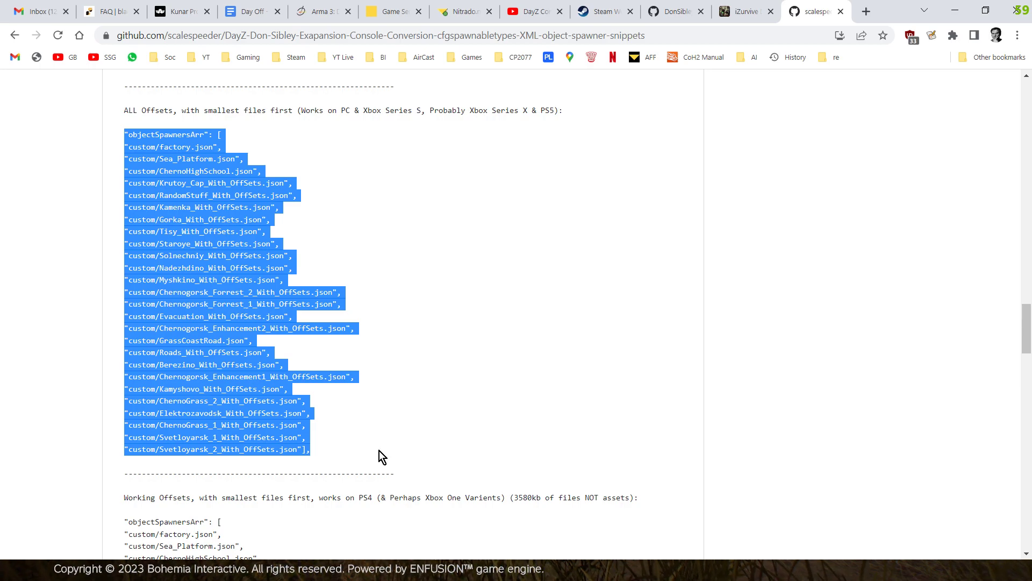
pyautogui.moveTo(371, 356)
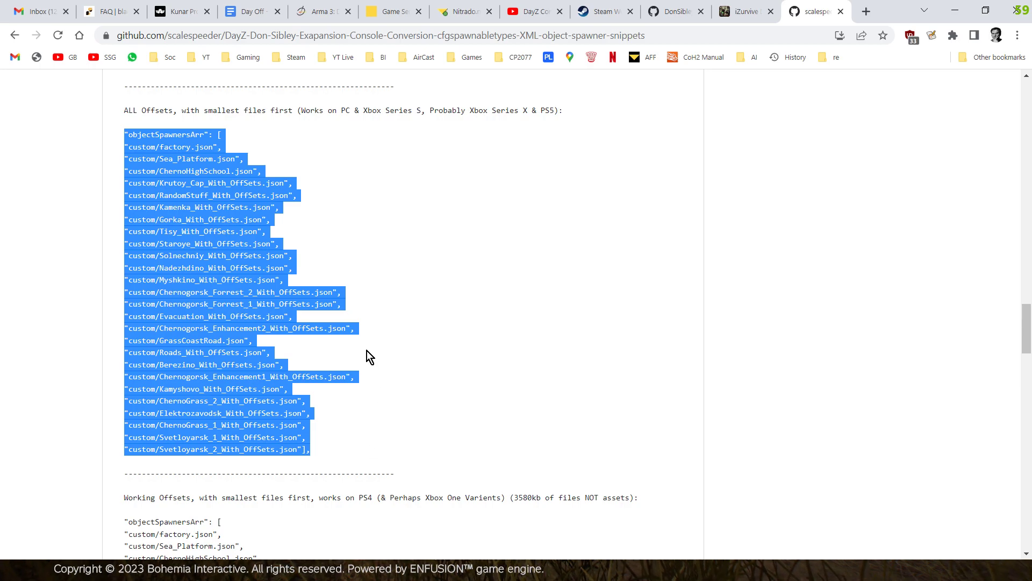
pyautogui.click(308, 449)
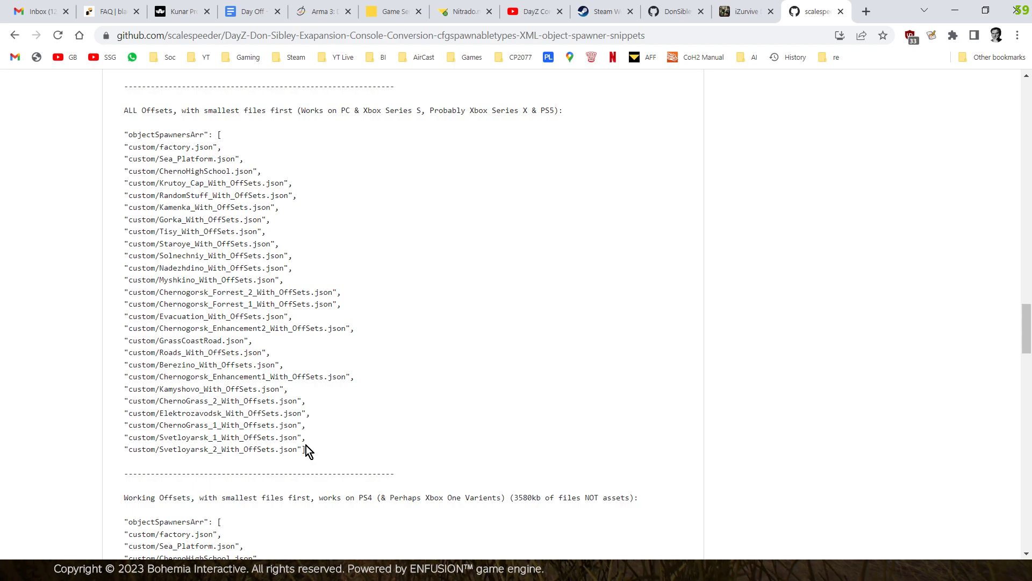
pyautogui.moveTo(336, 457)
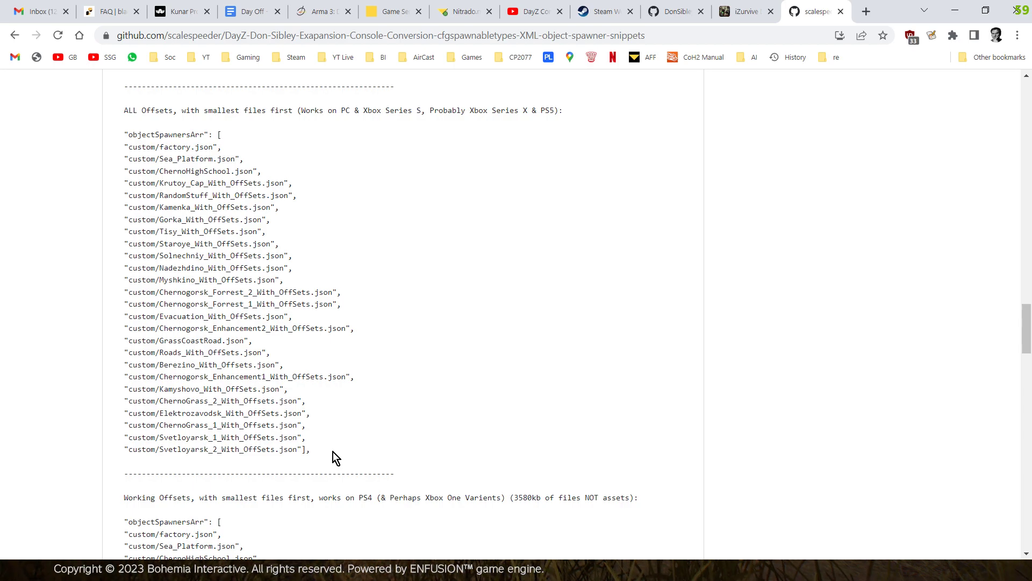
pyautogui.moveTo(156, 183)
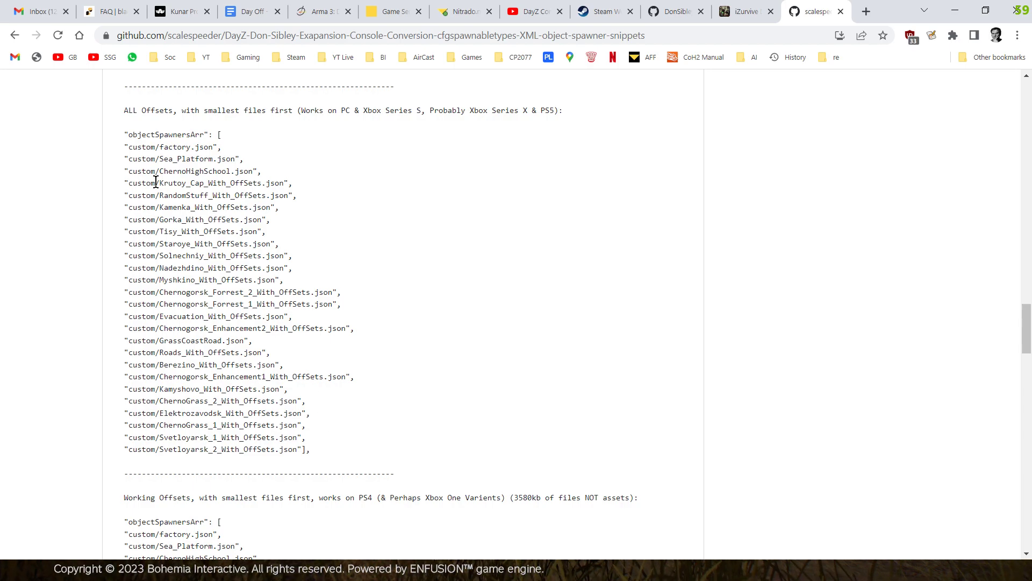
pyautogui.moveTo(109, 133)
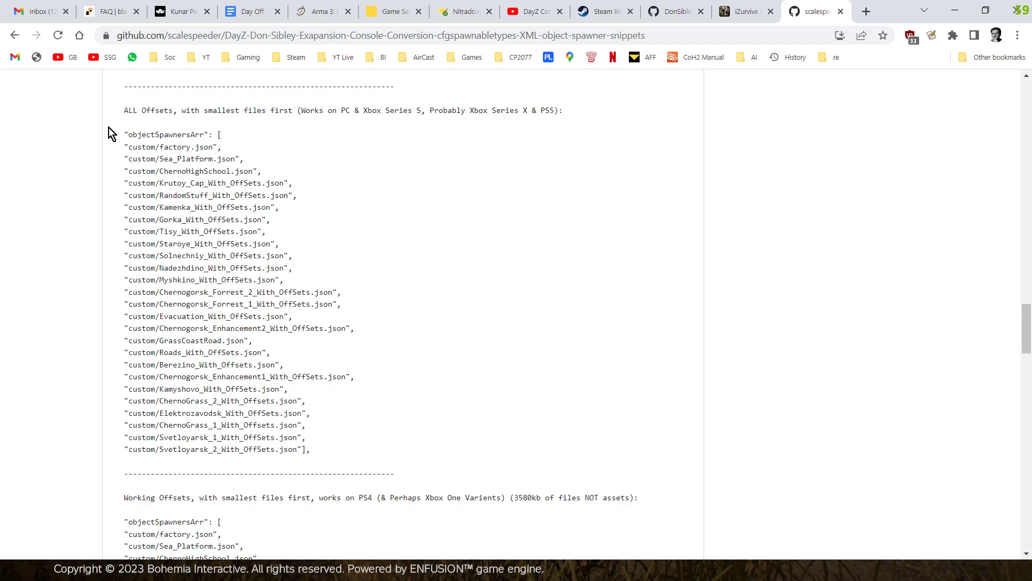
pyautogui.moveTo(123, 134); pyautogui.dragTo(190, 207)
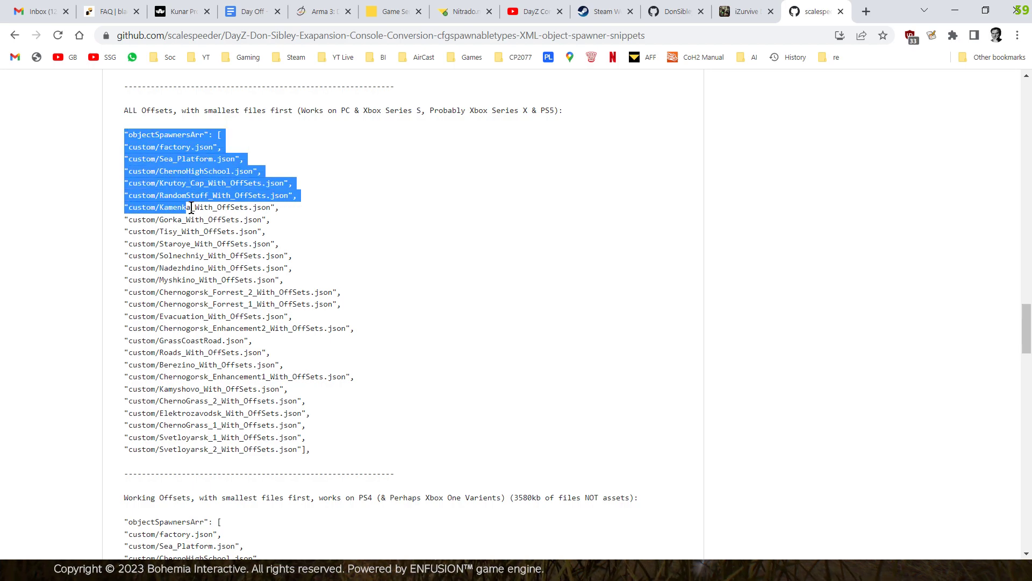
pyautogui.click(260, 346)
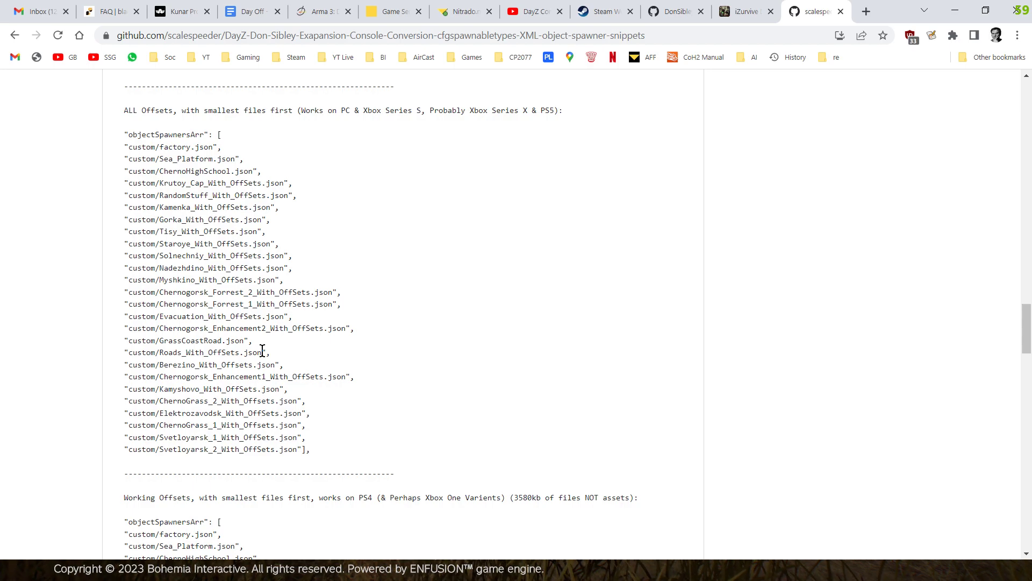
# Scroll to the Working Offsets PS4 snippet and briefly select its list entries
pyautogui.scroll(-3)
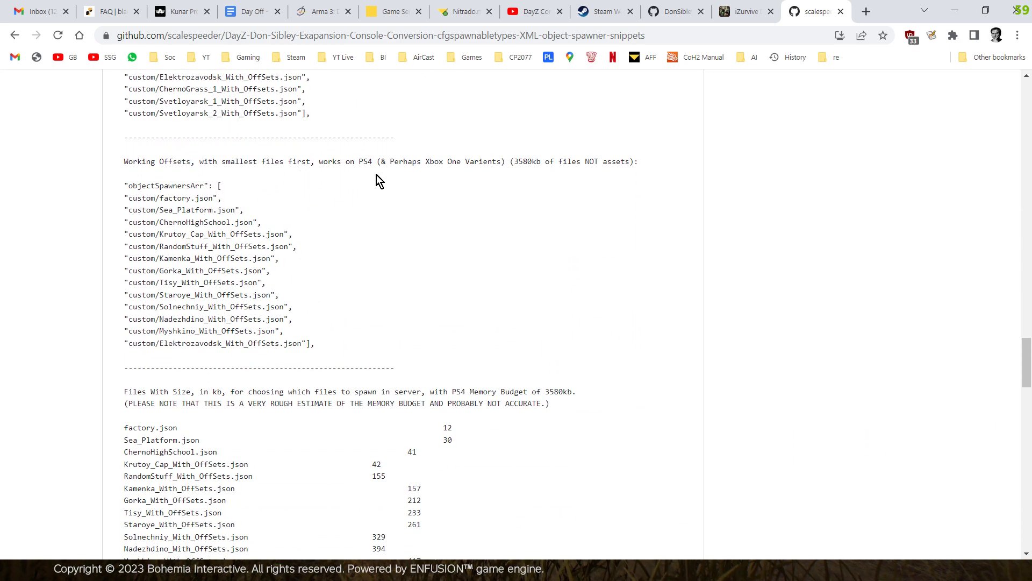
pyautogui.moveTo(365, 273)
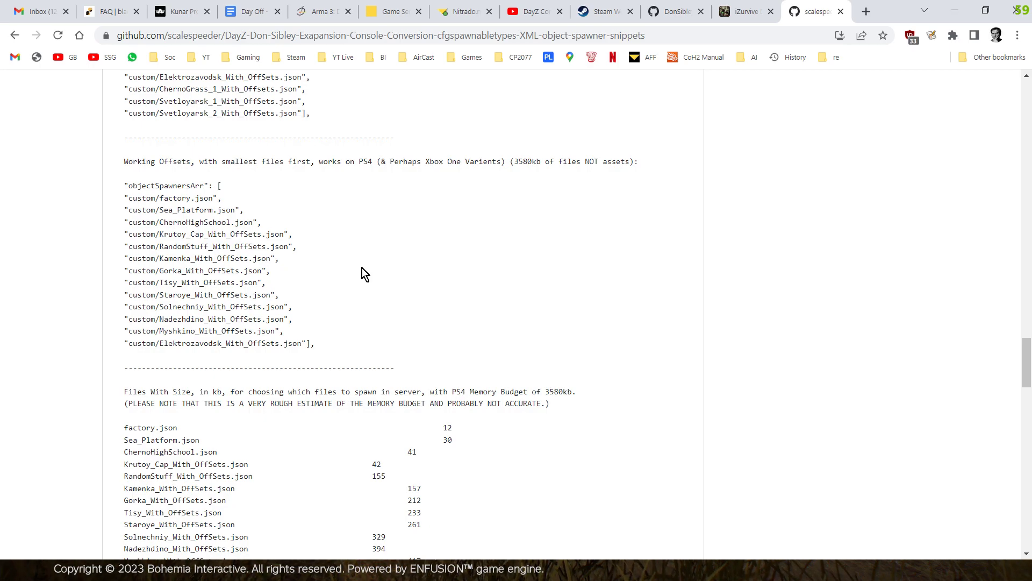
pyautogui.moveTo(318, 350)
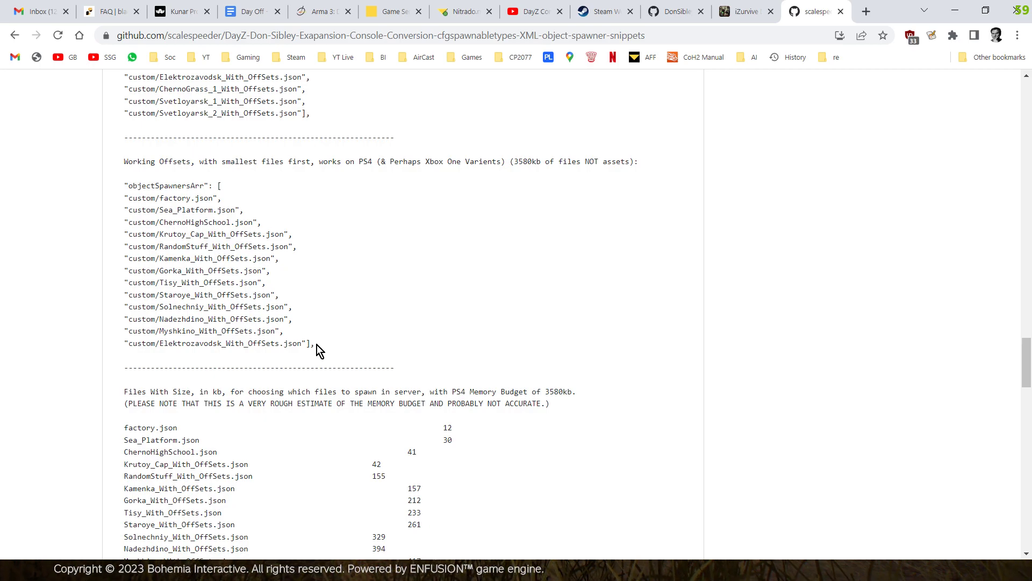
pyautogui.moveTo(125, 185); pyautogui.dragTo(314, 343)
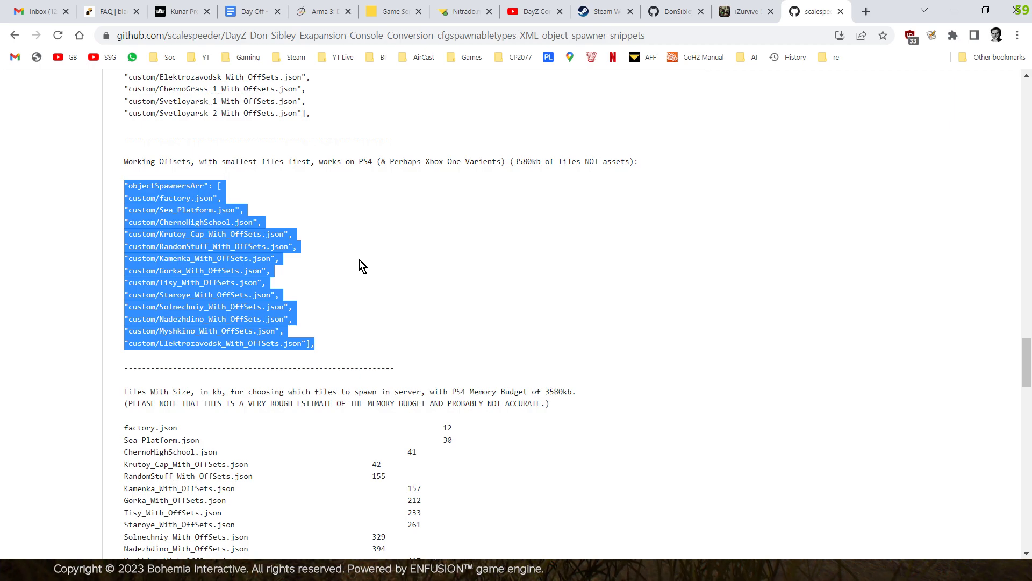
pyautogui.click(349, 279)
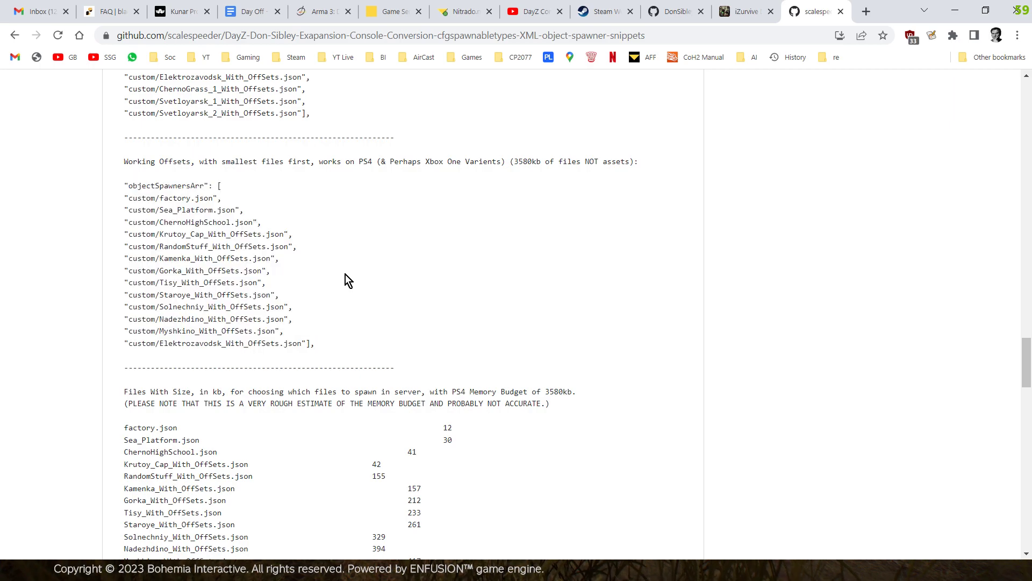
pyautogui.moveTo(322, 287)
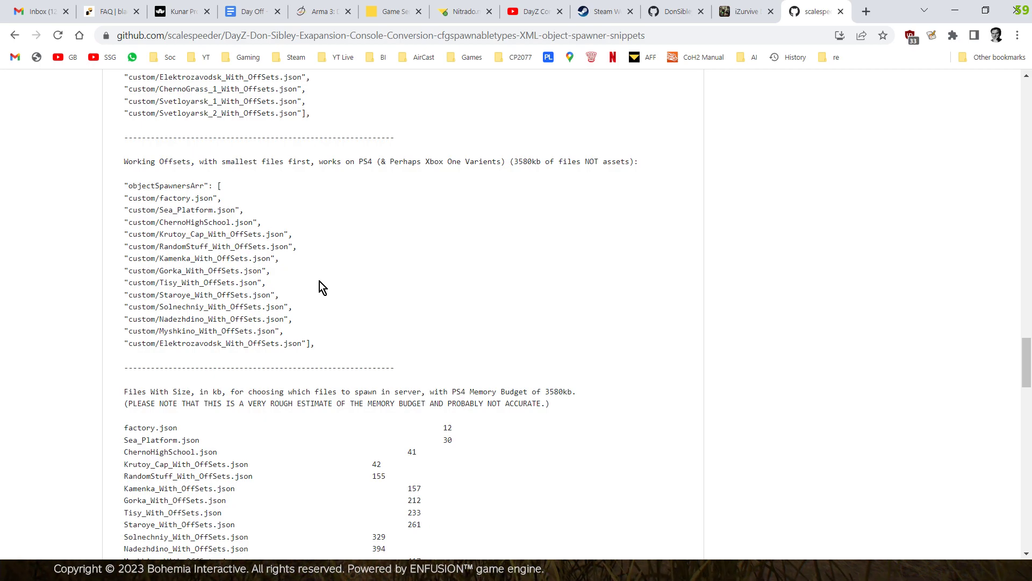
pyautogui.moveTo(337, 351)
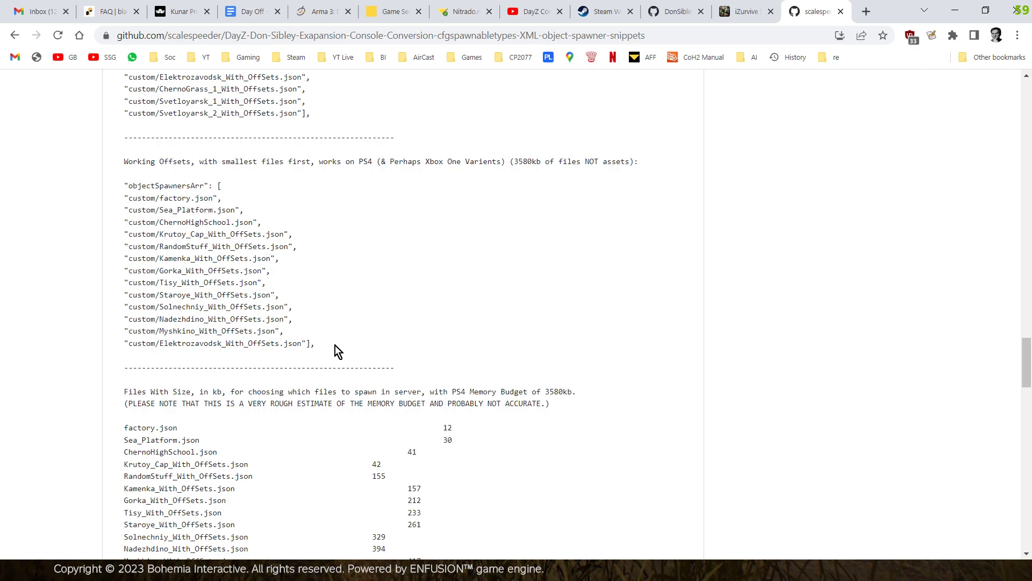
pyautogui.moveTo(124, 197); pyautogui.dragTo(314, 343)
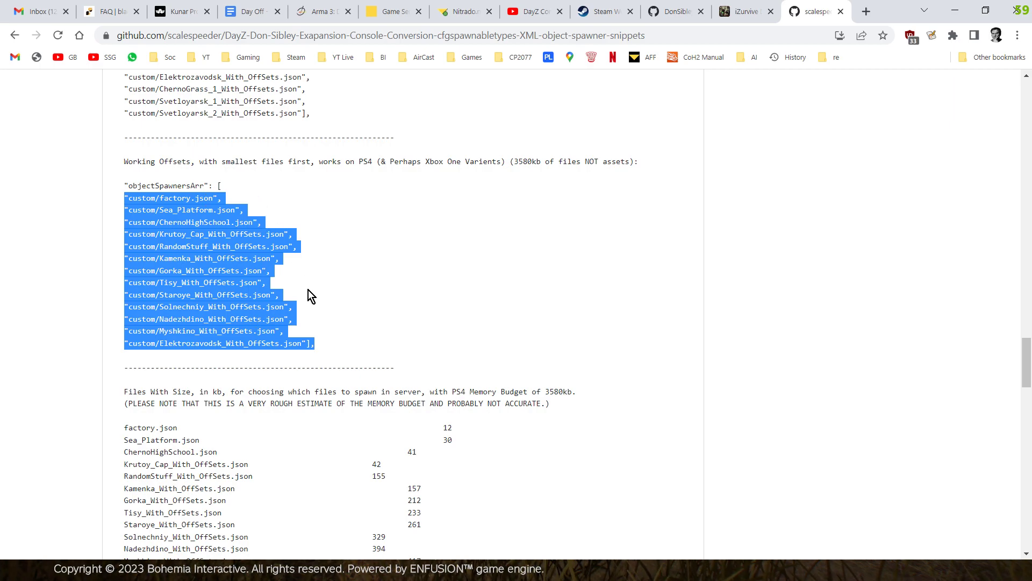
pyautogui.moveTo(334, 348)
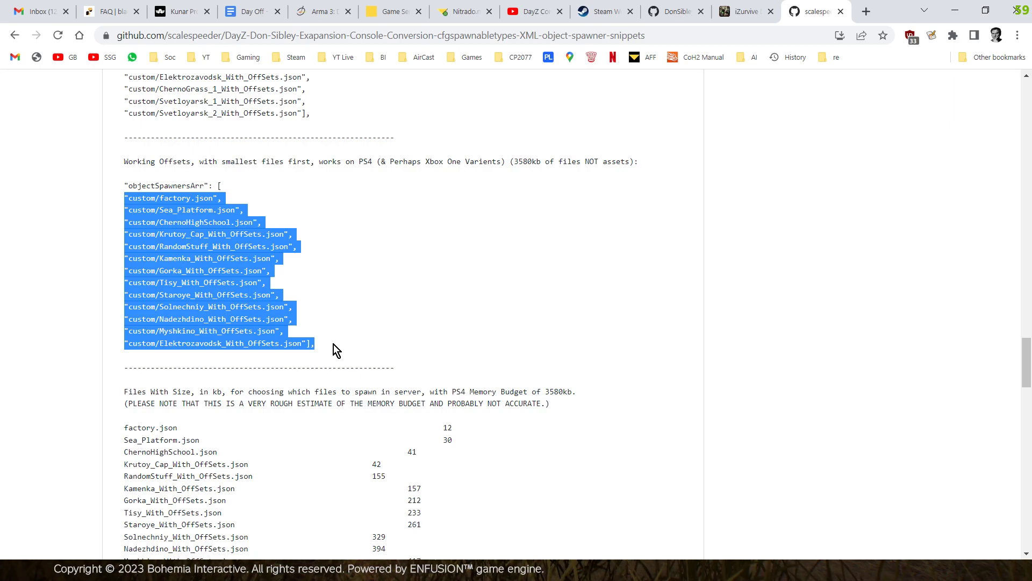
pyautogui.moveTo(327, 335)
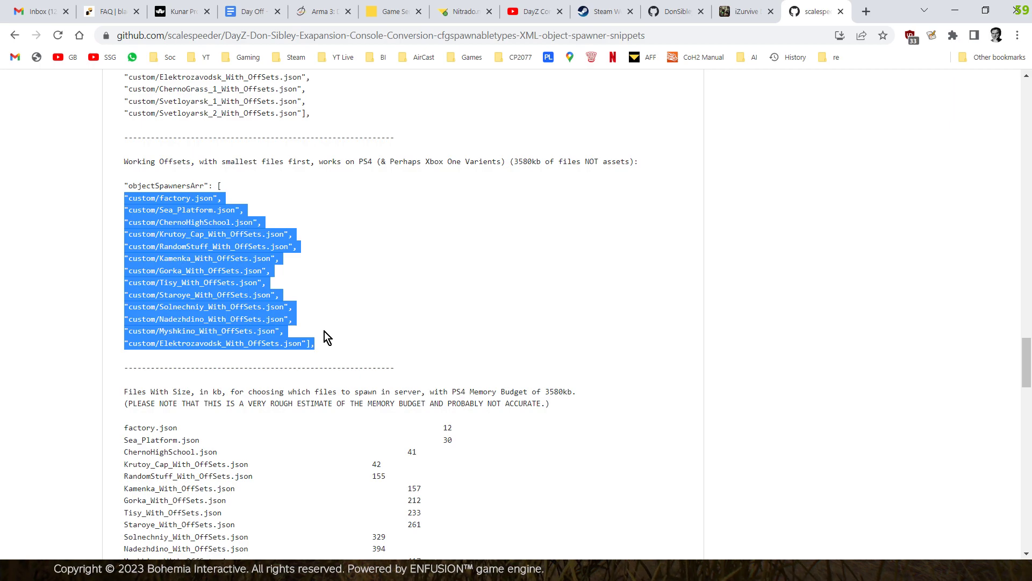
pyautogui.click(312, 332)
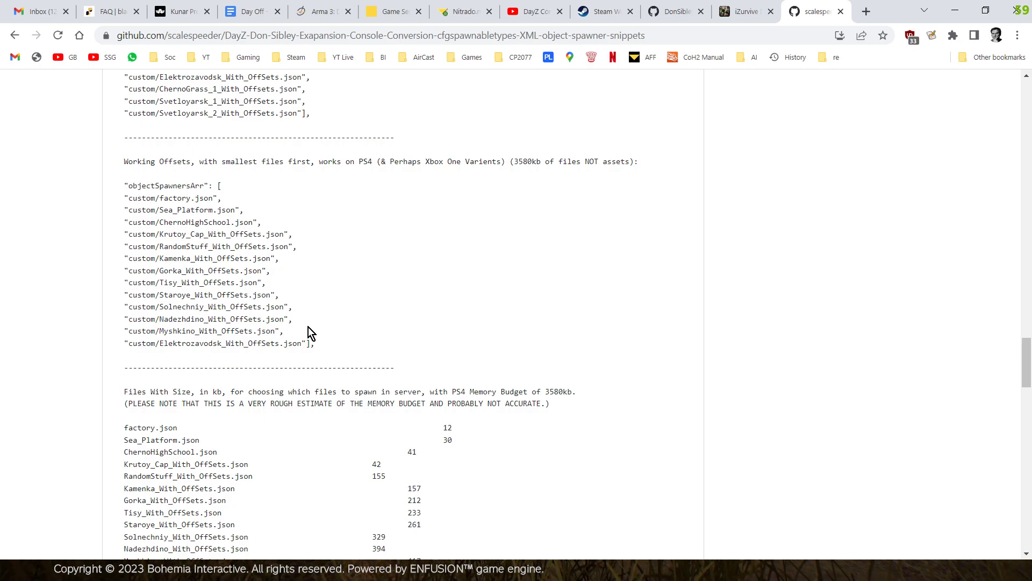
# Scroll past the working-offsets snippet to the PS4 table entries beyond 400 kb
pyautogui.scroll(-3)
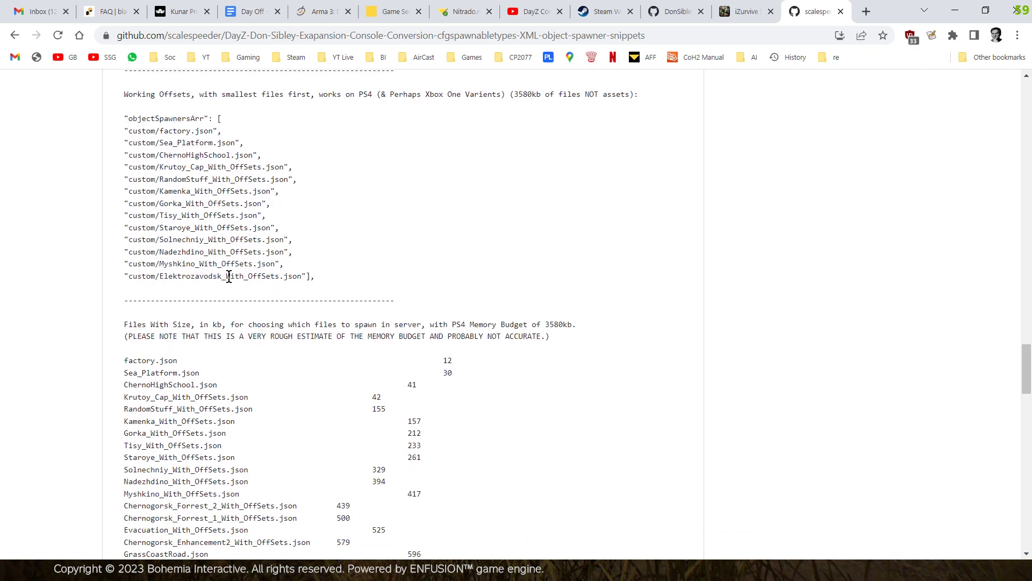
pyautogui.moveTo(207, 264)
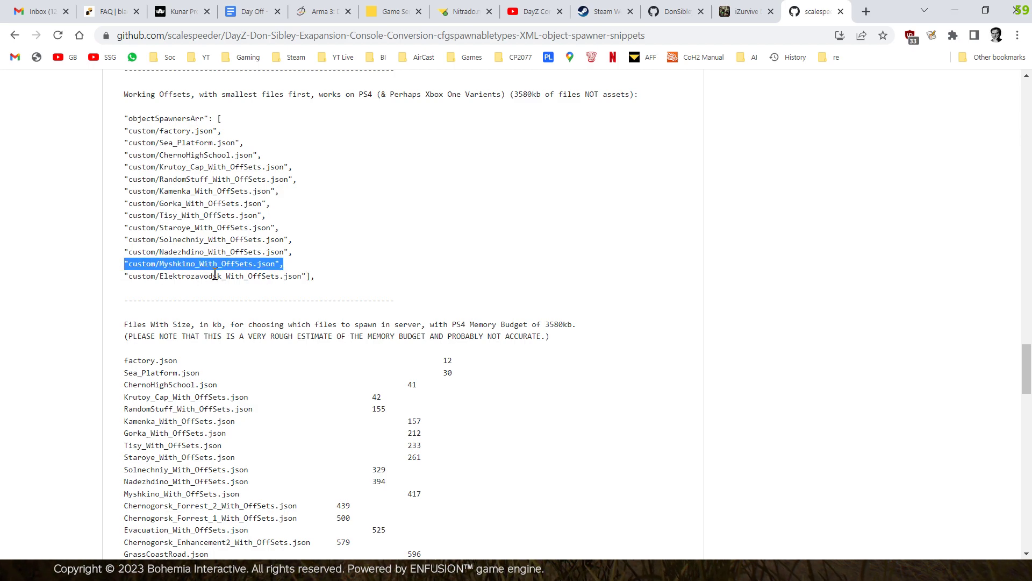
pyautogui.moveTo(160, 515)
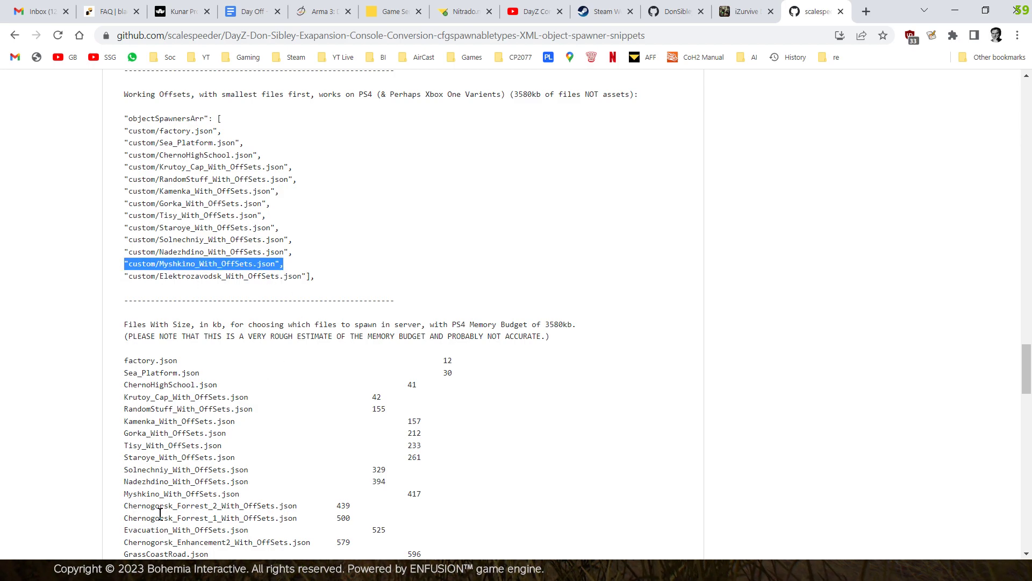
pyautogui.moveTo(230, 510)
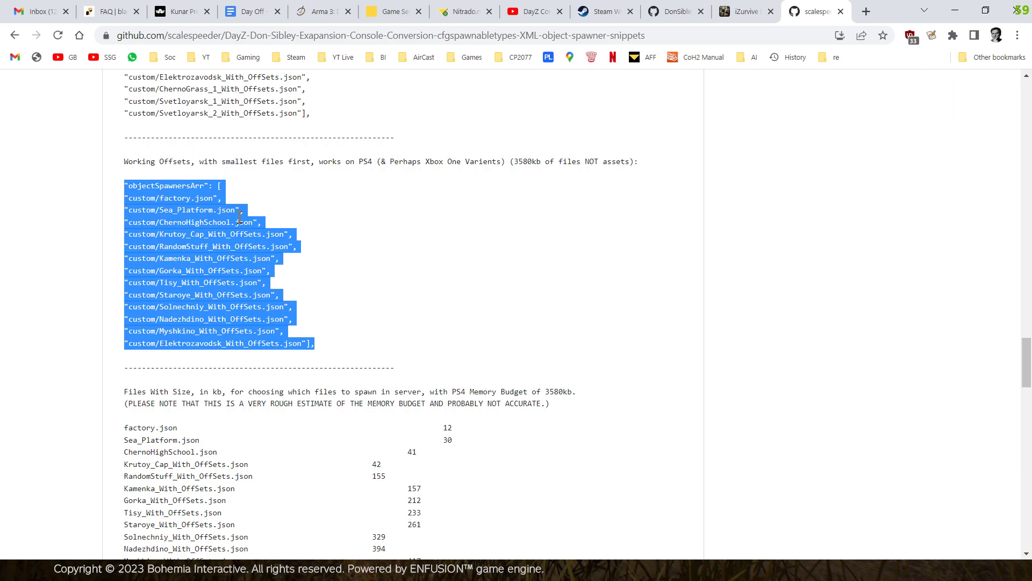
pyautogui.click(349, 345)
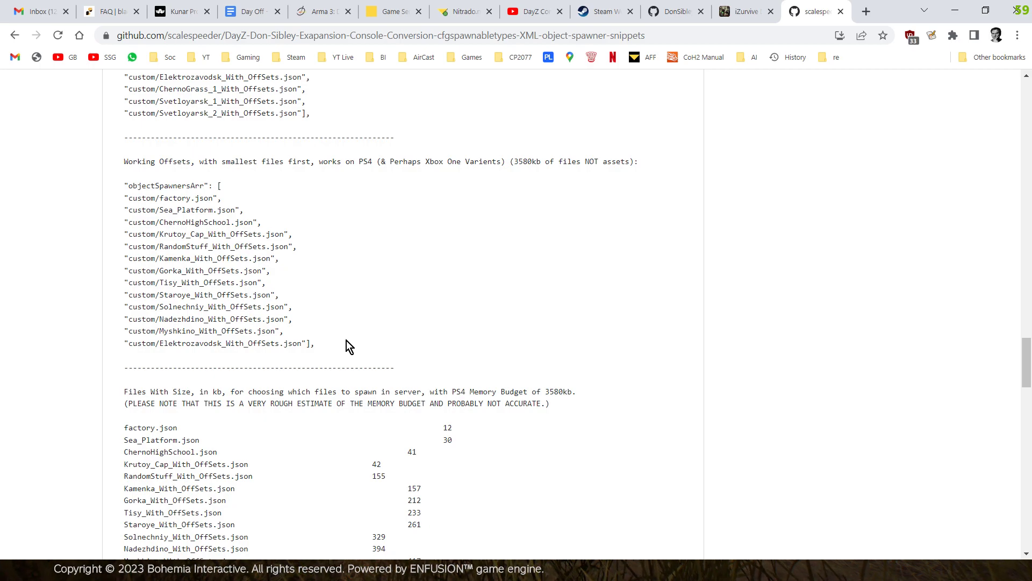
pyautogui.moveTo(225, 189)
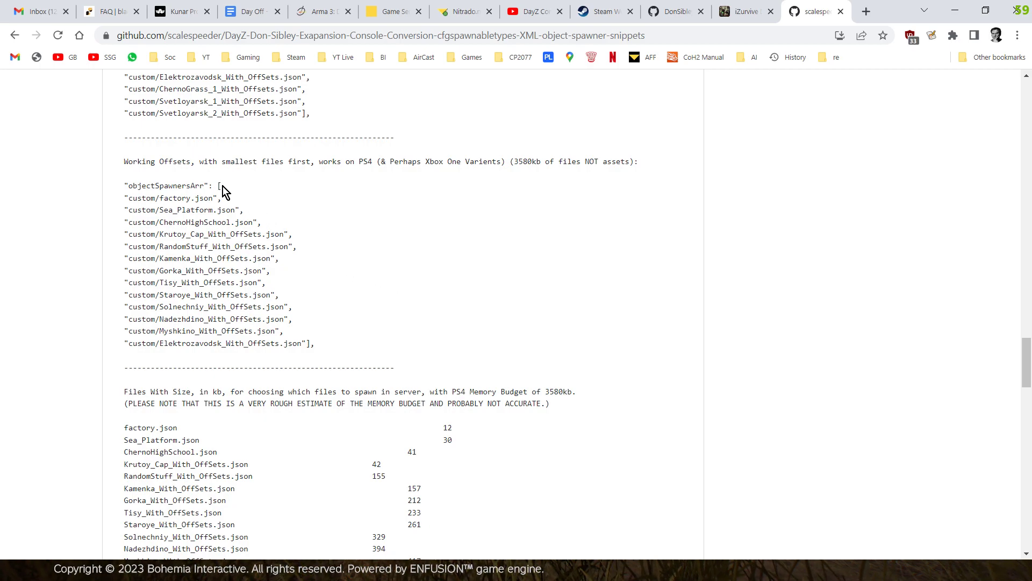
pyautogui.moveTo(338, 362)
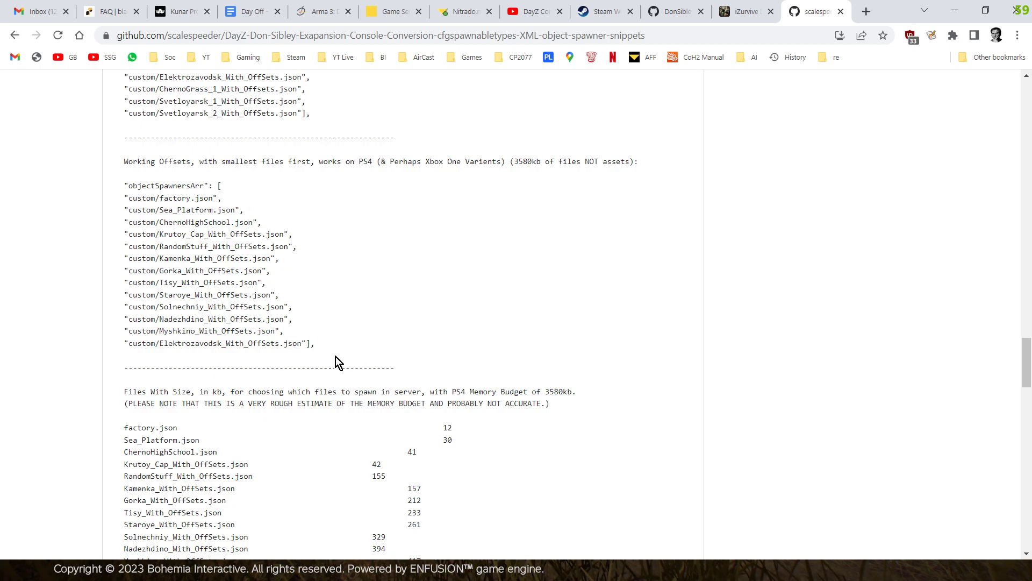
pyautogui.moveTo(342, 364)
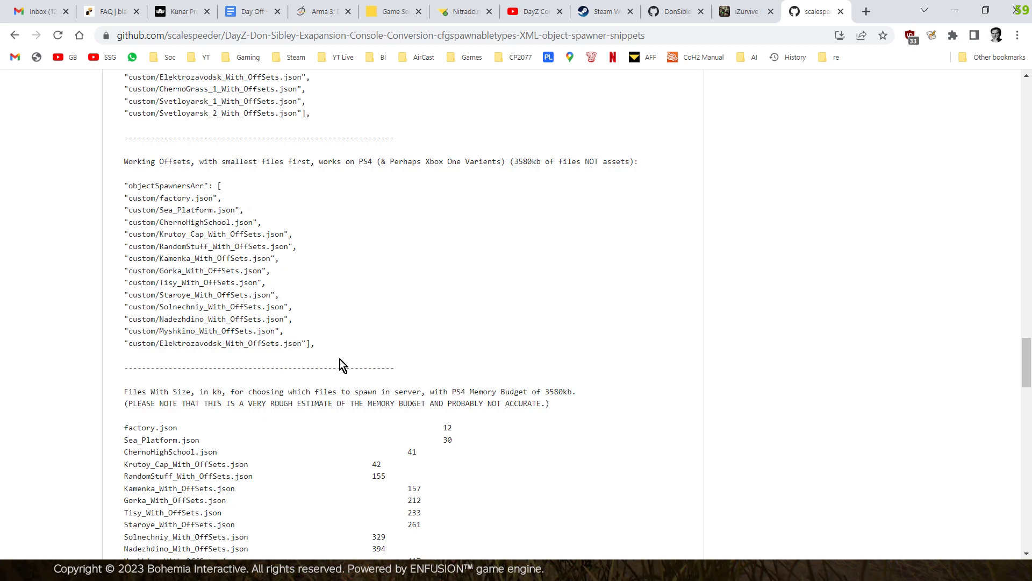
pyautogui.moveTo(351, 341)
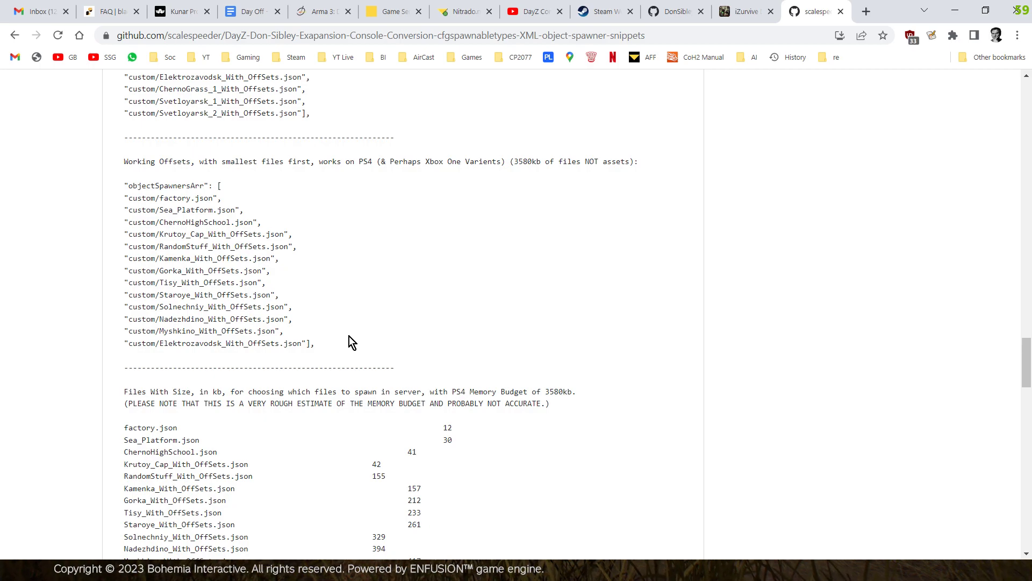
pyautogui.moveTo(355, 335)
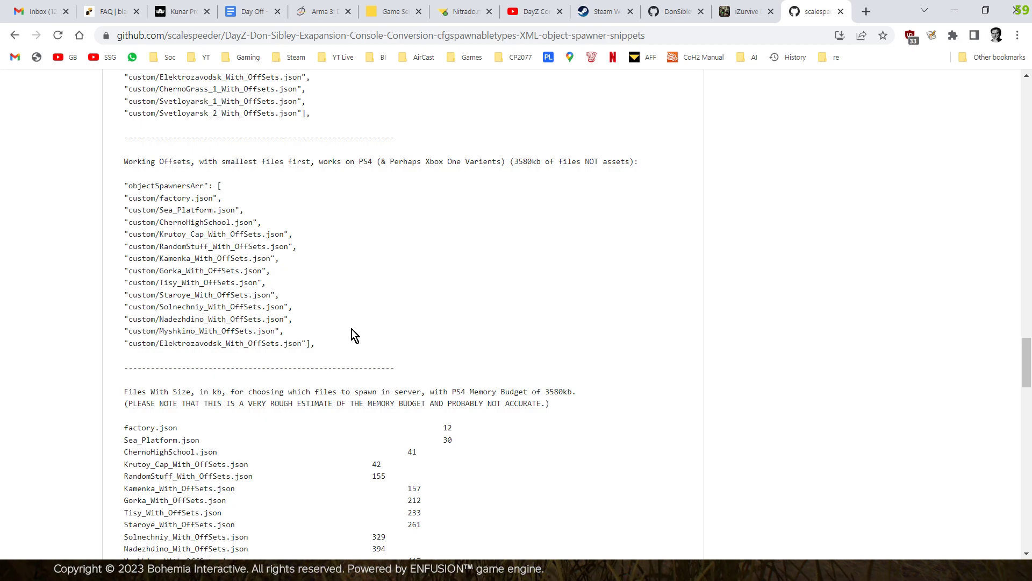
pyautogui.scroll(-3)
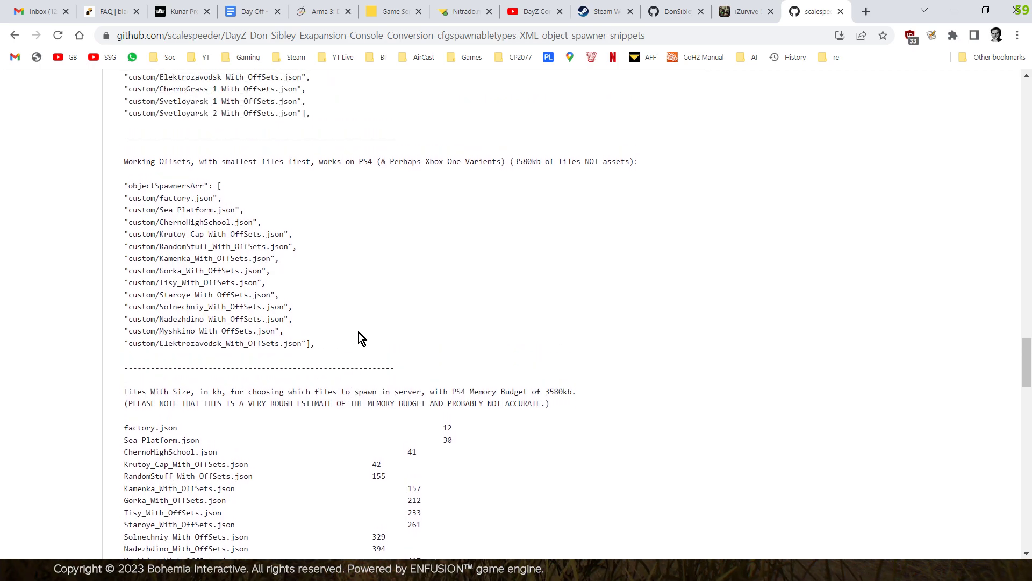
pyautogui.moveTo(185, 201)
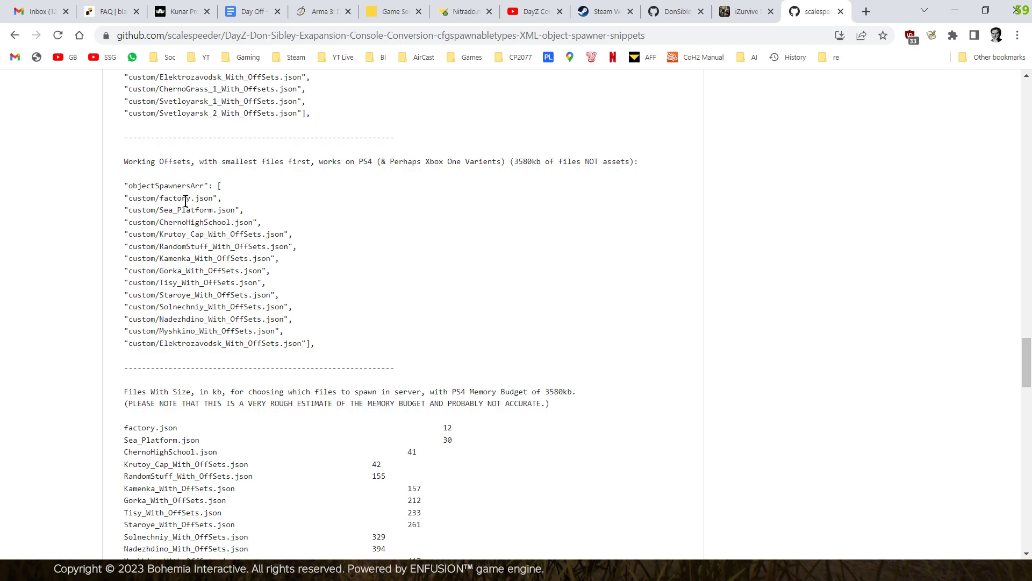
pyautogui.moveTo(519, 161)
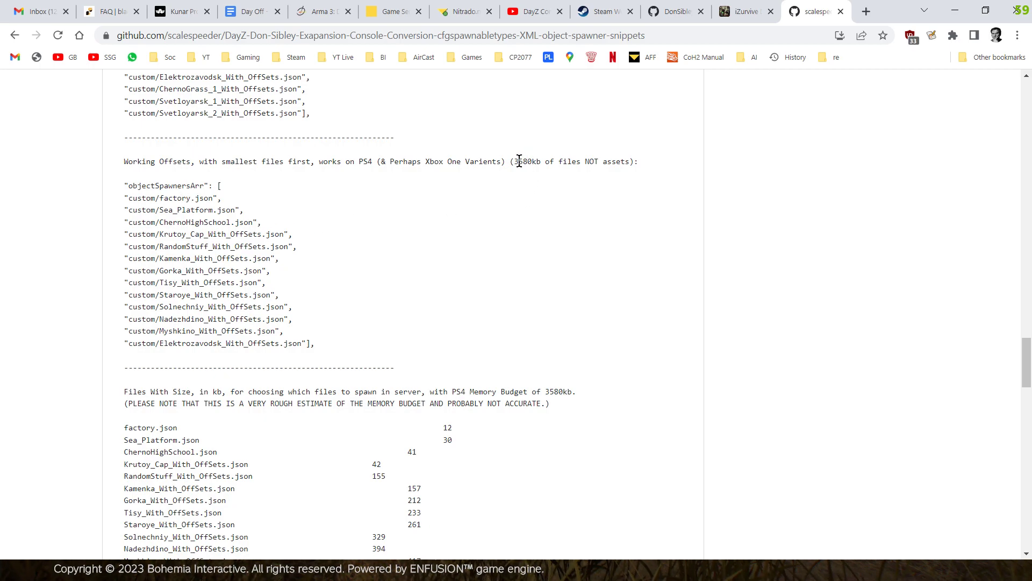
pyautogui.moveTo(499, 226)
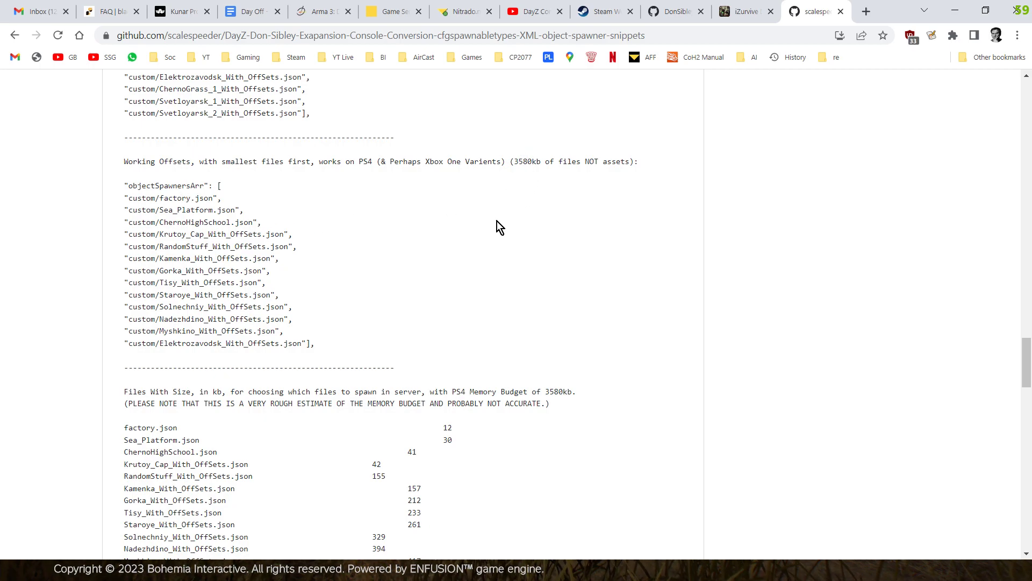
pyautogui.moveTo(325, 350)
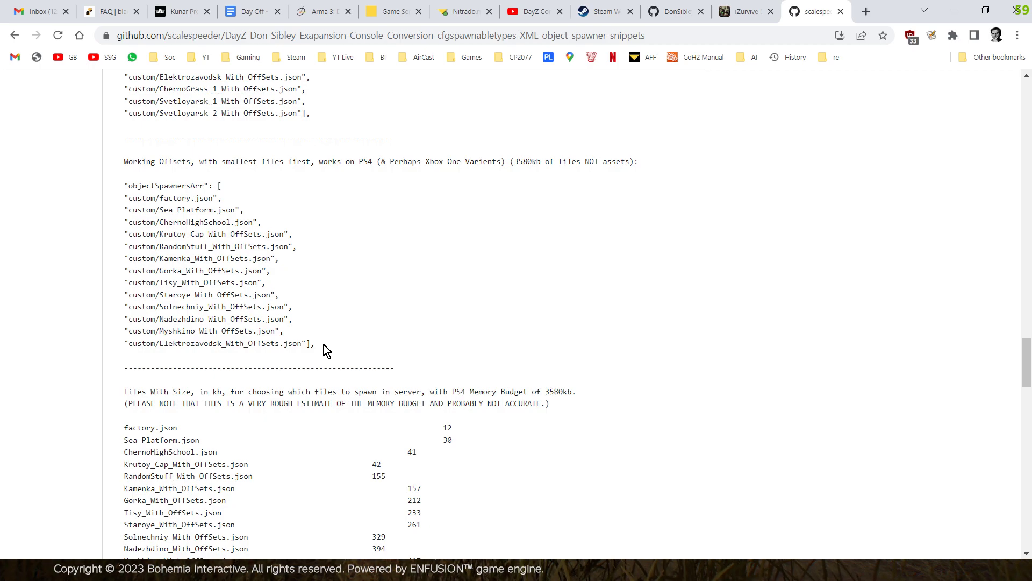
pyautogui.moveTo(386, 363)
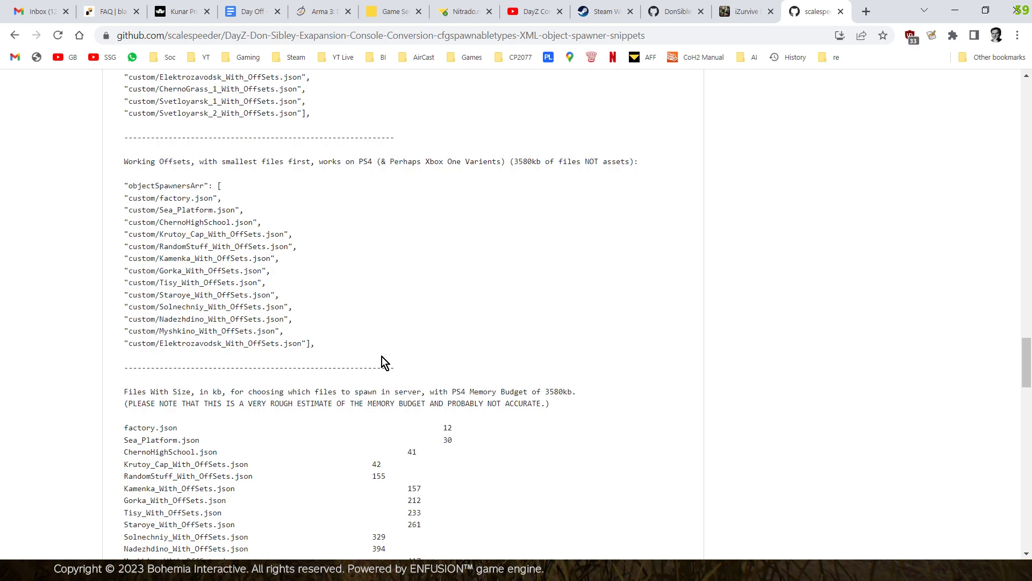
# Scroll to the full PS4 file-size table ending at Svetloyarsk_2 (1809 kb)
pyautogui.scroll(-3)
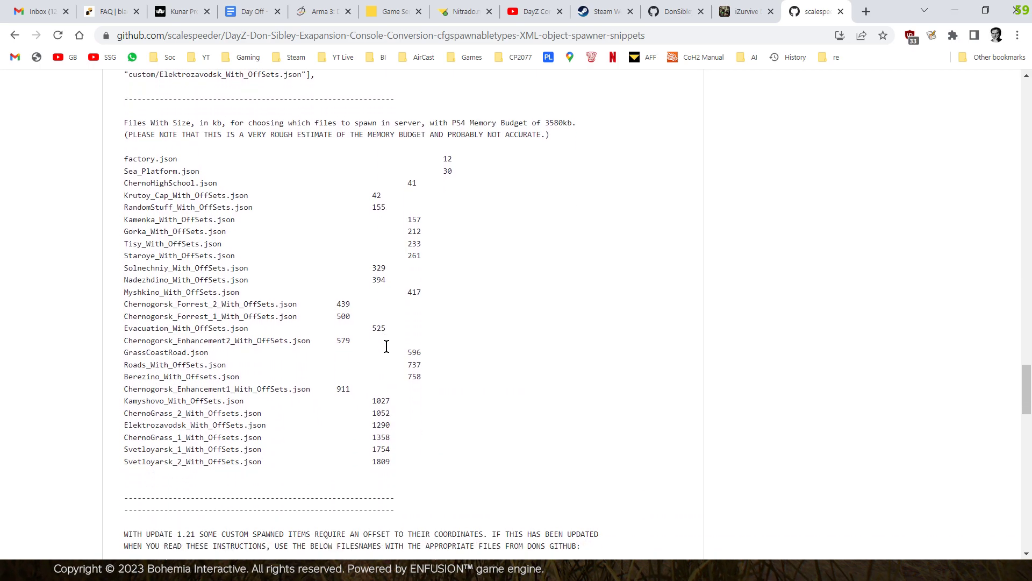
pyautogui.moveTo(183, 175)
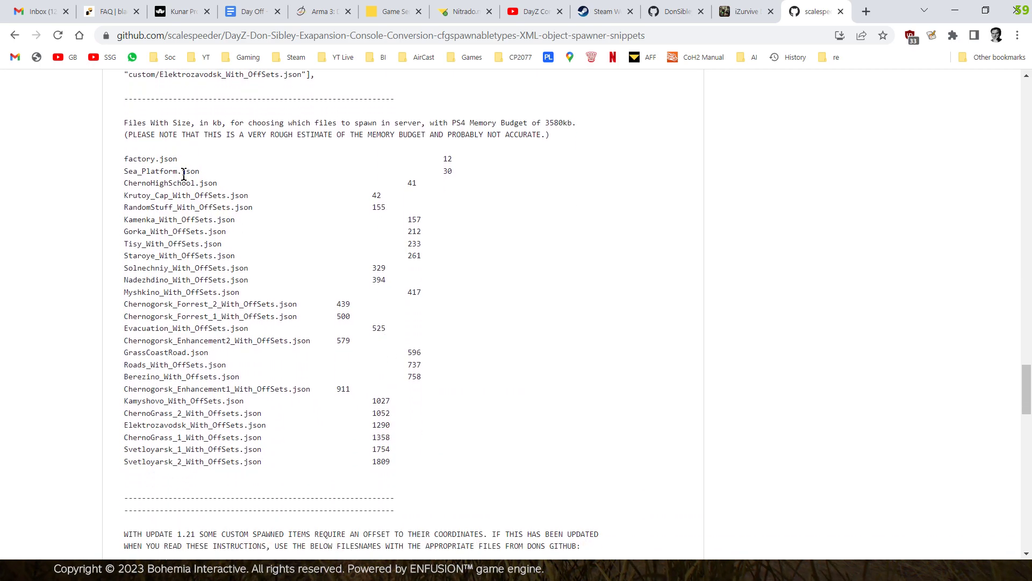
pyautogui.moveTo(388, 461)
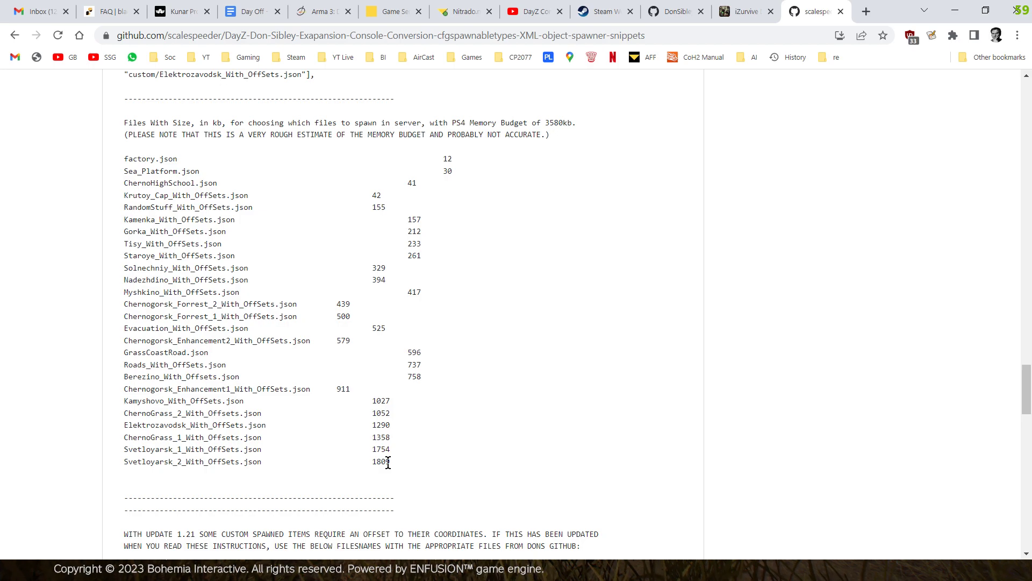
pyautogui.moveTo(397, 414)
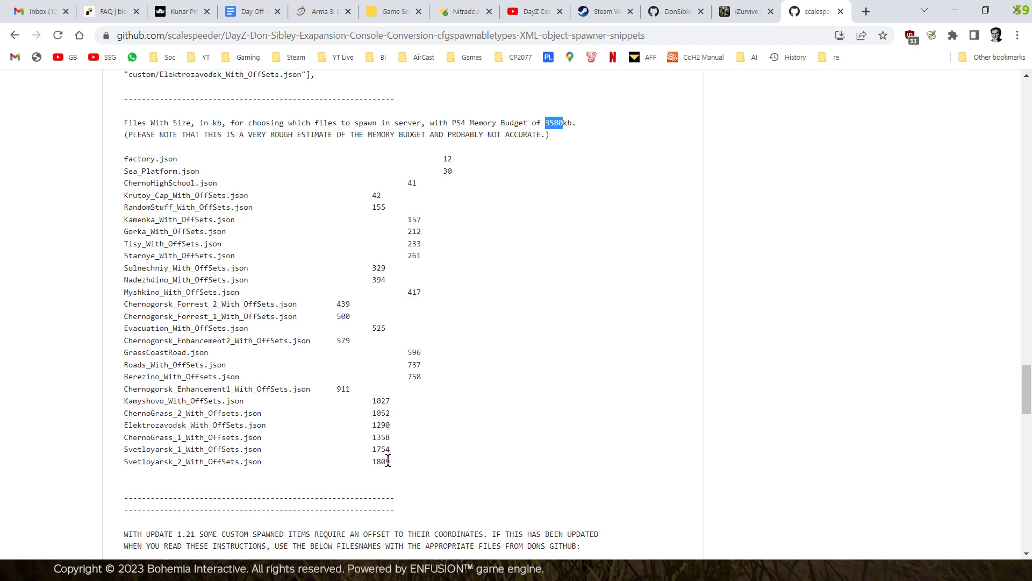
pyautogui.moveTo(392, 432)
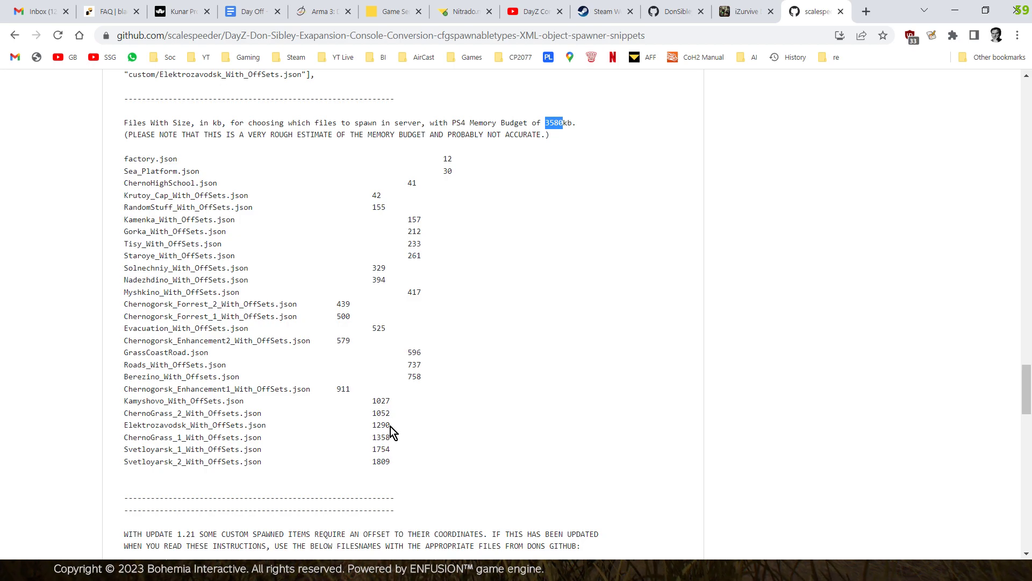
pyautogui.moveTo(383, 413)
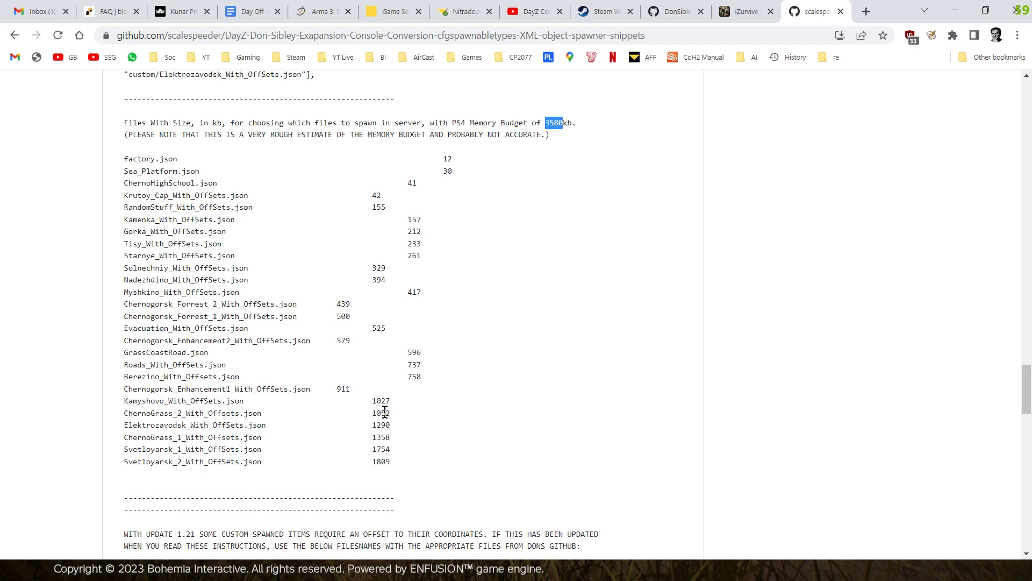
pyautogui.moveTo(365, 223)
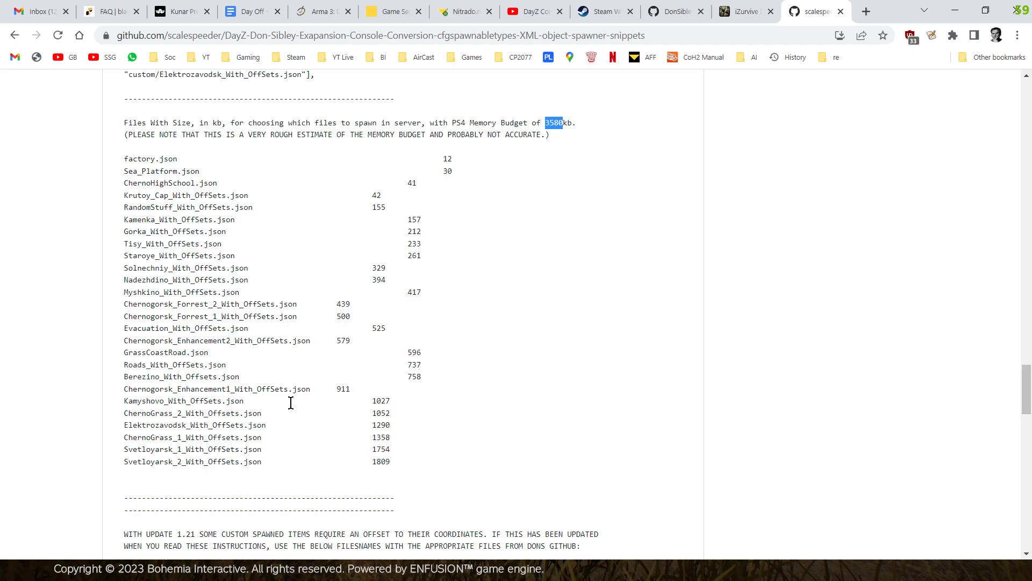
pyautogui.moveTo(265, 347)
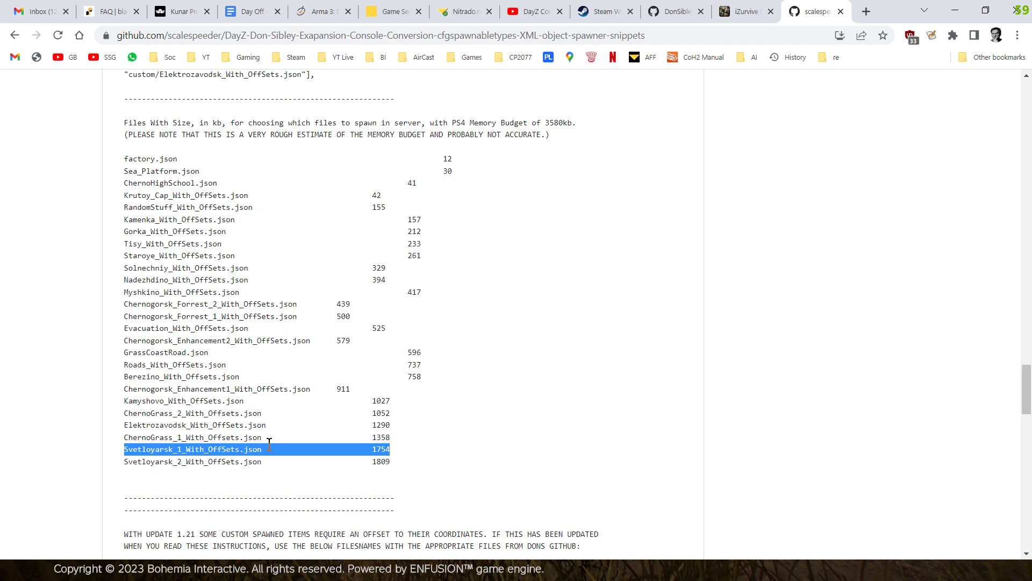
pyautogui.moveTo(220, 228)
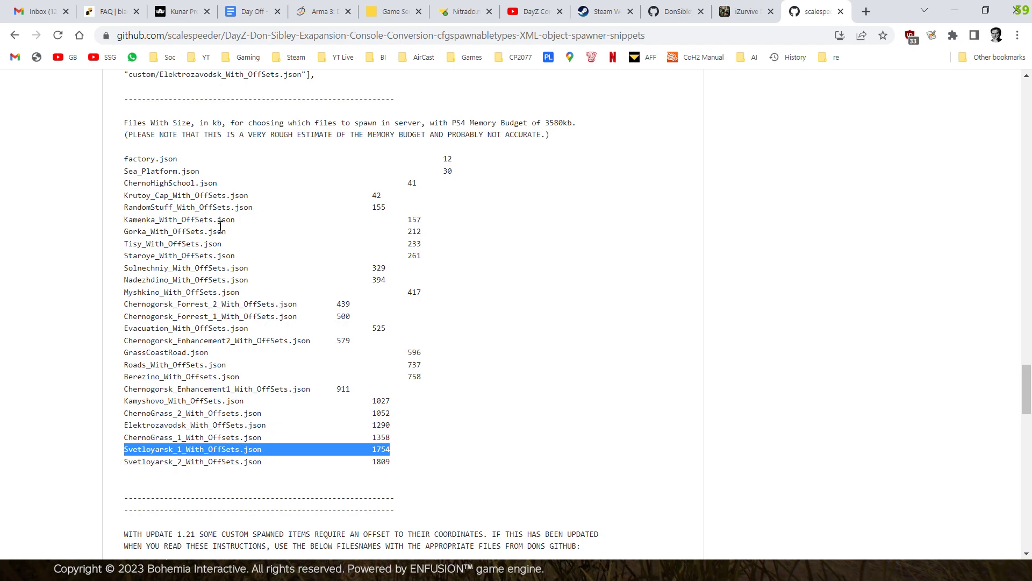
pyautogui.moveTo(238, 247)
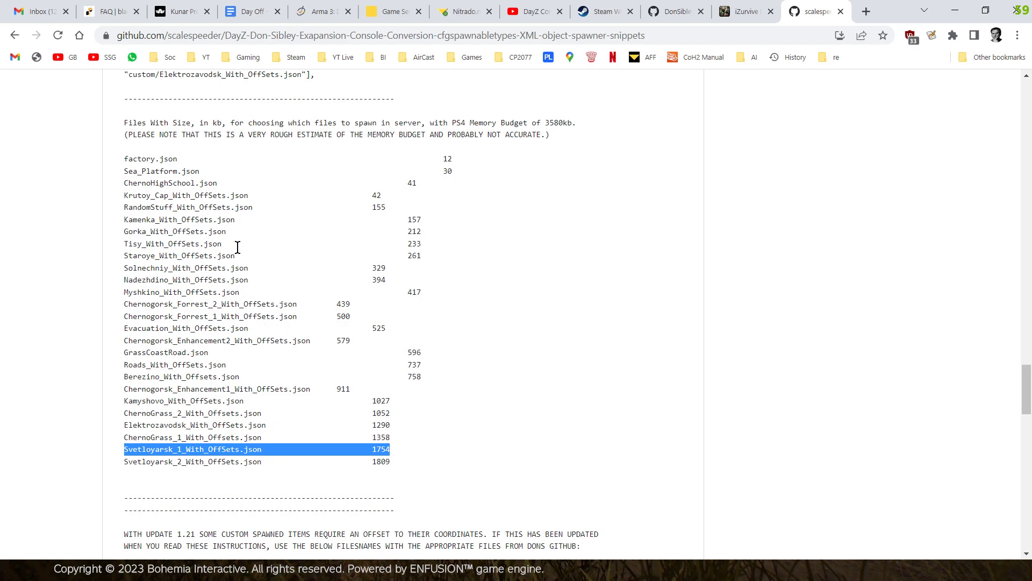
pyautogui.moveTo(390, 419)
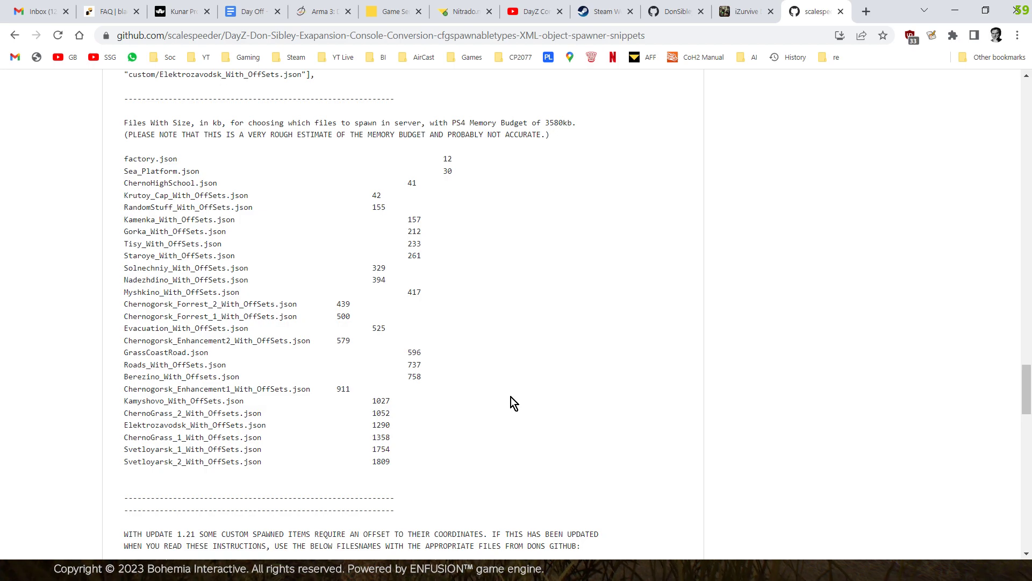
pyautogui.moveTo(489, 420)
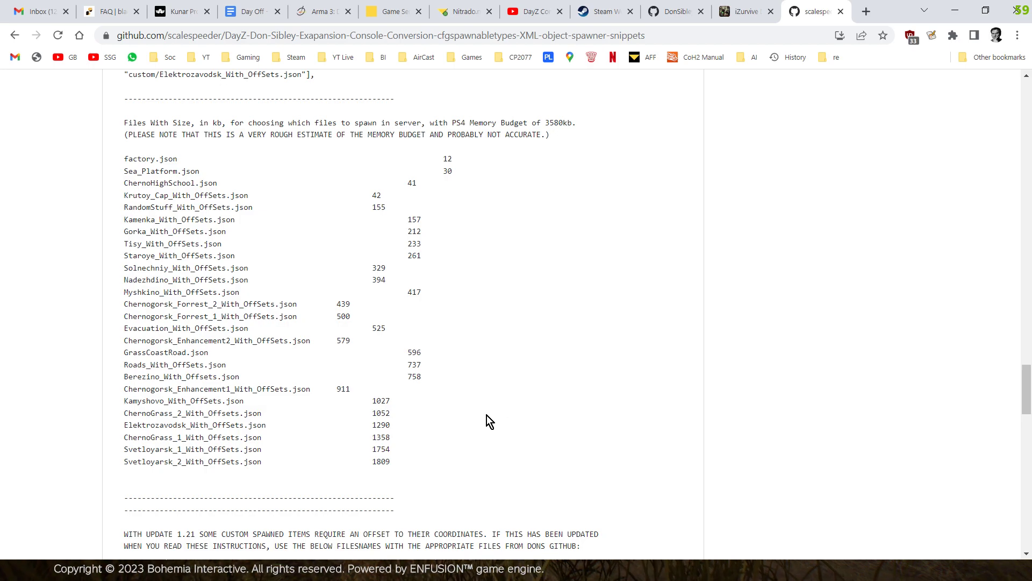
pyautogui.moveTo(405, 459)
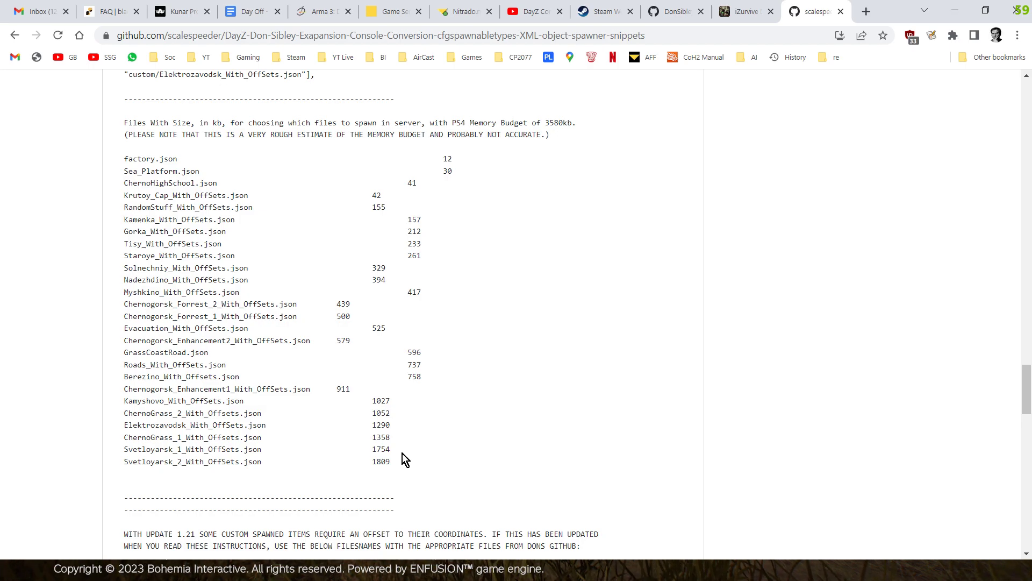
pyautogui.moveTo(400, 464)
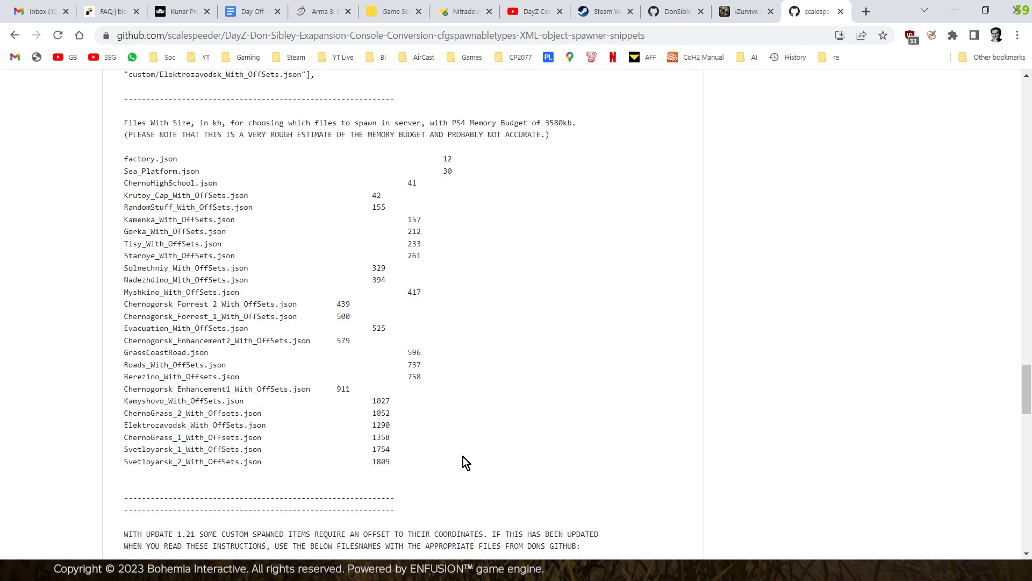
pyautogui.moveTo(246, 452)
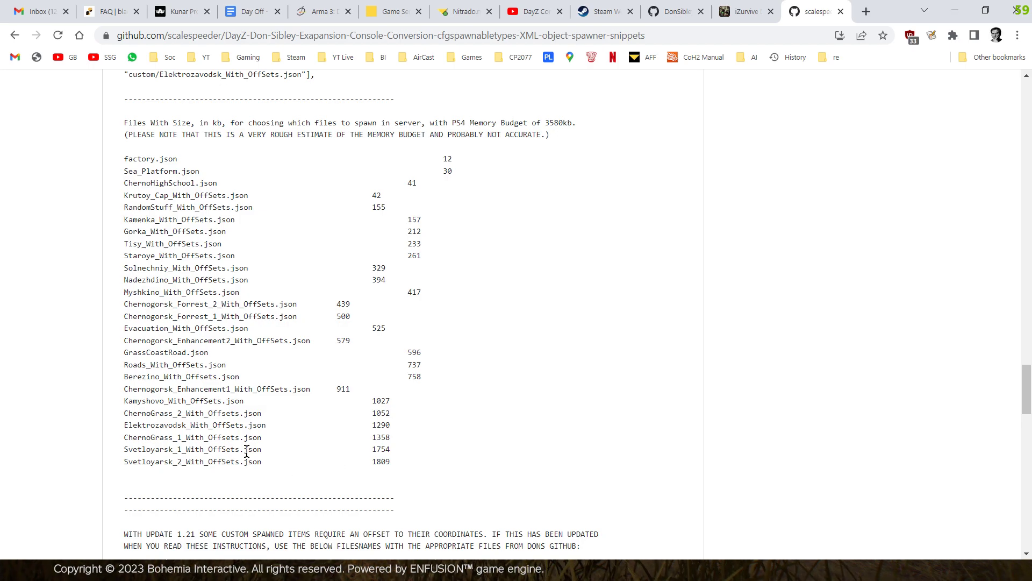
pyautogui.moveTo(412, 436)
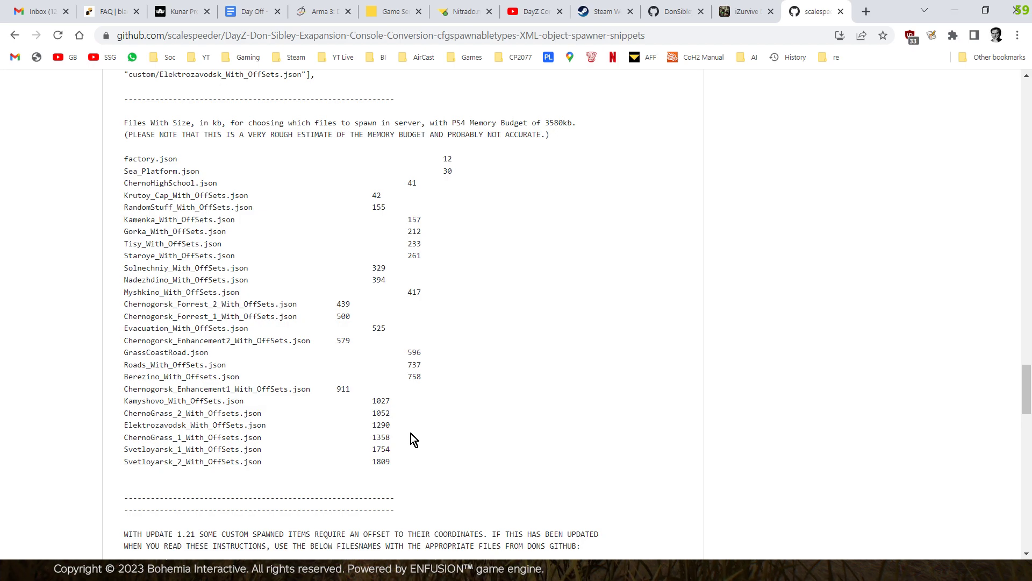
pyautogui.moveTo(277, 336)
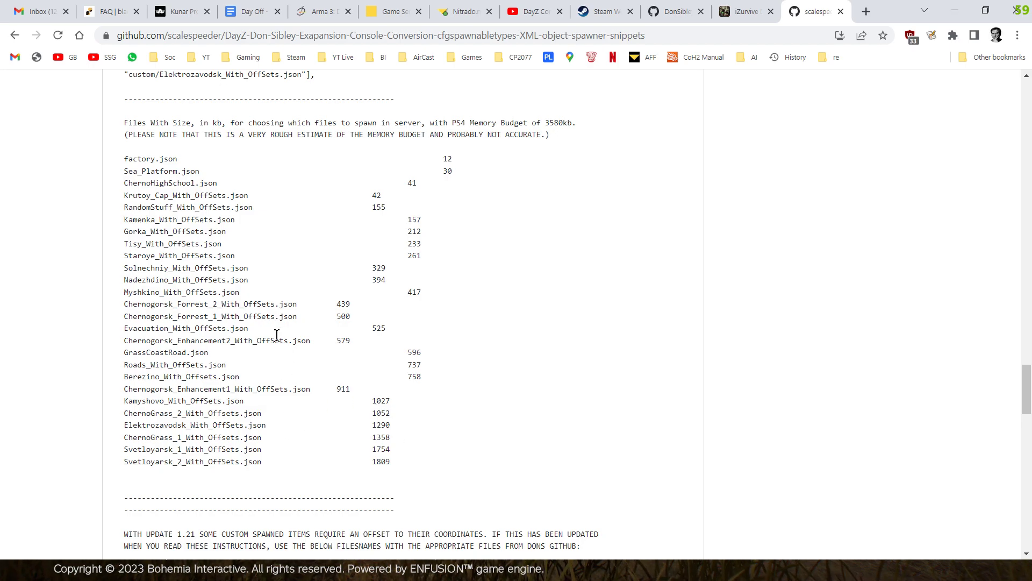
pyautogui.moveTo(220, 303)
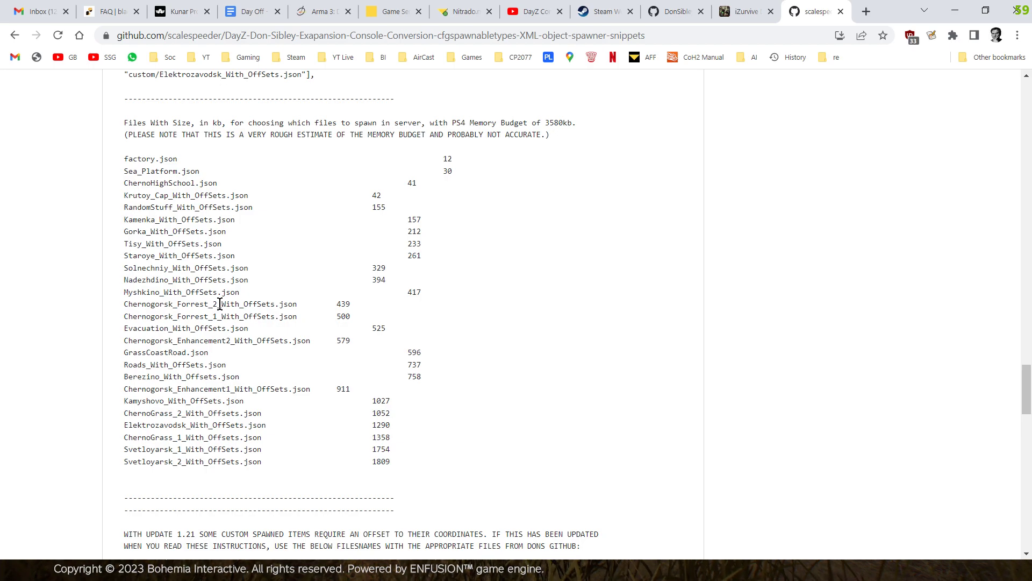
pyautogui.moveTo(433, 387)
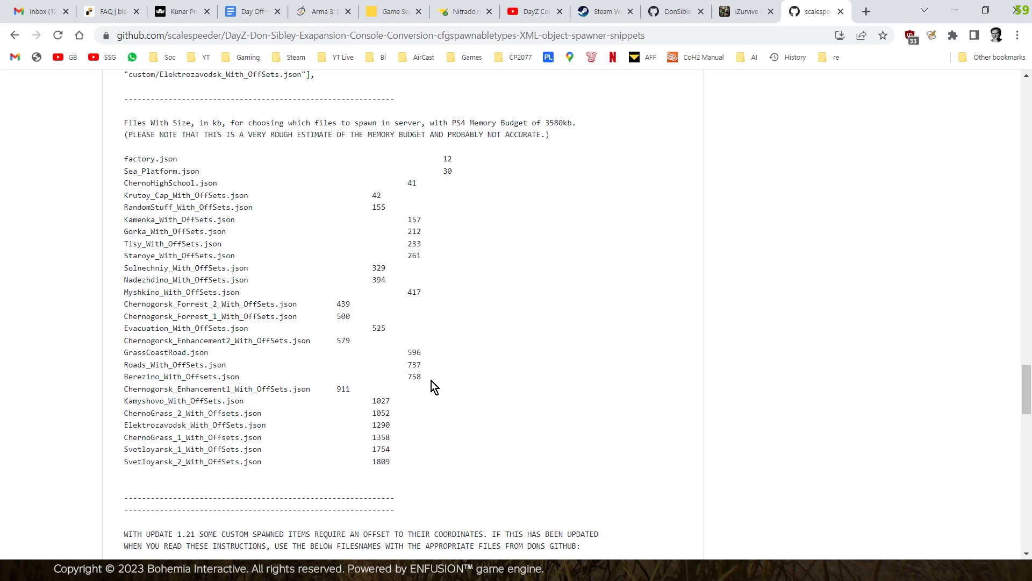
# Scroll past the vertical Chernarus list to the ALL NON-Offsets smallest-files-first section
pyautogui.scroll(-3)
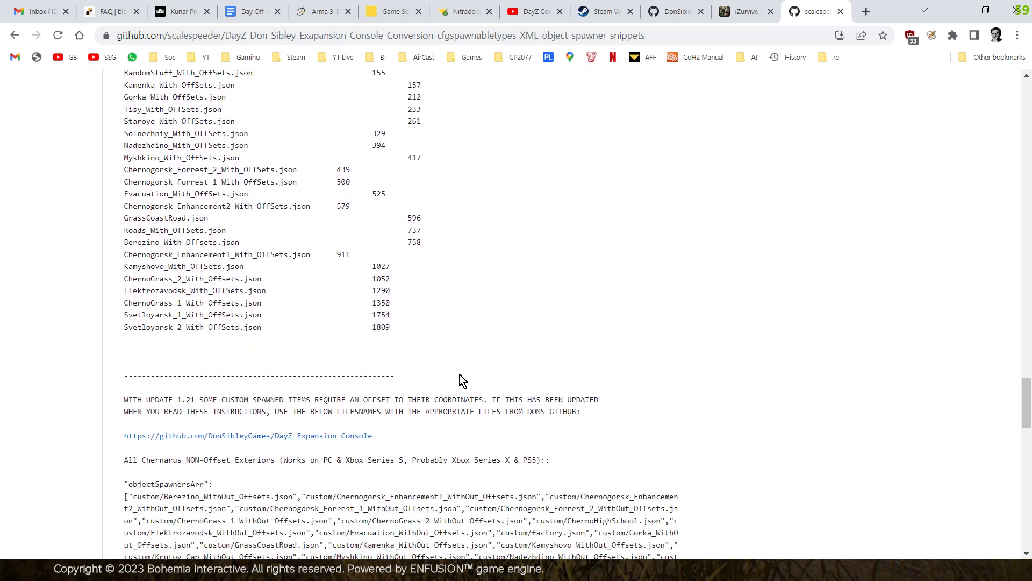
pyautogui.scroll(-3)
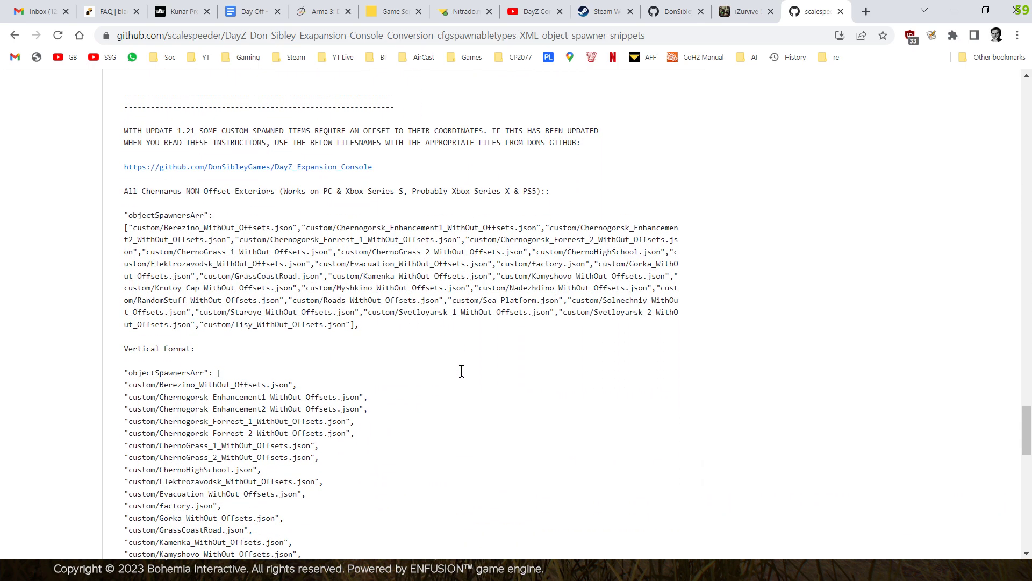
pyautogui.scroll(-3)
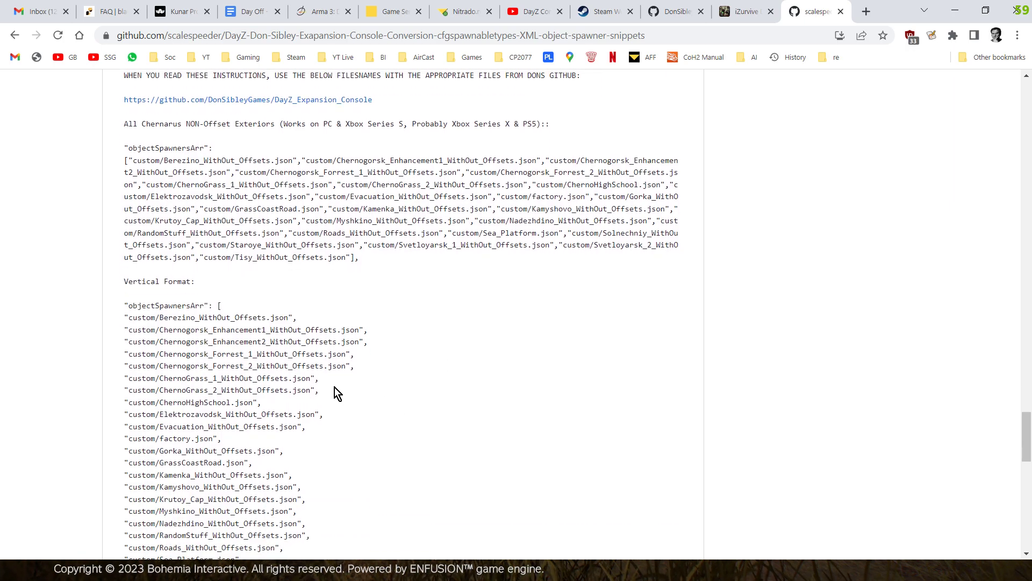
pyautogui.moveTo(276, 329)
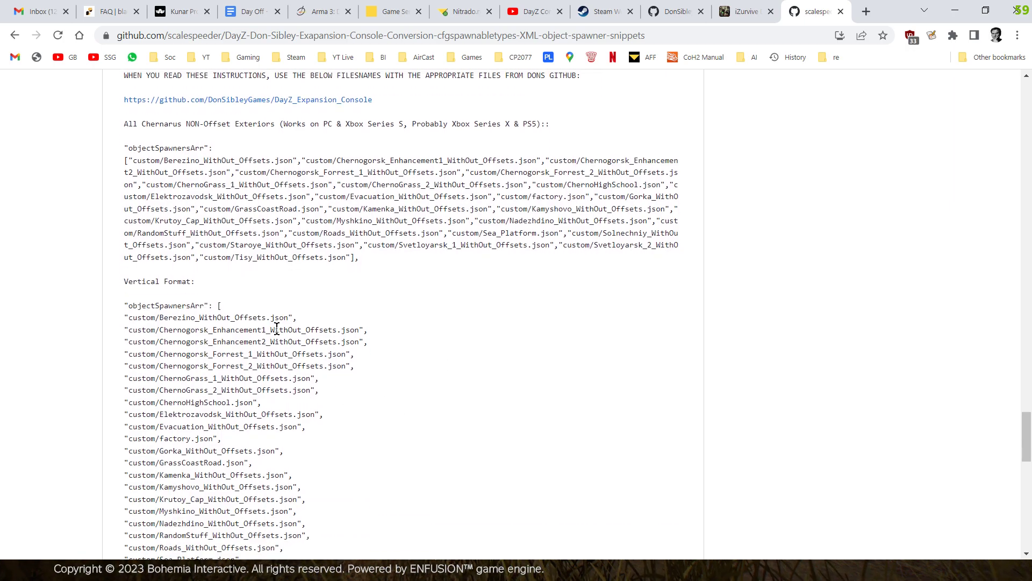
pyautogui.scroll(-3)
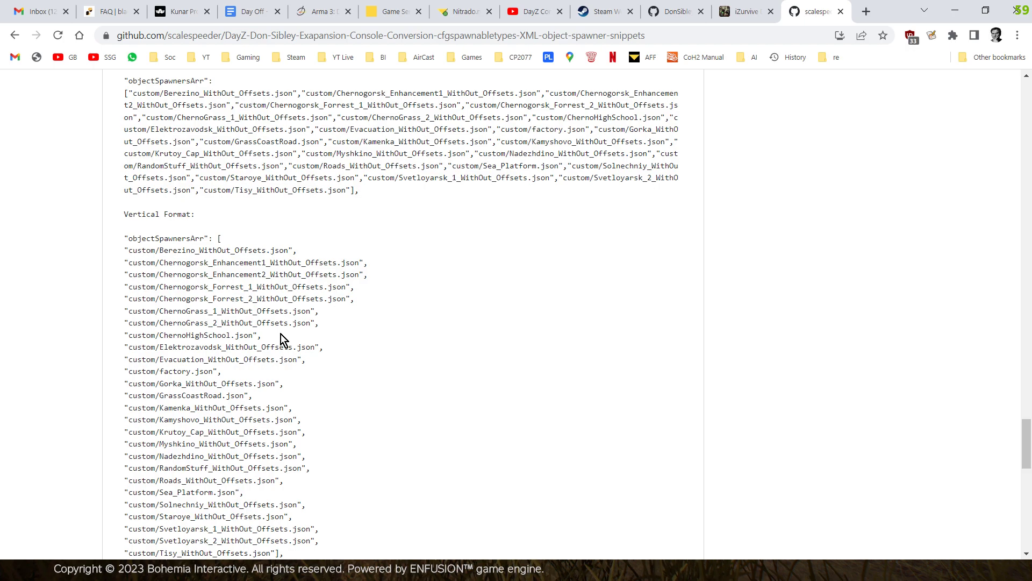
pyautogui.scroll(-3)
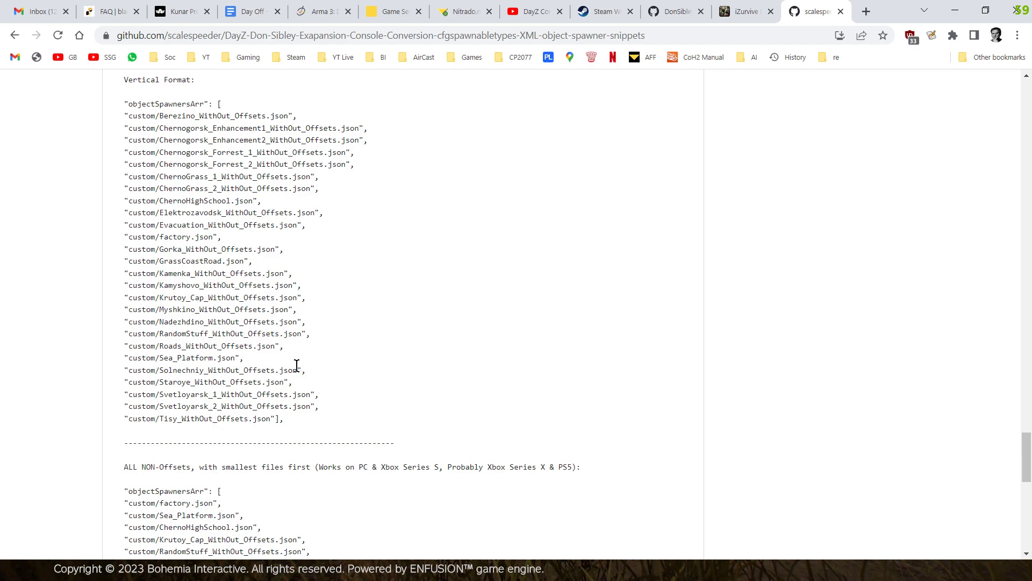
pyautogui.scroll(-3)
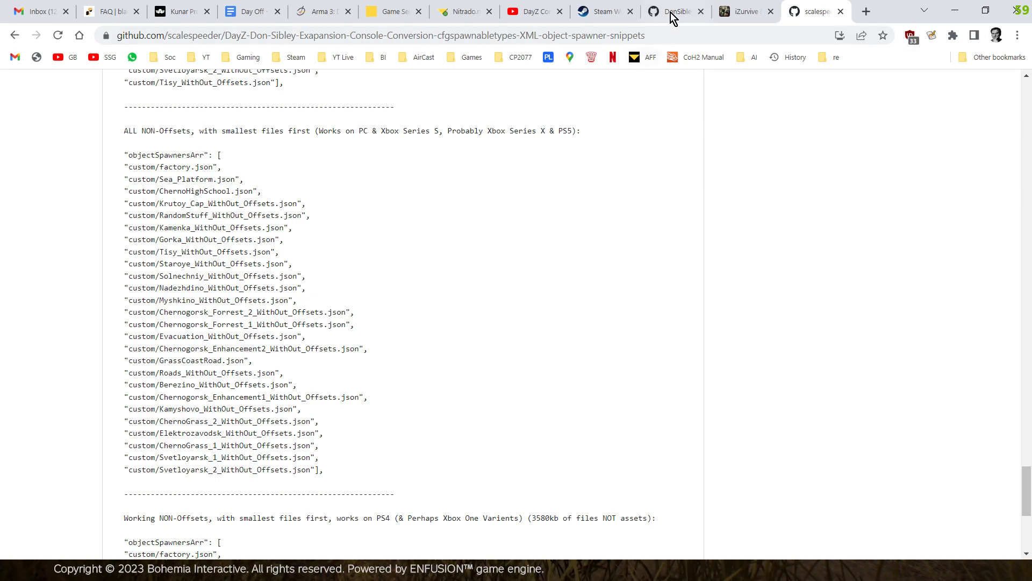
pyautogui.click(671, 11)
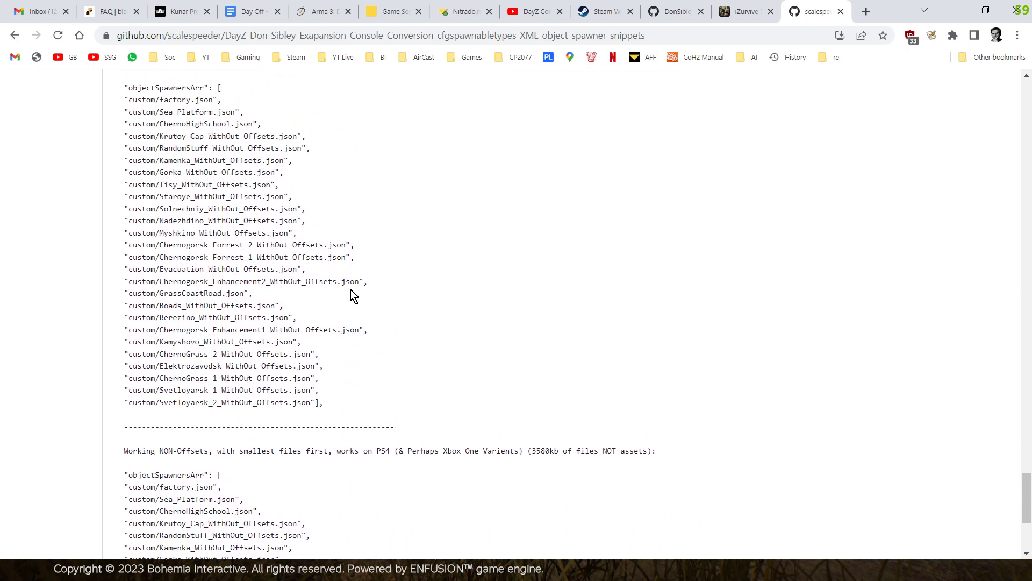
pyautogui.scroll(-3)
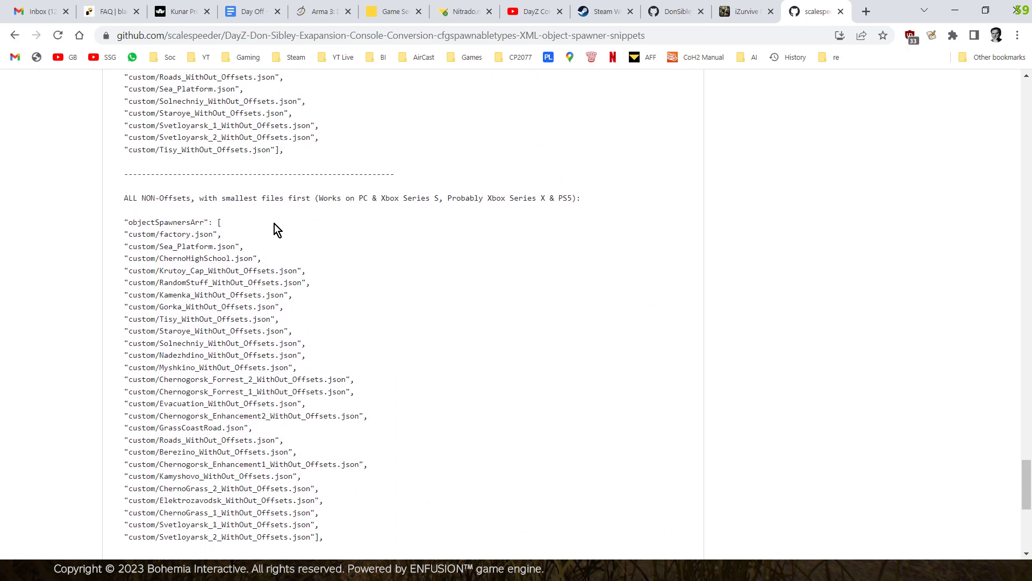
pyautogui.moveTo(310, 313)
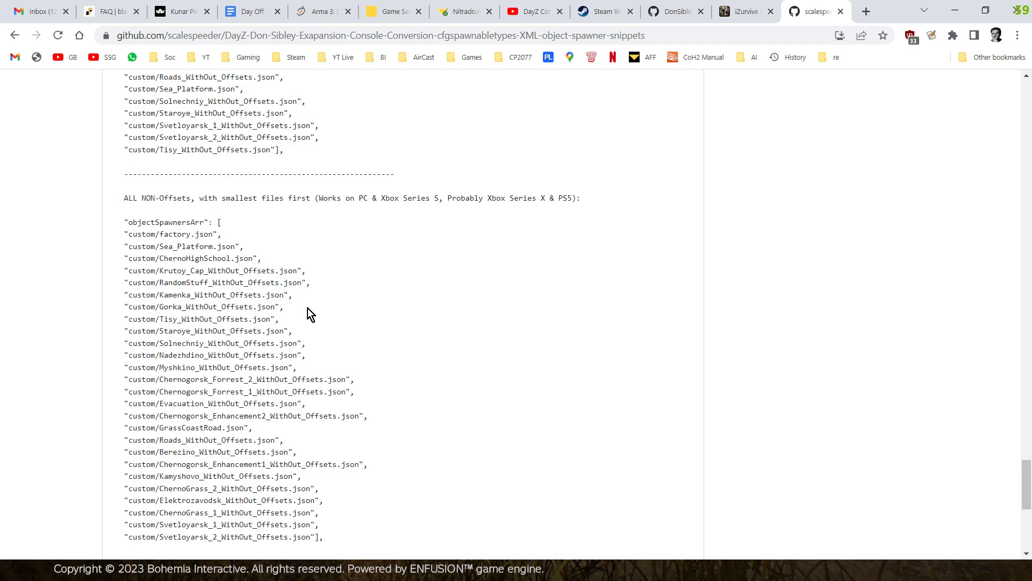
pyautogui.scroll(-3)
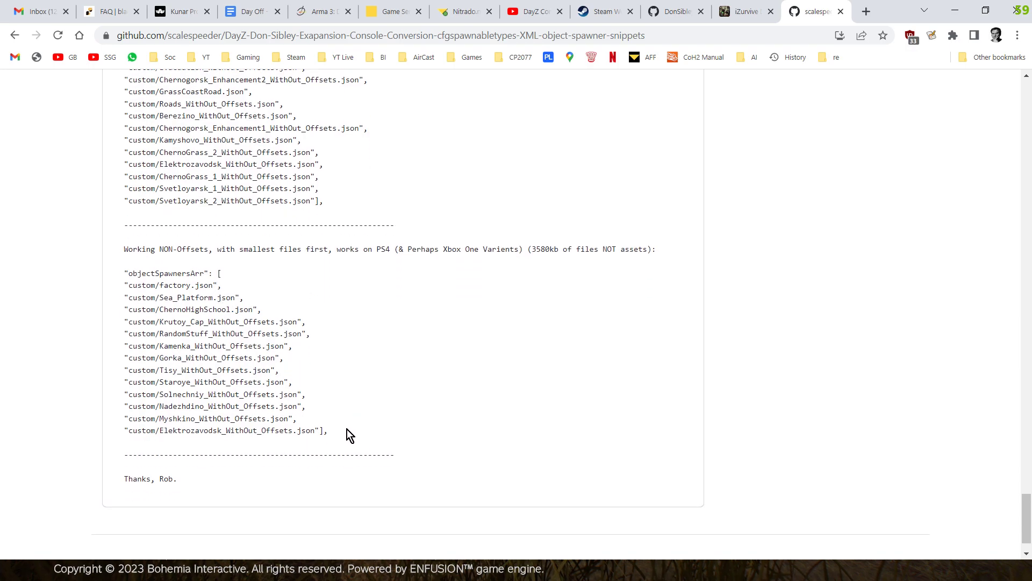
pyautogui.moveTo(306, 389)
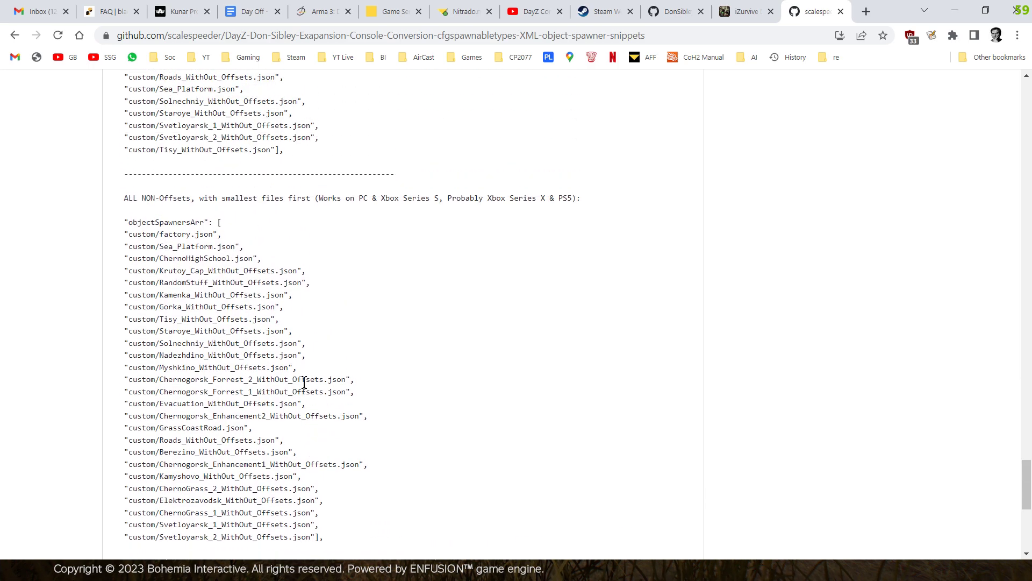
pyautogui.moveTo(361, 317)
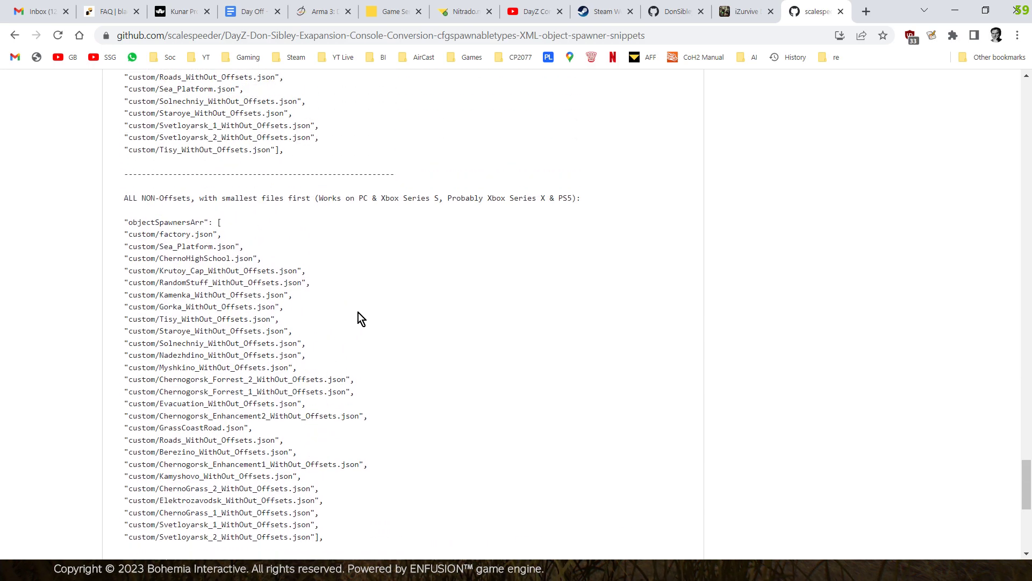
pyautogui.scroll(-3)
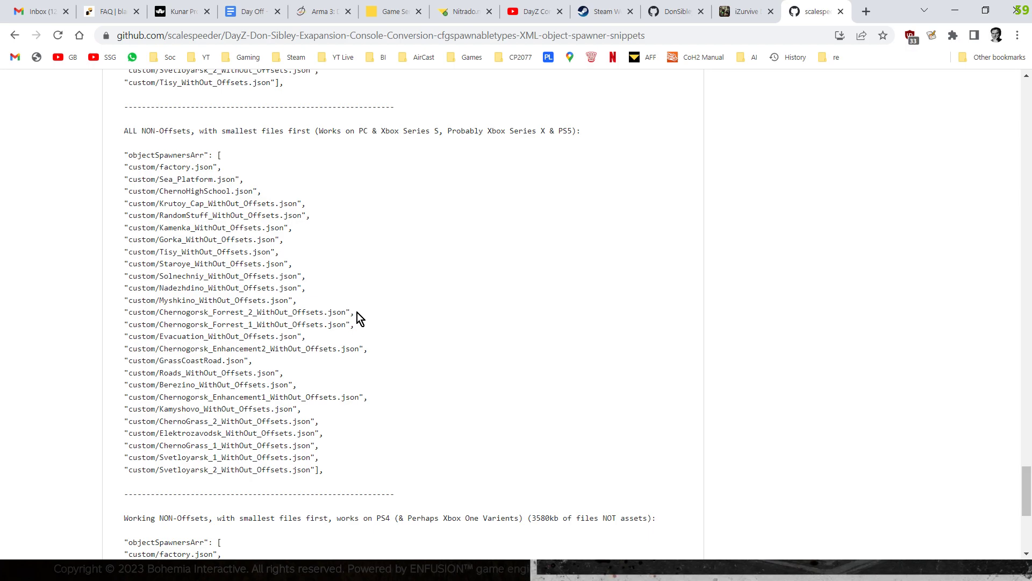
pyautogui.moveTo(368, 330)
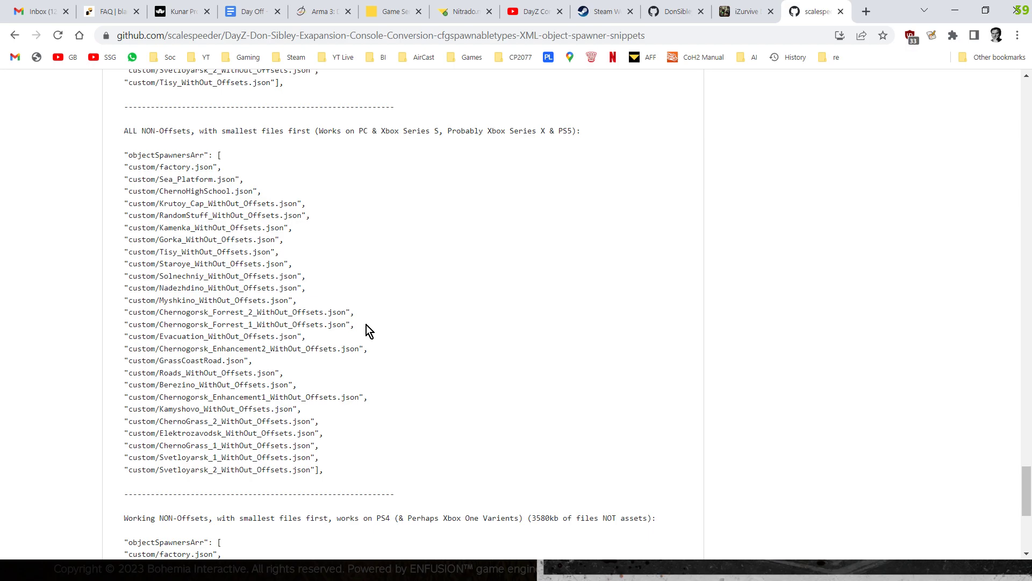
pyautogui.moveTo(670, 18)
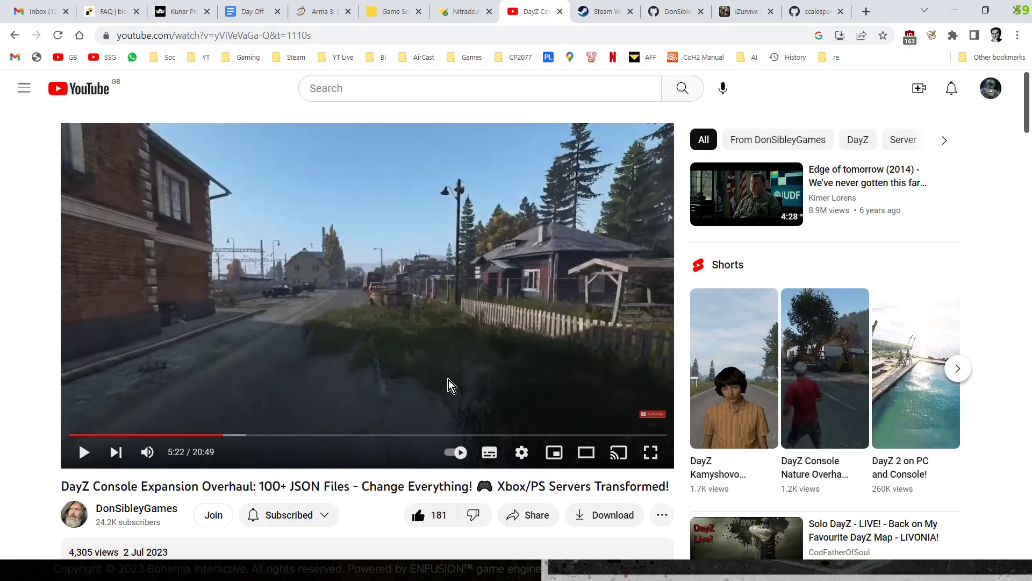
pyautogui.moveTo(613, 18)
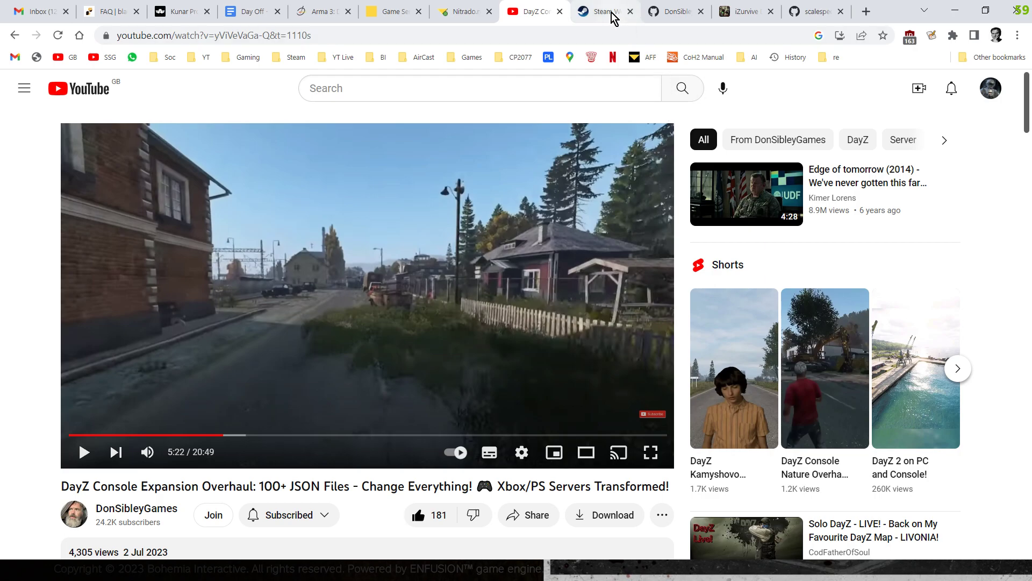
pyautogui.moveTo(614, 16)
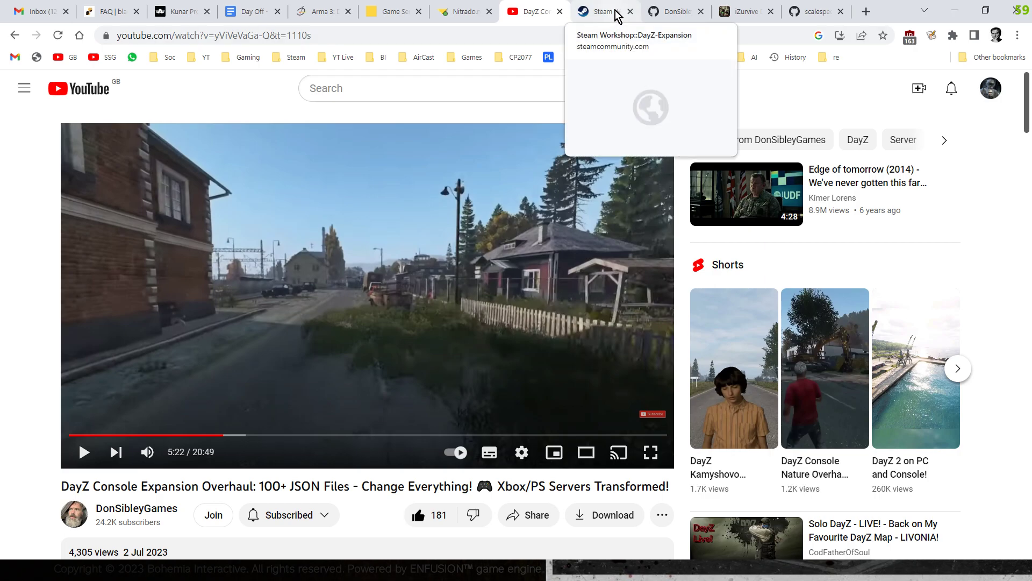
# Switch to the DonSibleyGames DayZ_Expansion_Console repository tab
pyautogui.click(671, 11)
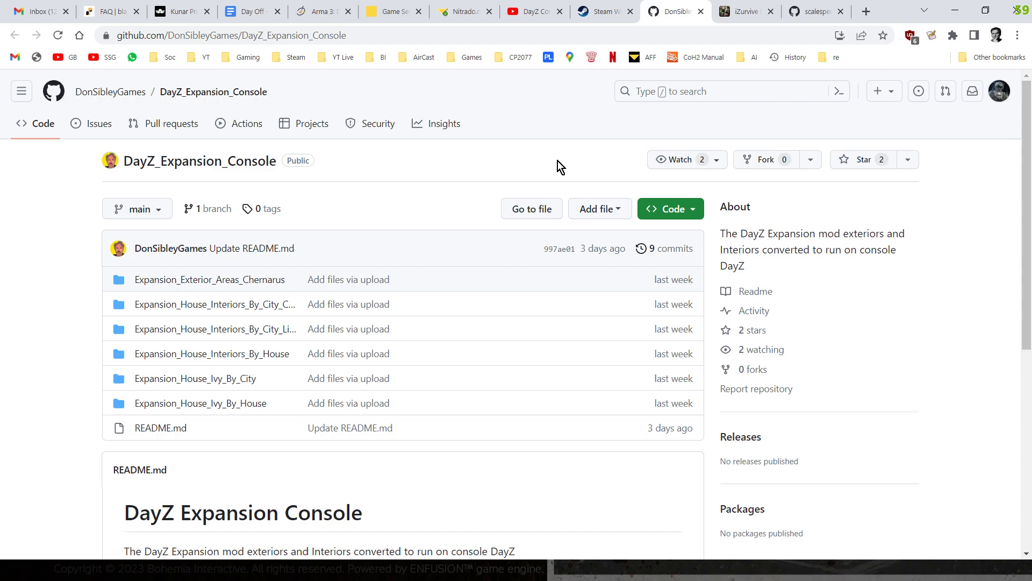
pyautogui.moveTo(261, 372)
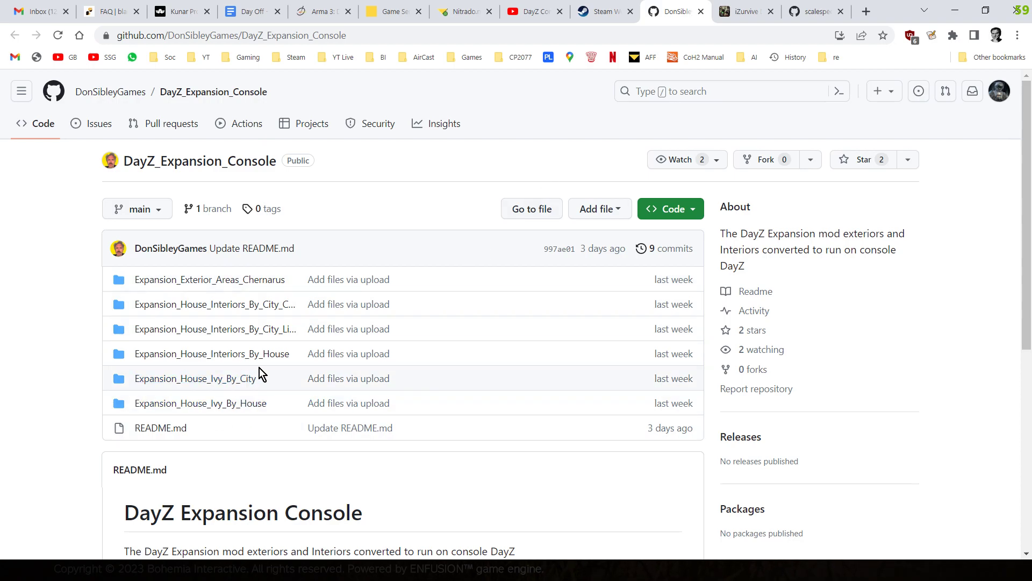
pyautogui.moveTo(239, 401)
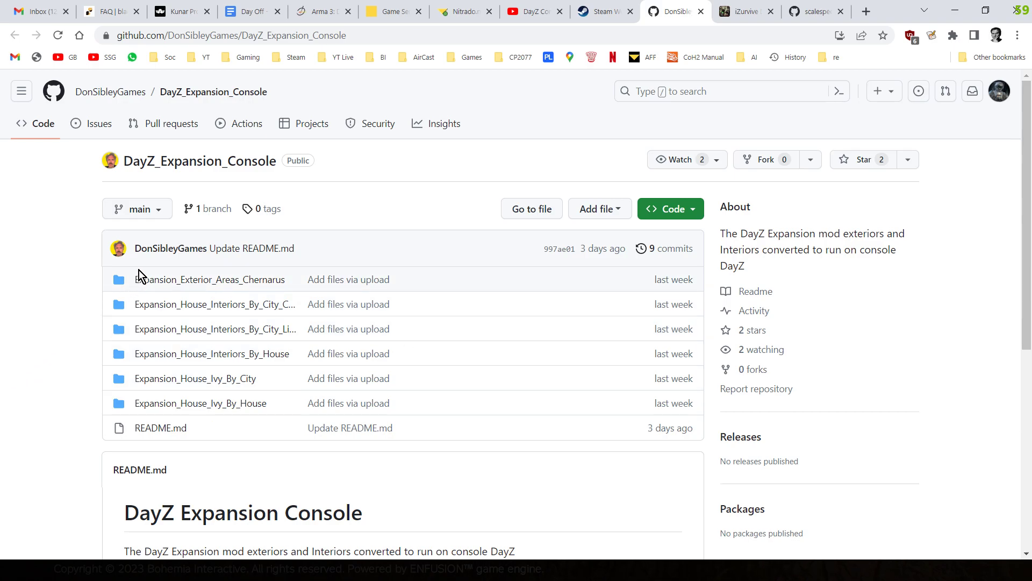
pyautogui.moveTo(54, 417)
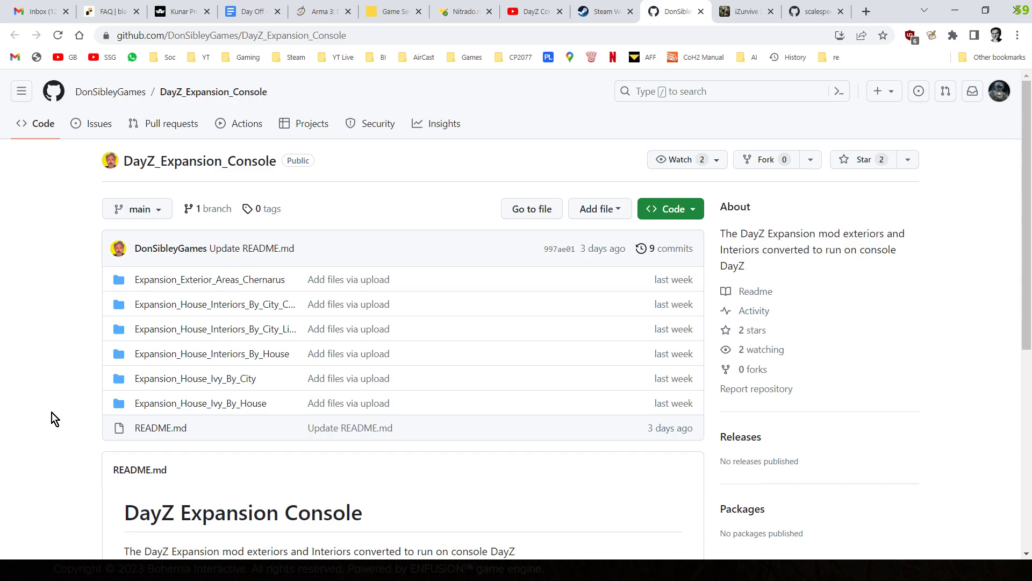
pyautogui.moveTo(10, 379)
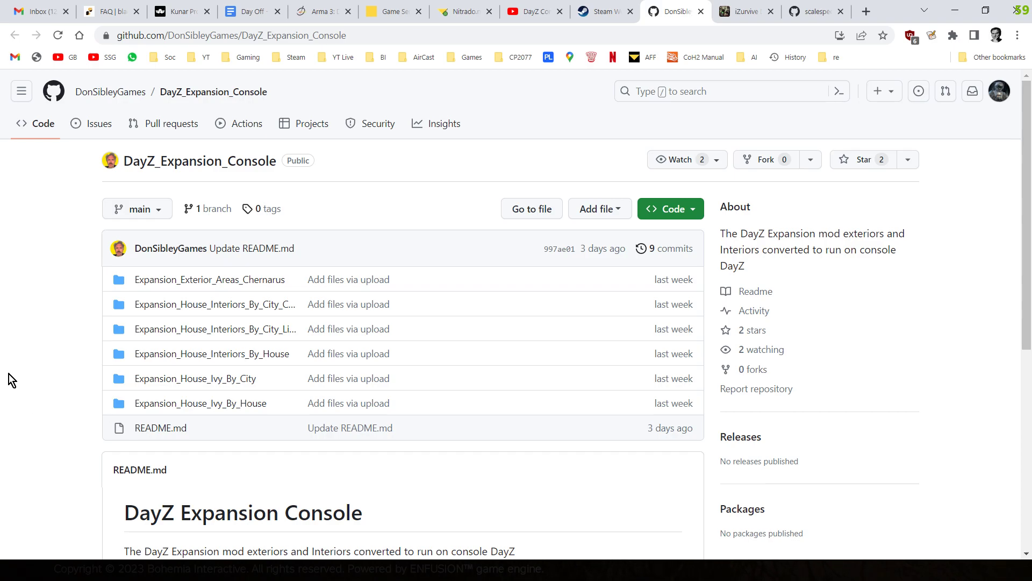
pyautogui.moveTo(594, 67)
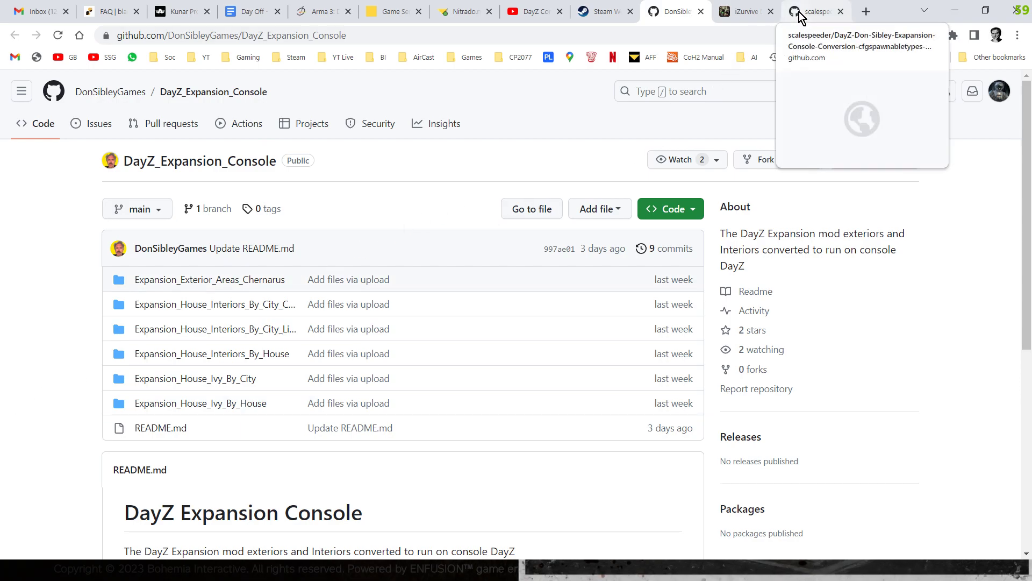
# Return to the scalespeeder snippets tab and scroll to the top of readme.txt
pyautogui.click(814, 11)
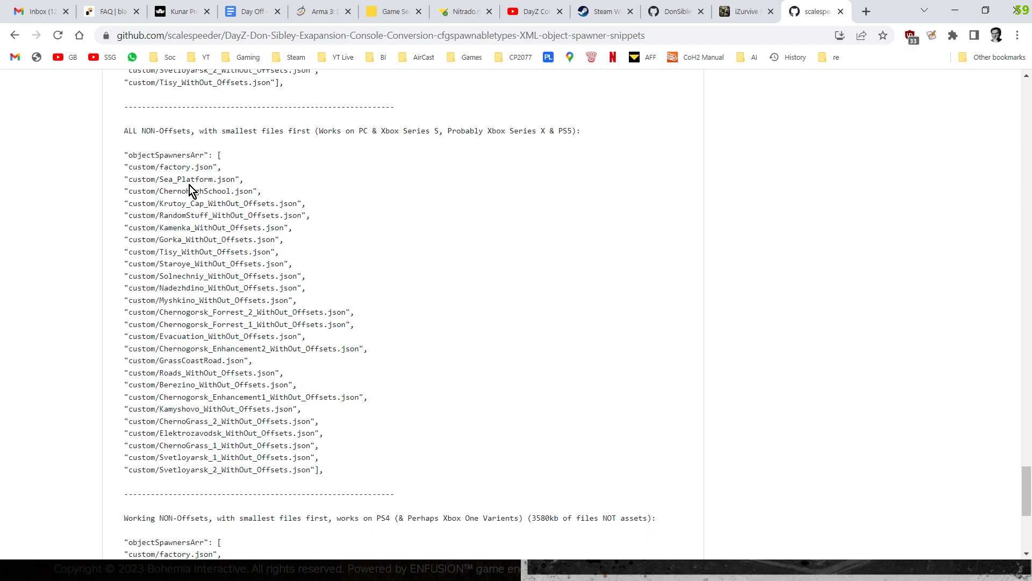
pyautogui.moveTo(422, 414)
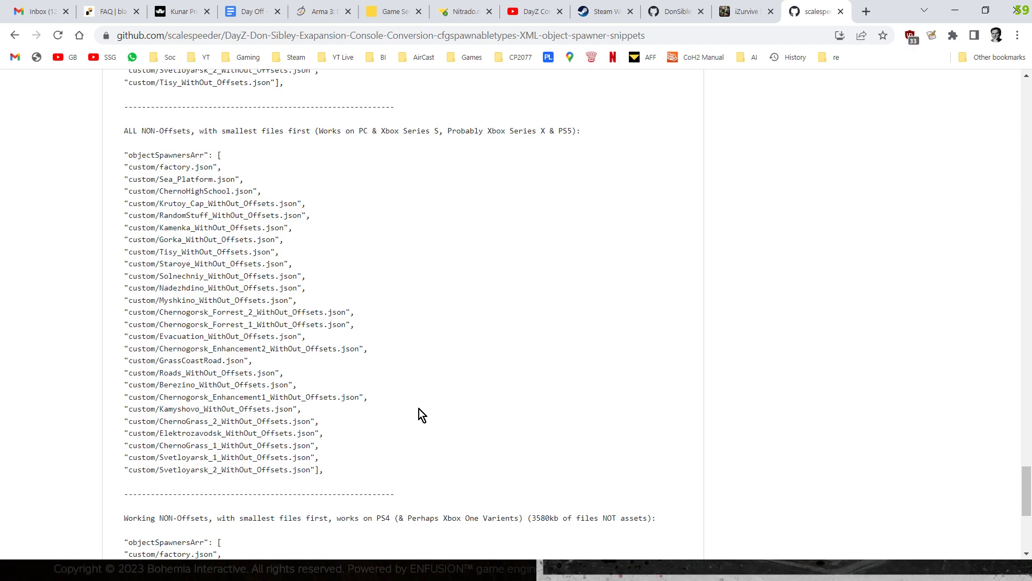
pyautogui.scroll(3)
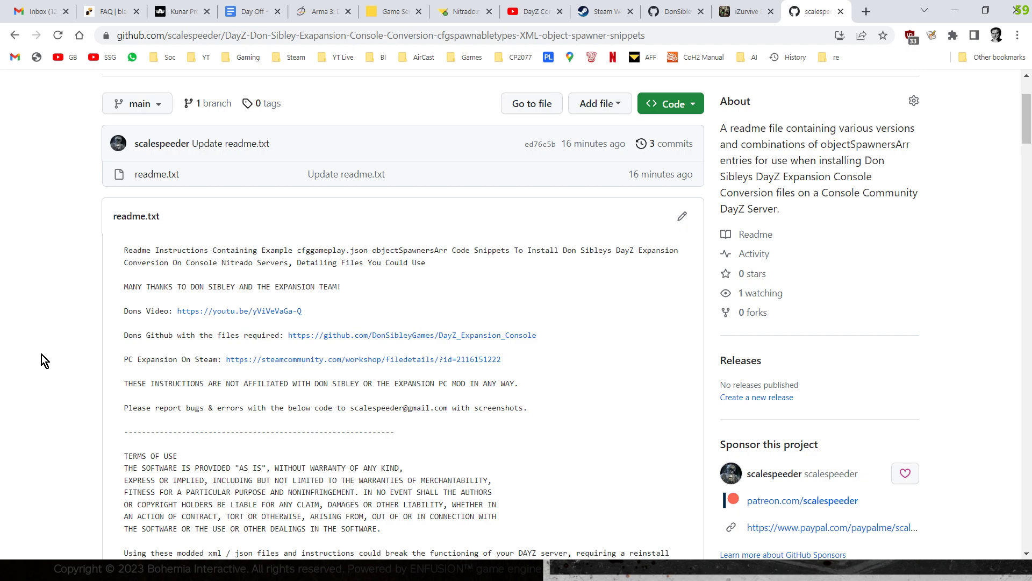
pyautogui.scroll(-3)
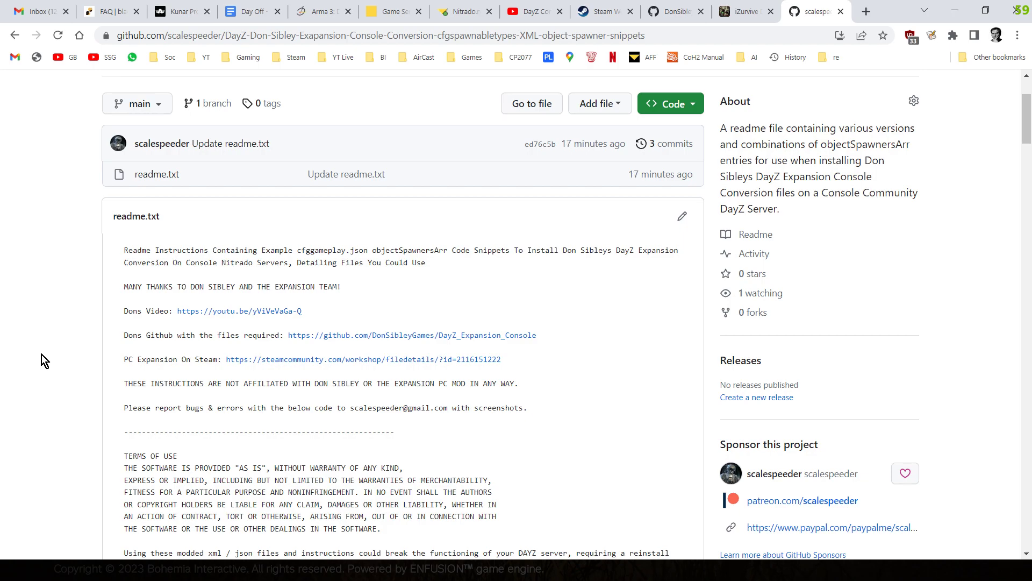
pyautogui.moveTo(40, 352)
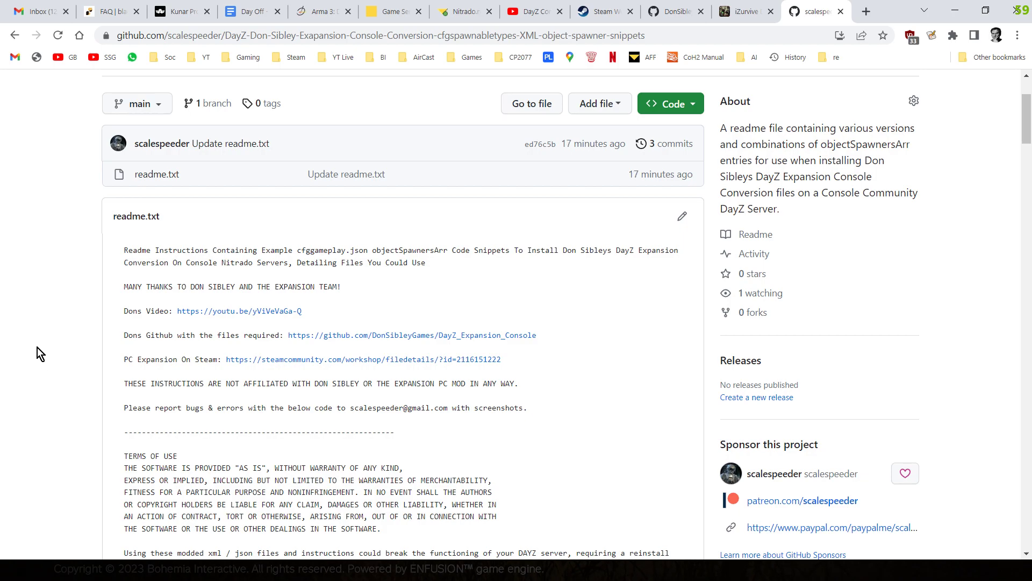
pyautogui.moveTo(445, 399)
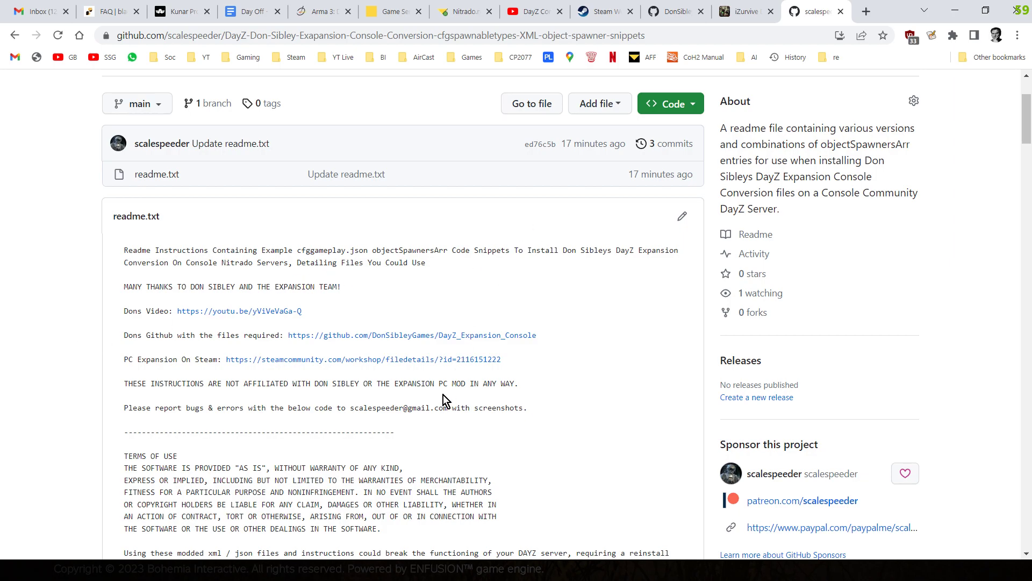